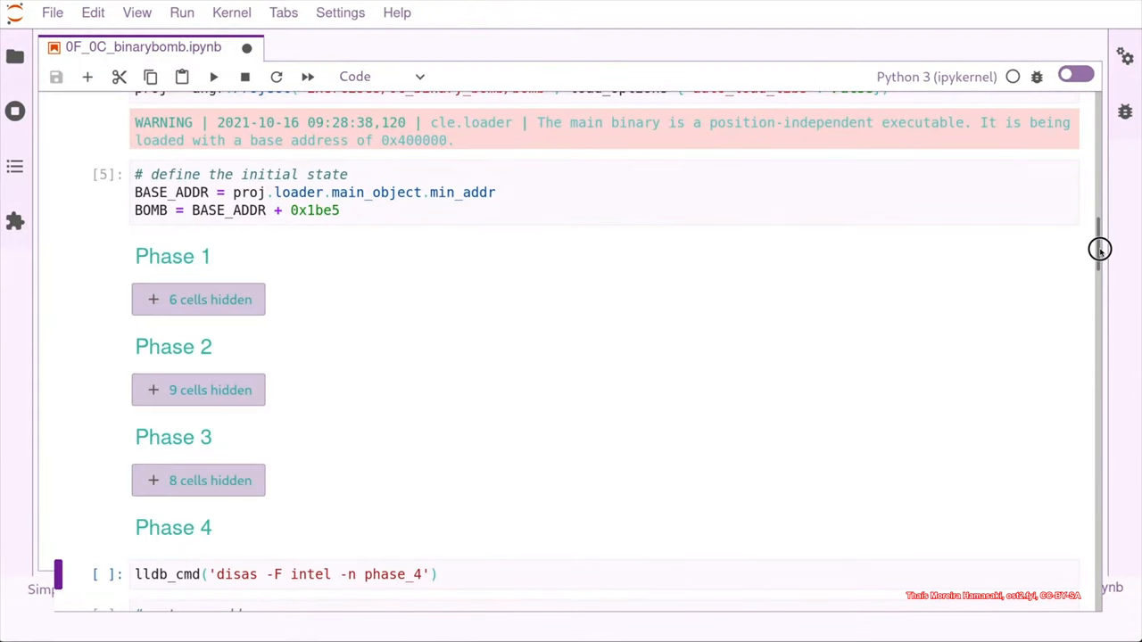
- Run the lldb cell disassembling phase_4 in Intel syntax and view the listing
{"action": "left_click", "coordinate": [478, 574]}
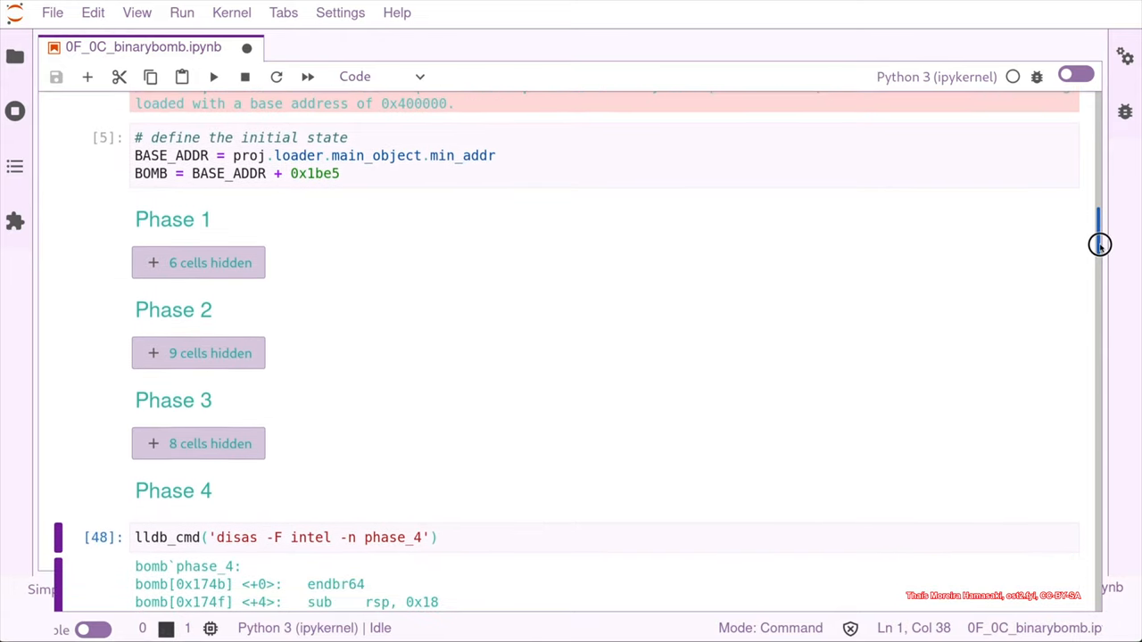
{"action": "scroll", "scroll_direction": "down", "scroll_amount": 3}
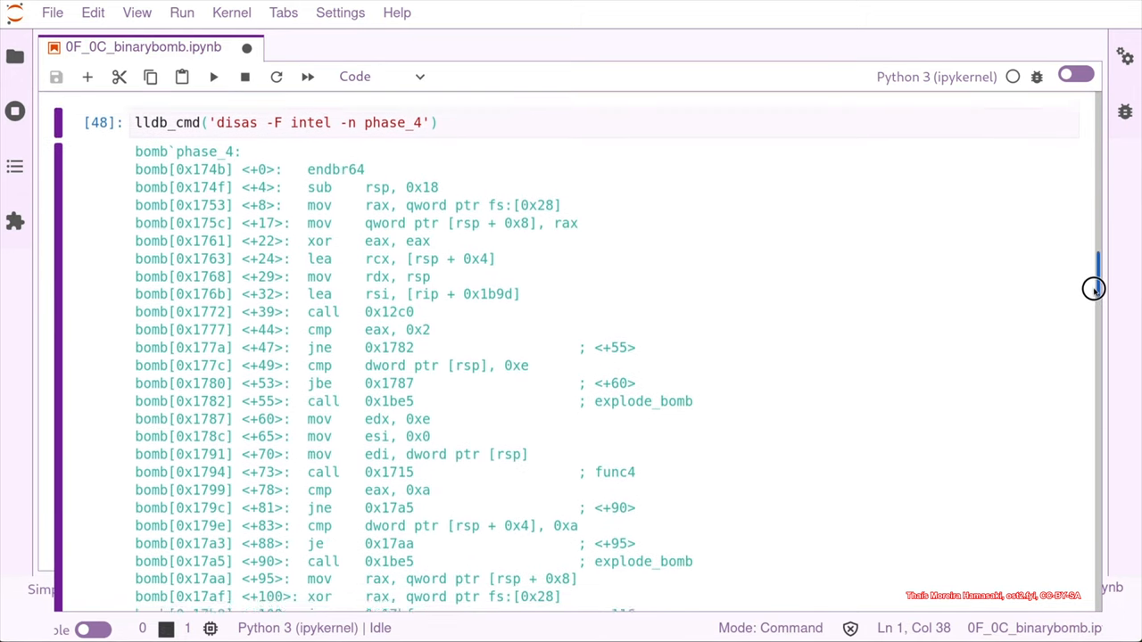
{"action": "scroll", "scroll_direction": "down", "scroll_amount": 3}
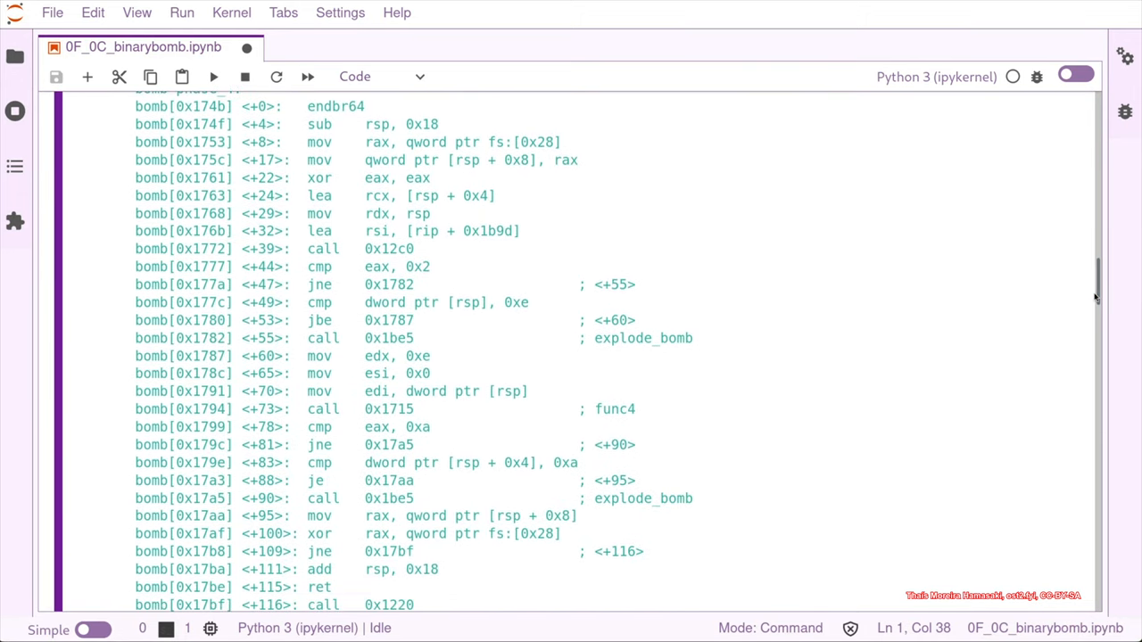
{"action": "mouse_move", "coordinate": [421, 257]}
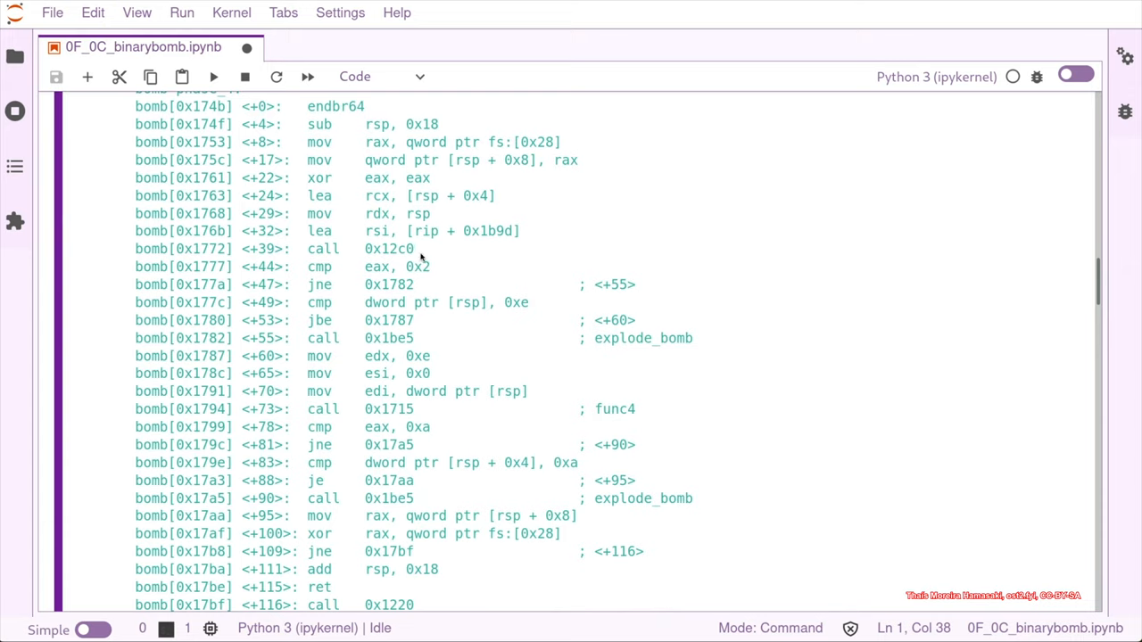
{"action": "mouse_move", "coordinate": [373, 232]}
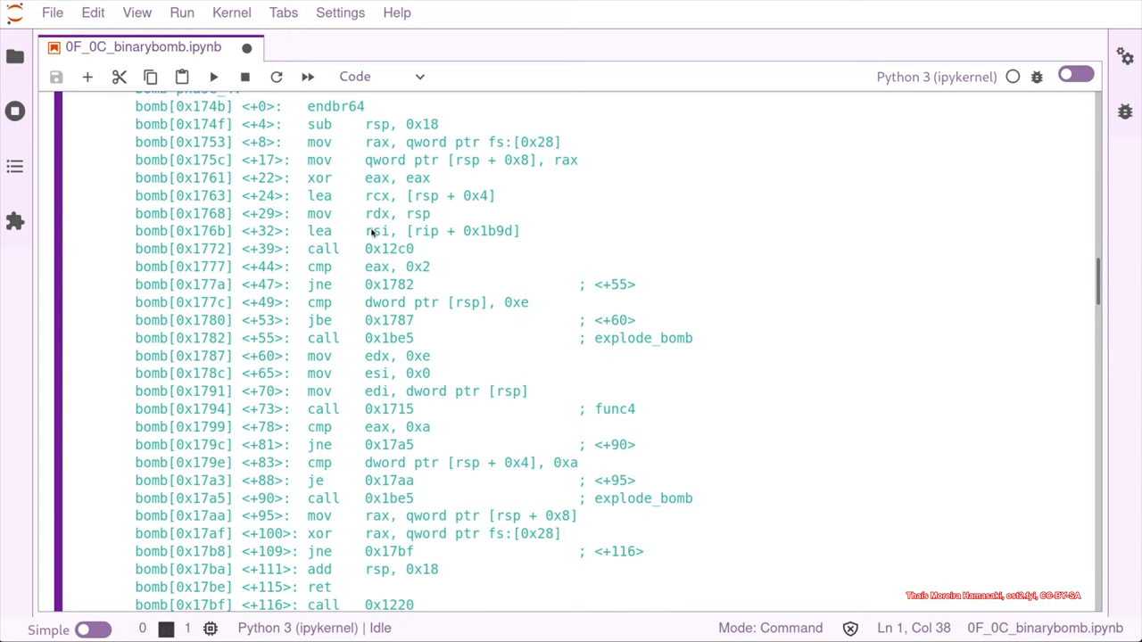
{"action": "mouse_move", "coordinate": [436, 257]}
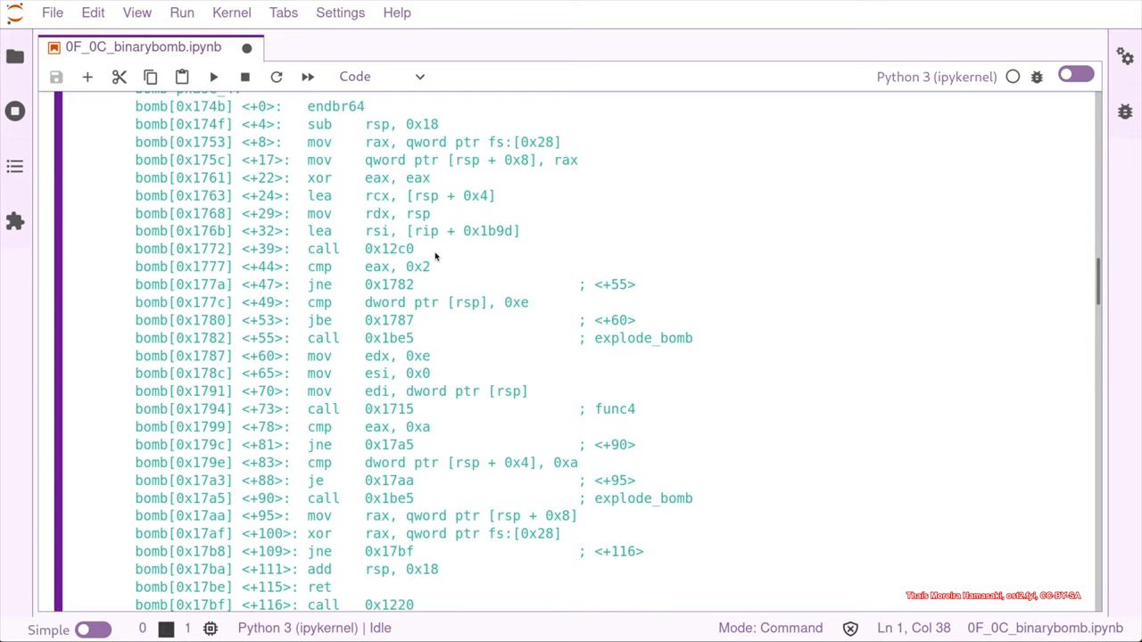
{"action": "mouse_move", "coordinate": [396, 267]}
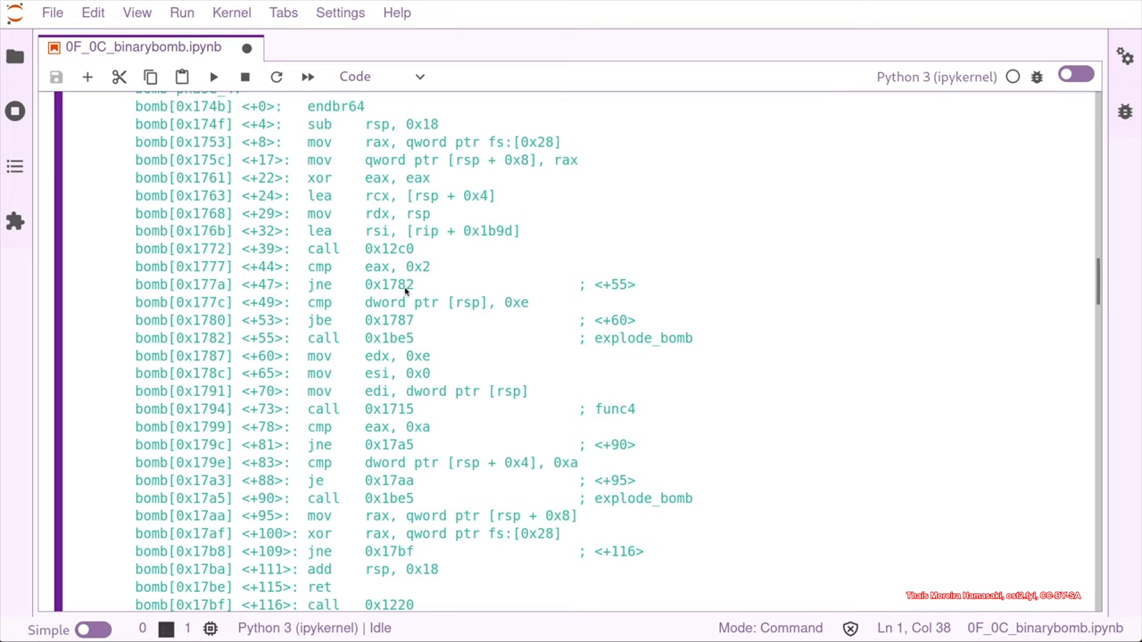
{"action": "mouse_move", "coordinate": [218, 373]}
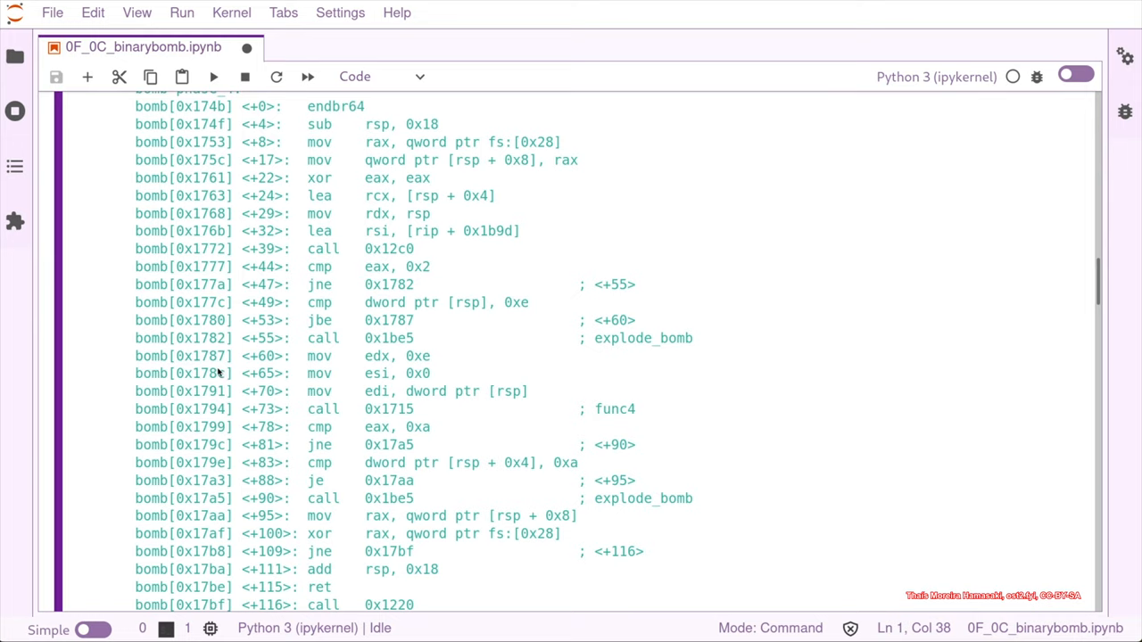
{"action": "mouse_move", "coordinate": [685, 345]}
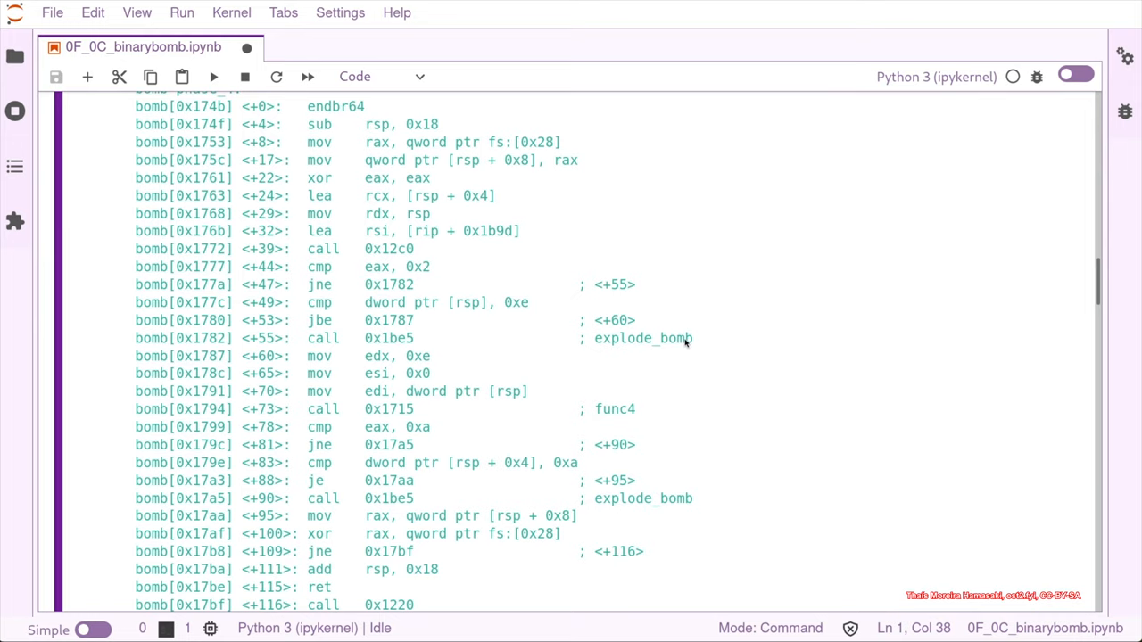
{"action": "mouse_move", "coordinate": [414, 285]}
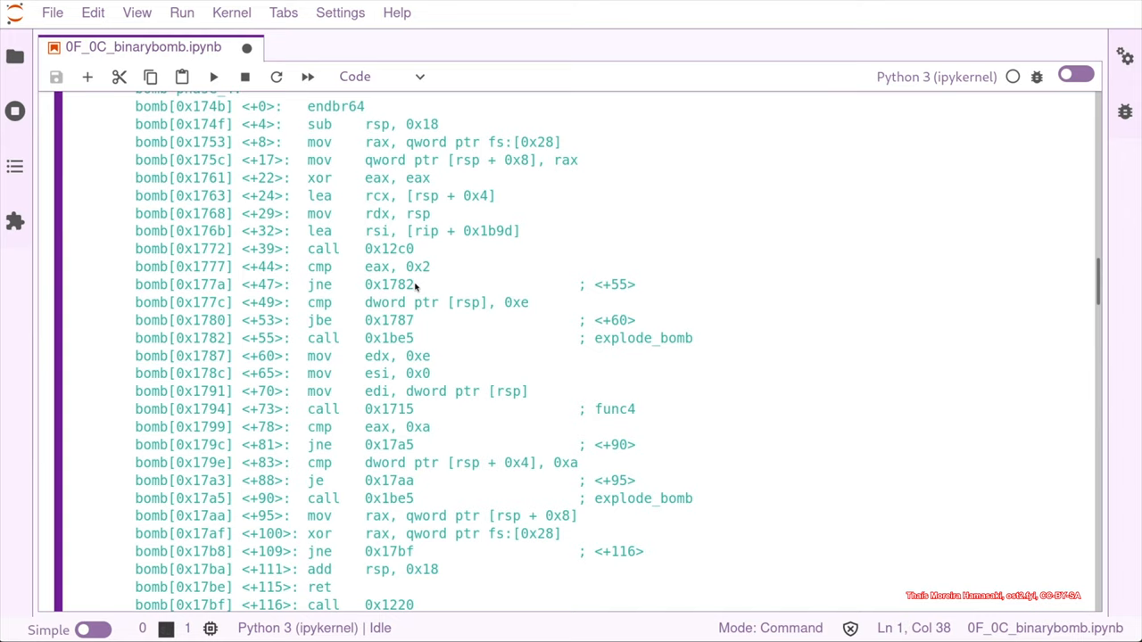
{"action": "mouse_move", "coordinate": [406, 329]}
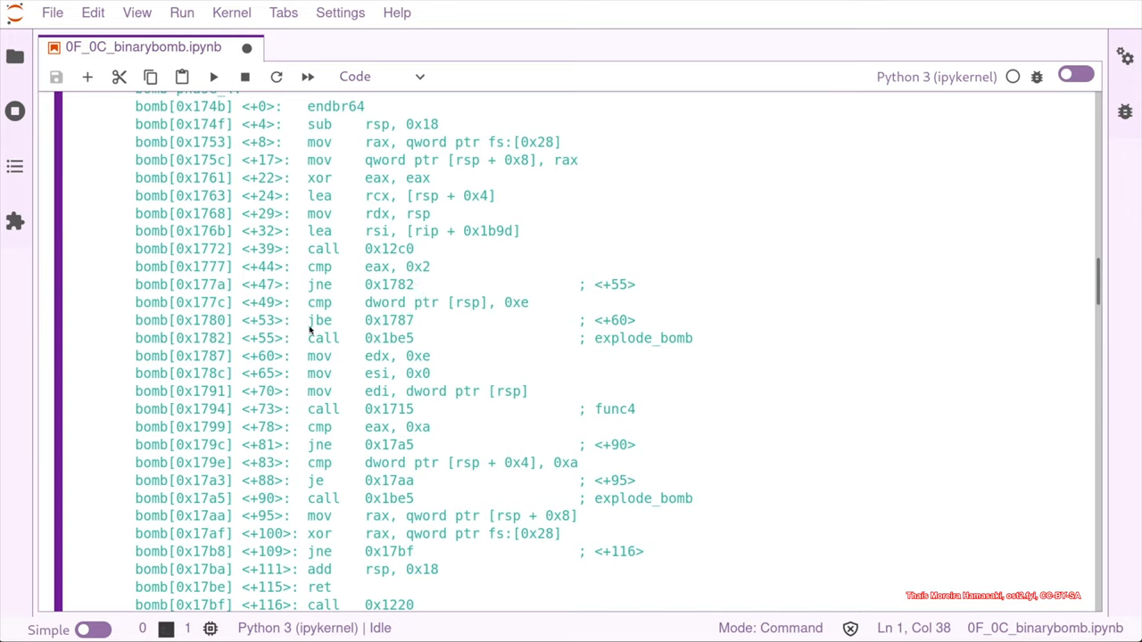
{"action": "mouse_move", "coordinate": [417, 329]}
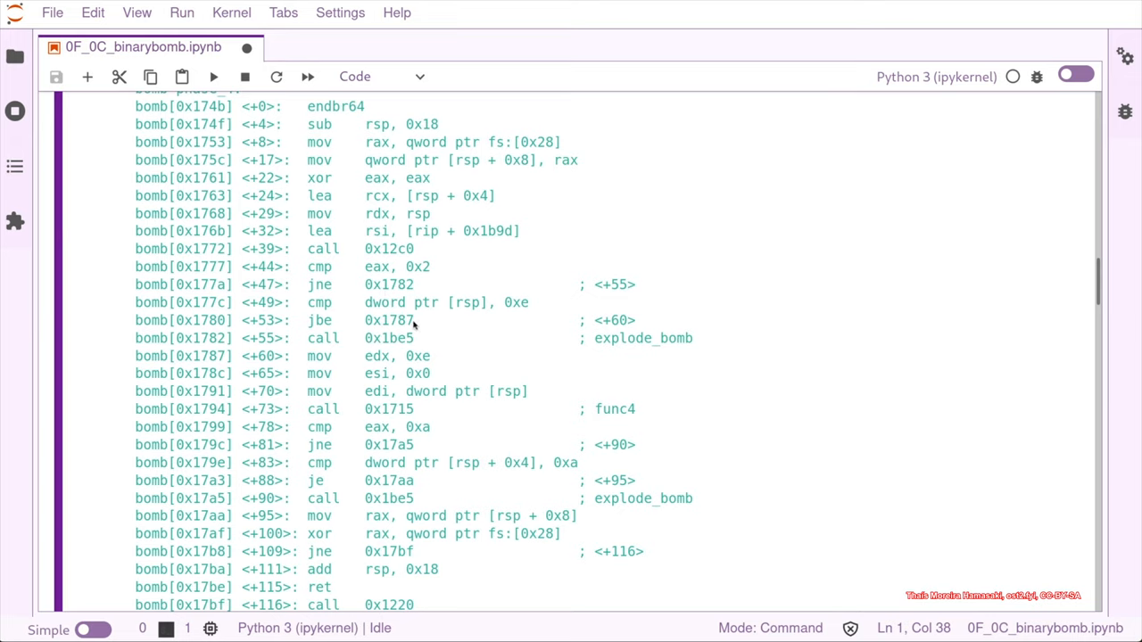
{"action": "mouse_move", "coordinate": [527, 307]}
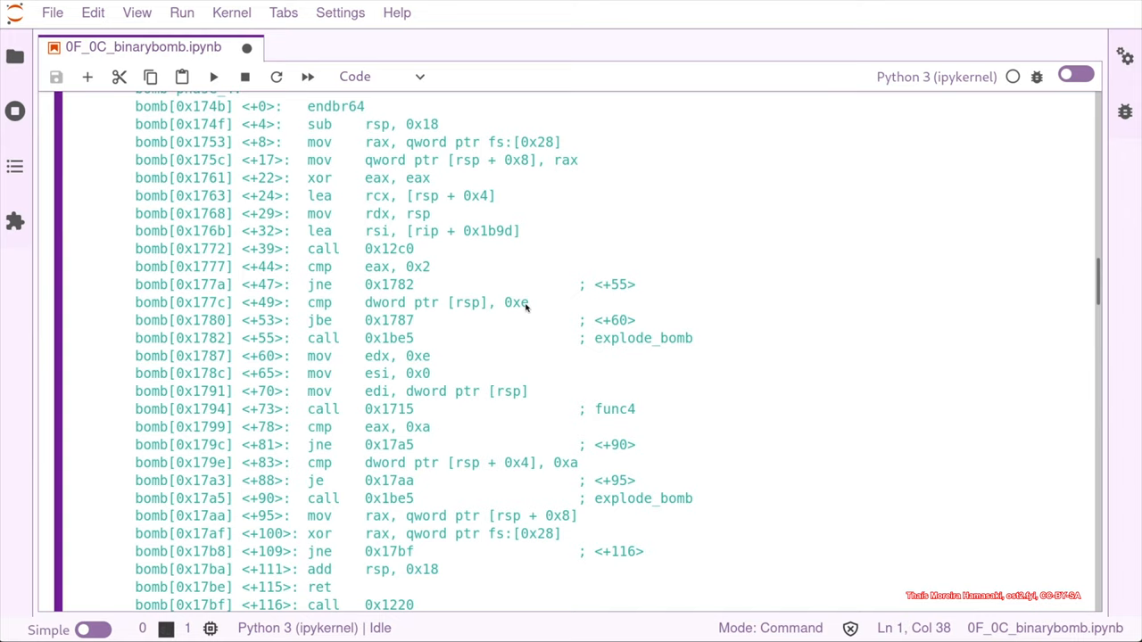
{"action": "mouse_move", "coordinate": [379, 333]}
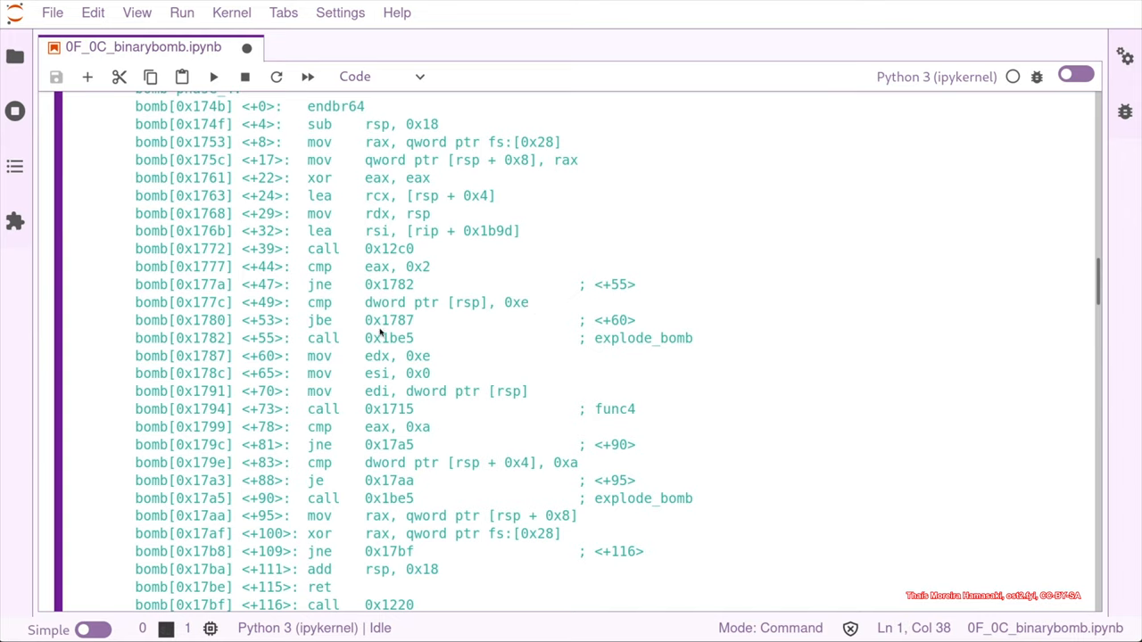
{"action": "mouse_move", "coordinate": [324, 353]}
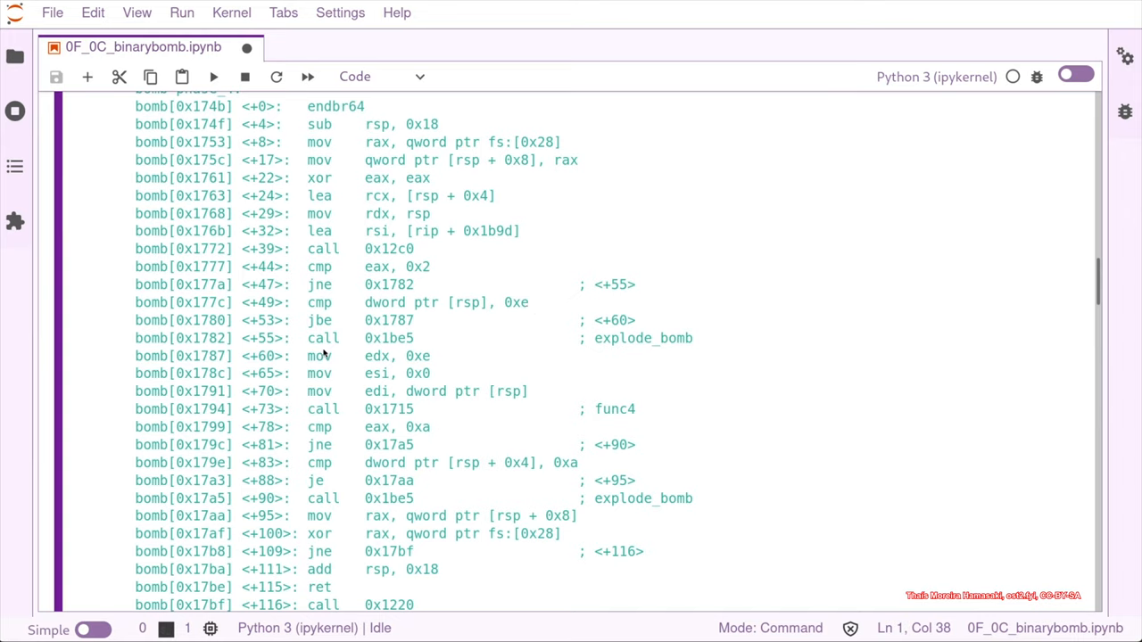
{"action": "mouse_move", "coordinate": [157, 360]}
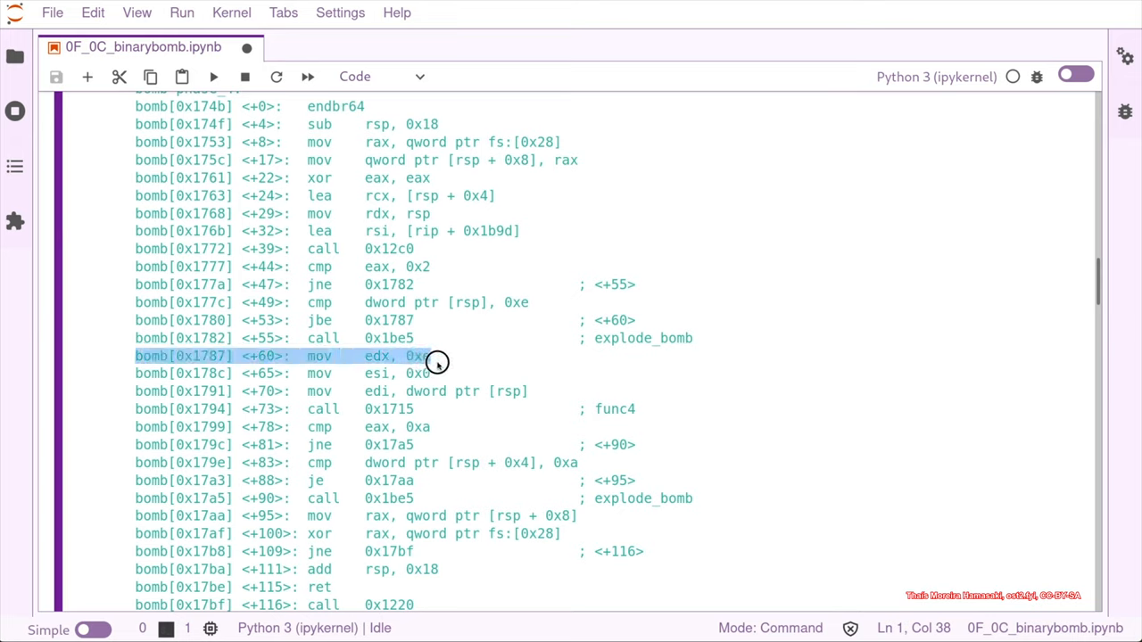
{"action": "mouse_move", "coordinate": [562, 392]}
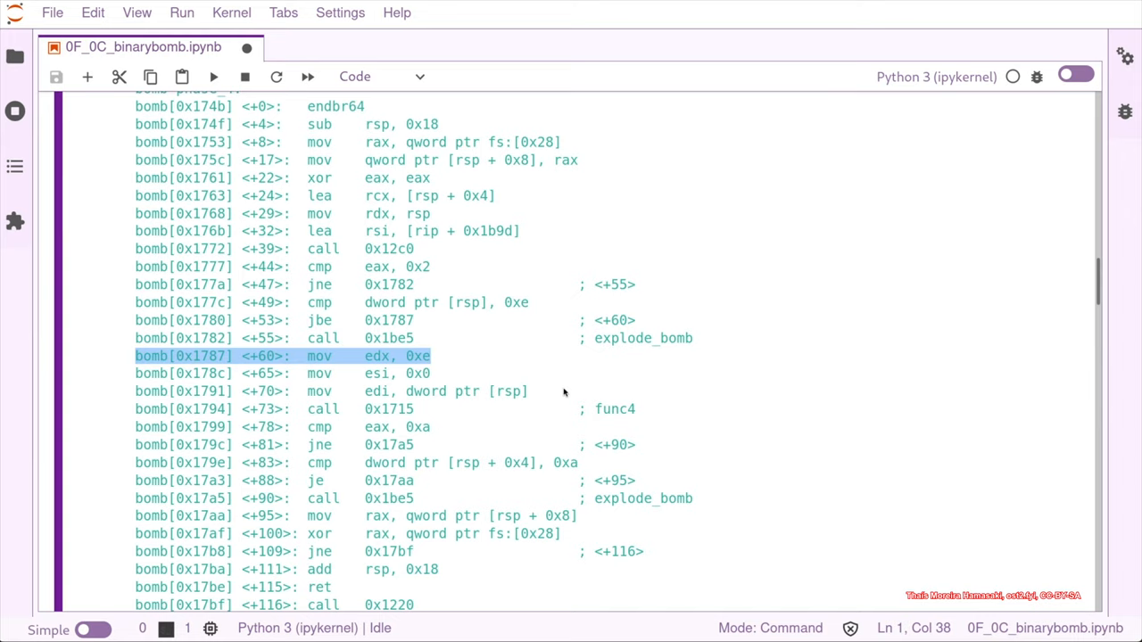
{"action": "mouse_move", "coordinate": [728, 507]}
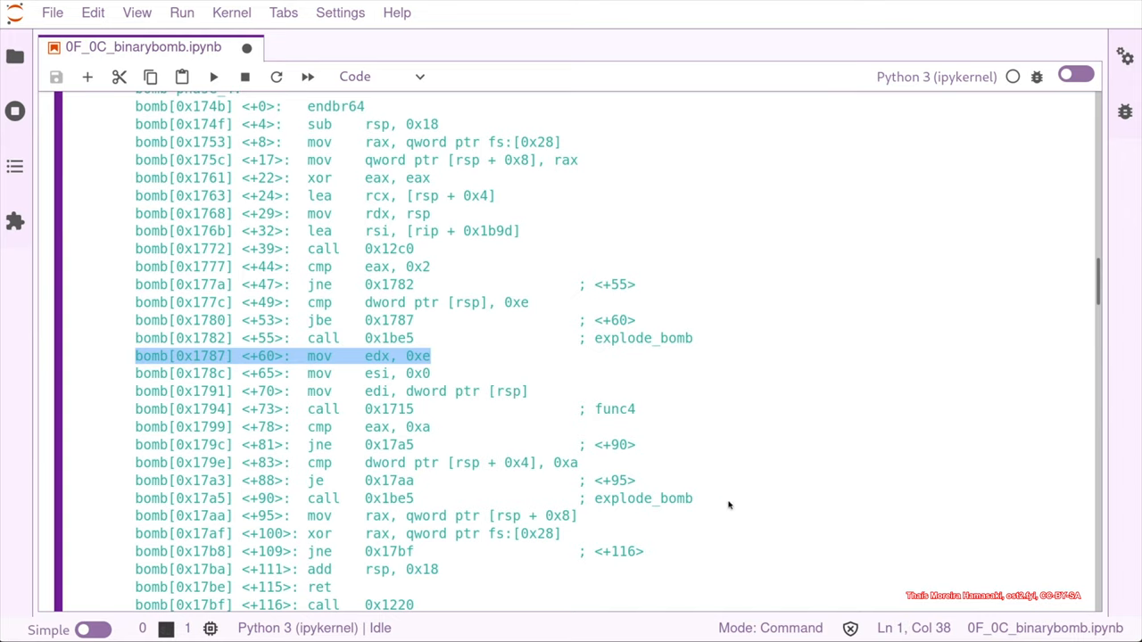
{"action": "mouse_move", "coordinate": [414, 486]}
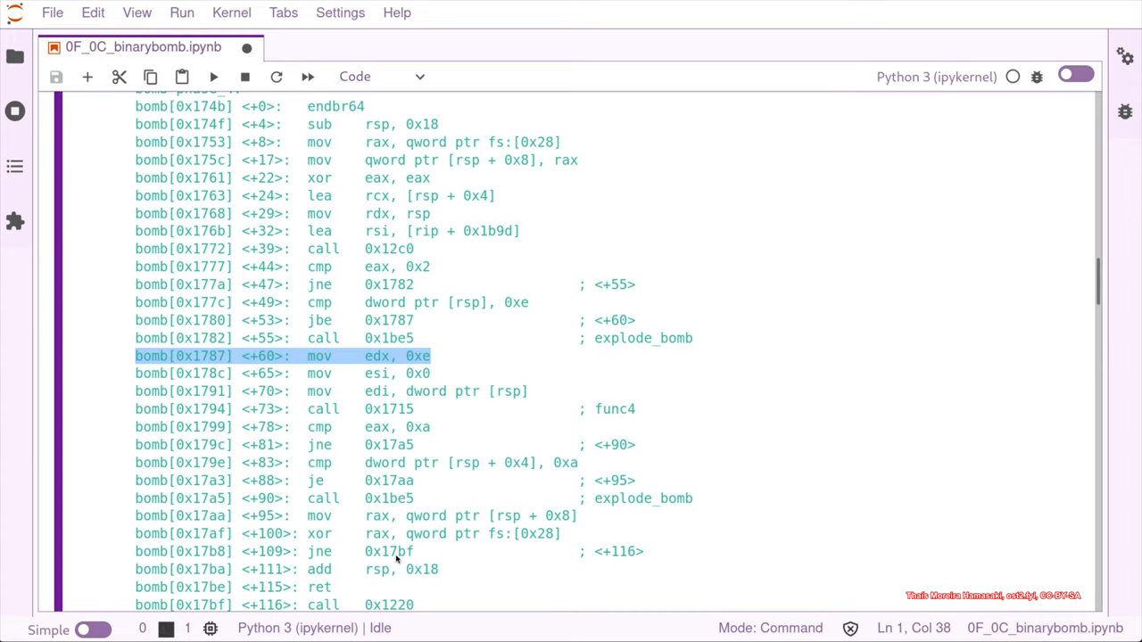
{"action": "mouse_move", "coordinate": [292, 587]}
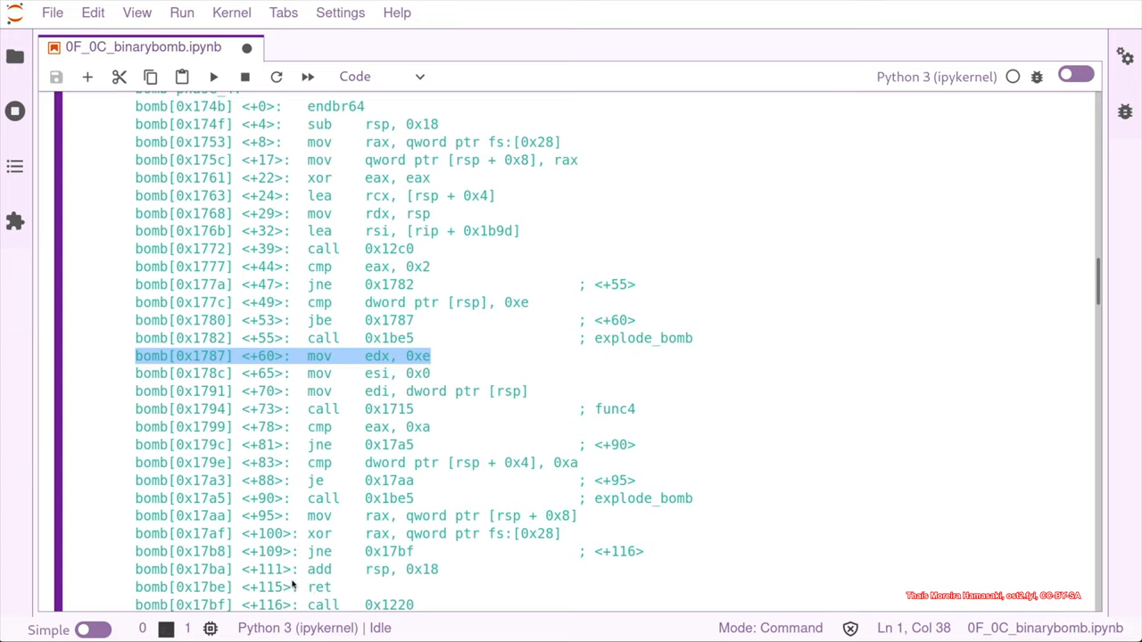
{"action": "mouse_move", "coordinate": [438, 360]}
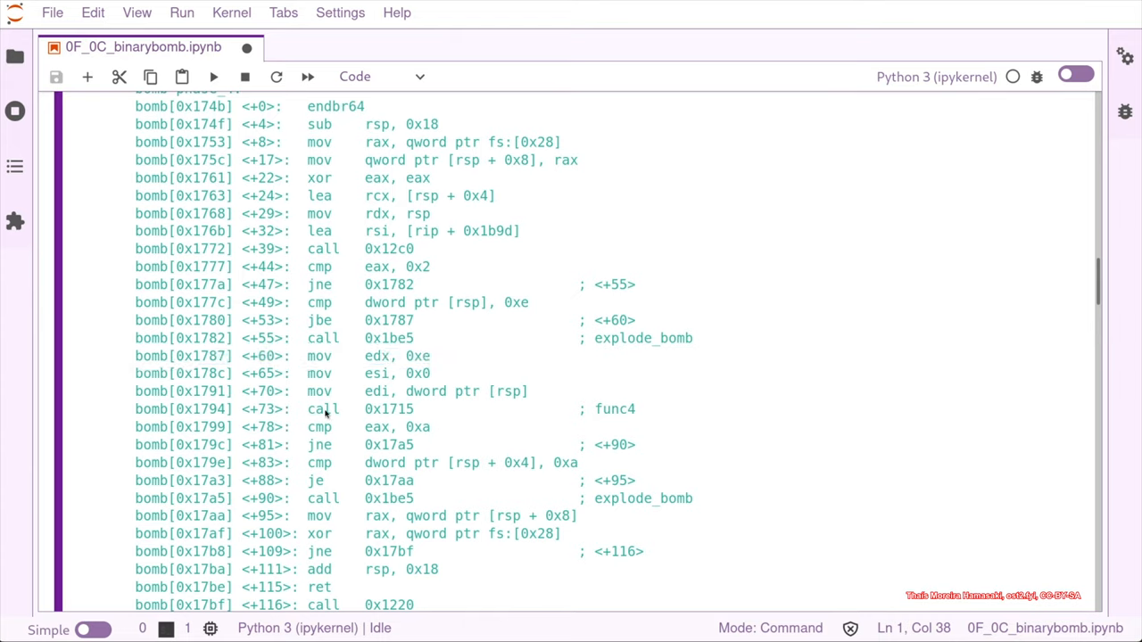
{"action": "double_click", "coordinate": [368, 408]}
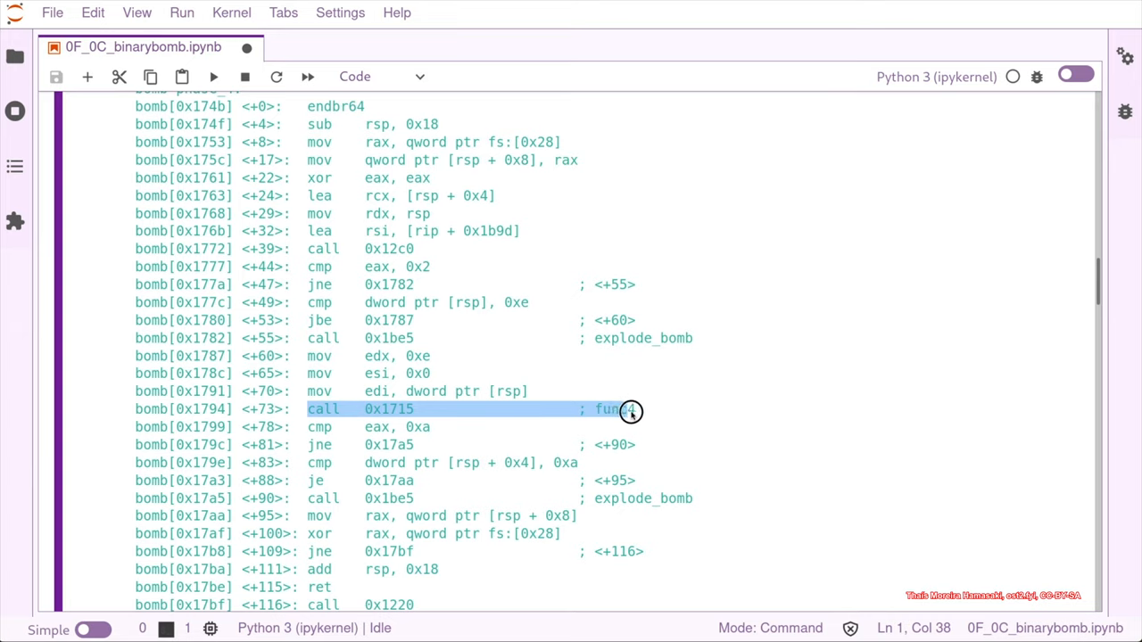
{"action": "mouse_move", "coordinate": [375, 373]}
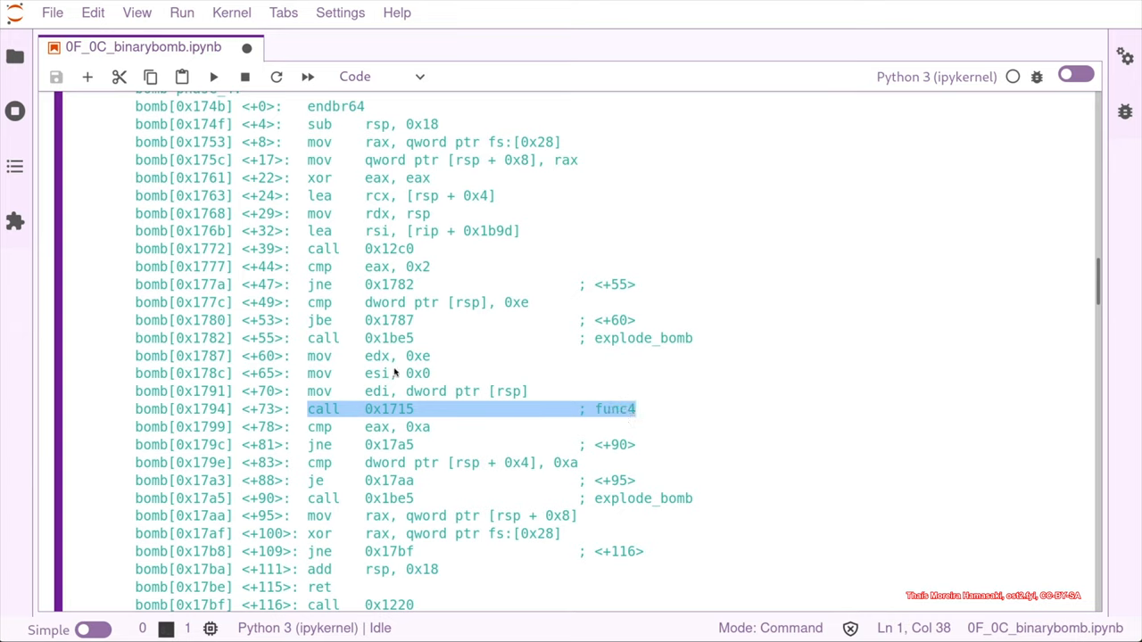
{"action": "mouse_move", "coordinate": [410, 407]}
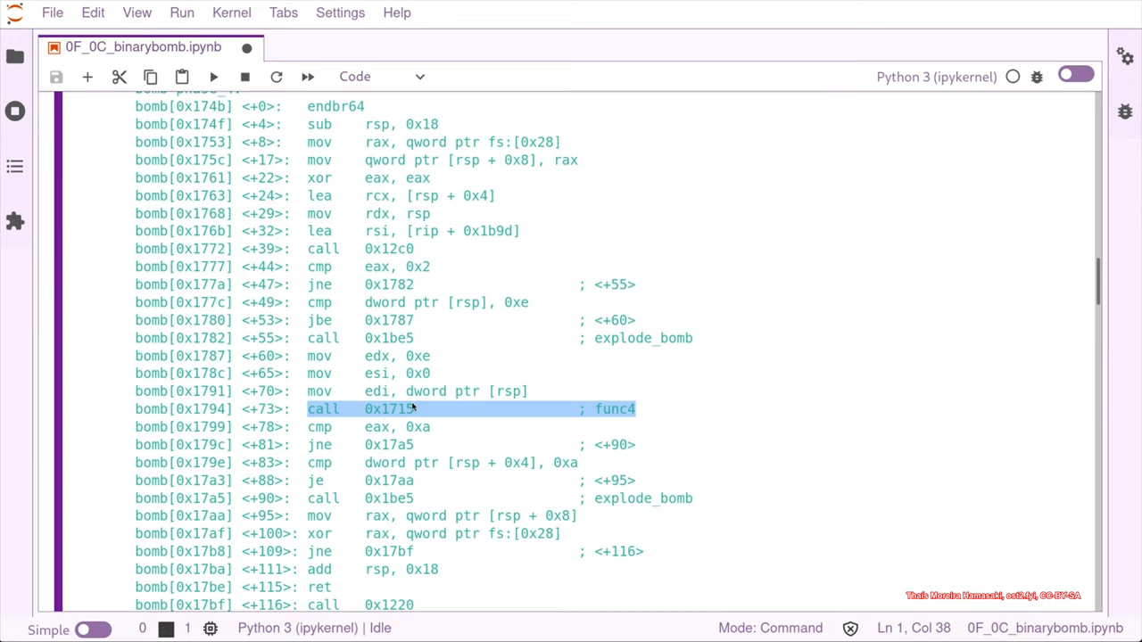
{"action": "mouse_move", "coordinate": [365, 387]}
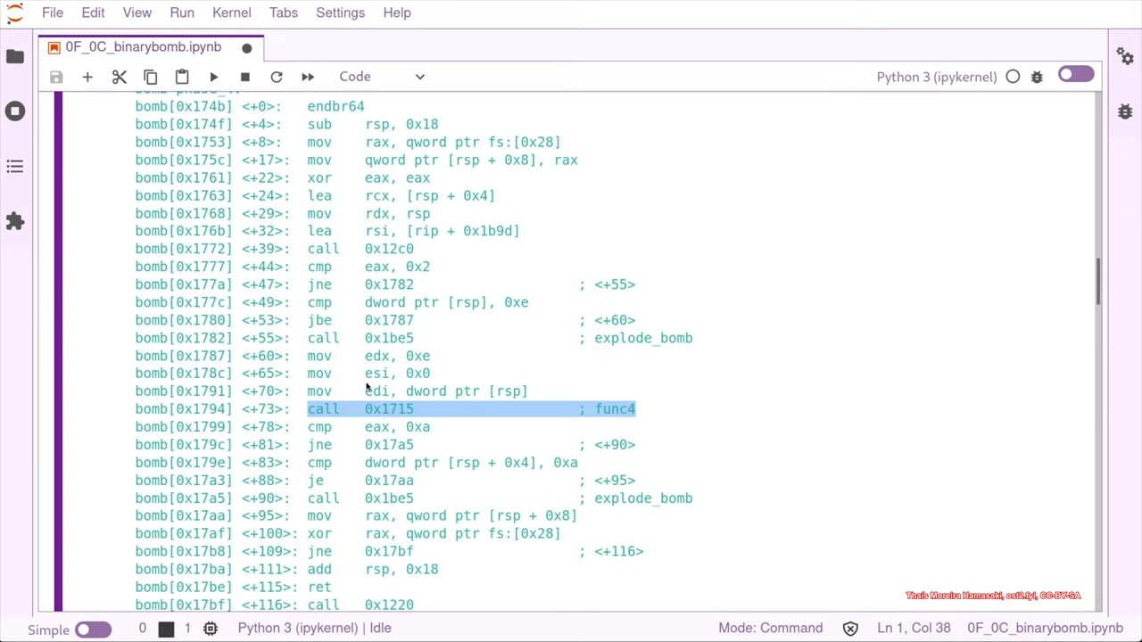
{"action": "mouse_move", "coordinate": [350, 391]}
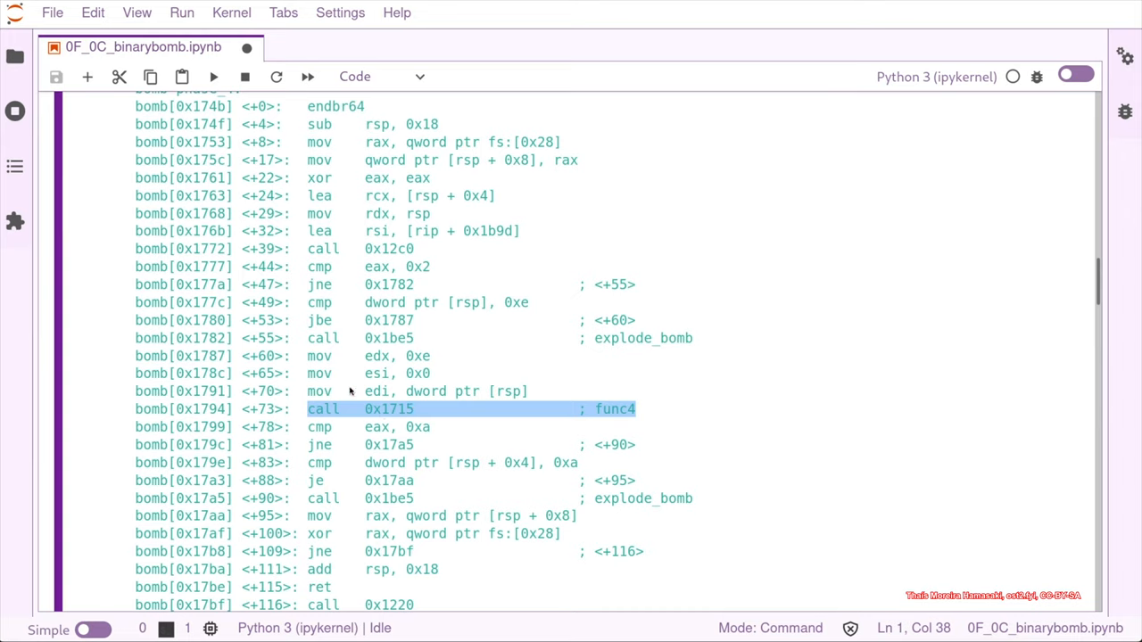
{"action": "mouse_move", "coordinate": [507, 355]}
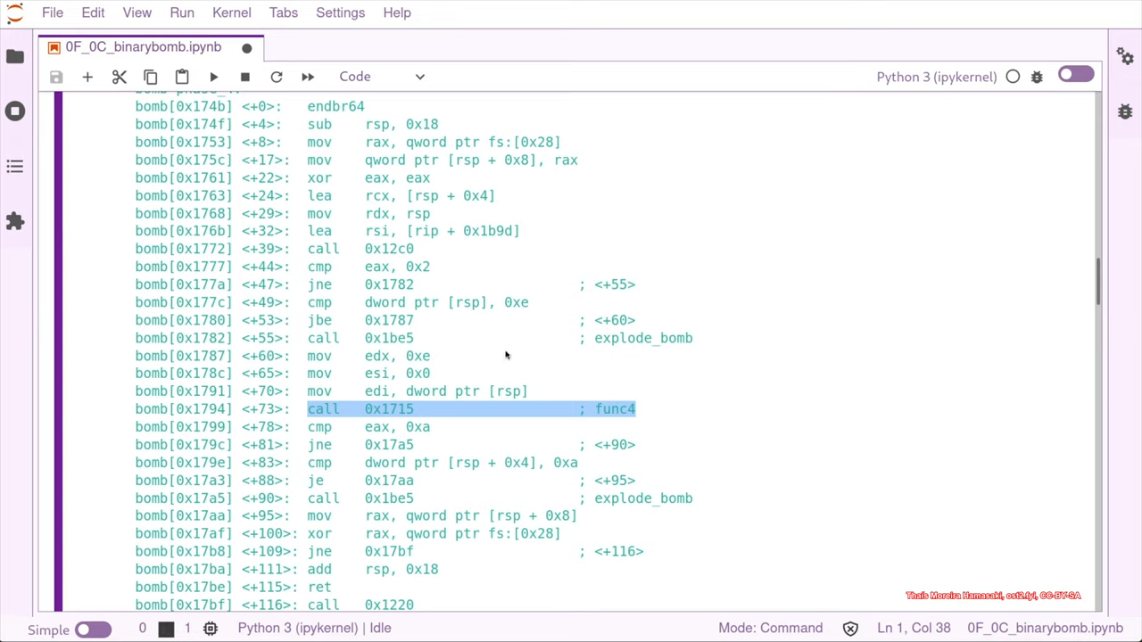
{"action": "mouse_move", "coordinate": [378, 382]}
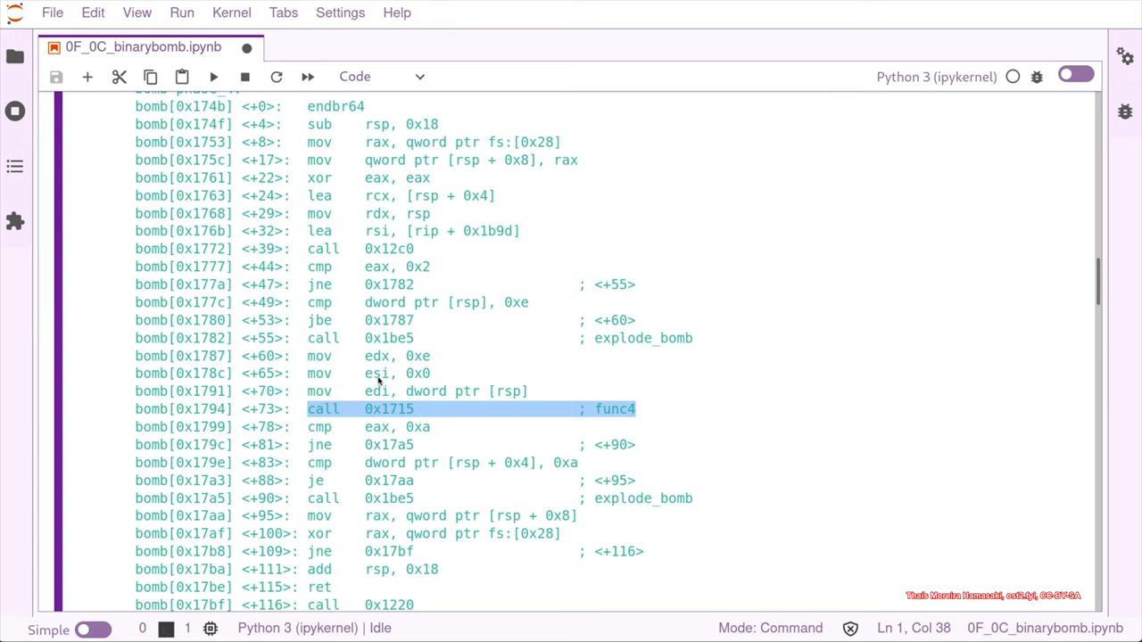
{"action": "mouse_move", "coordinate": [436, 382]}
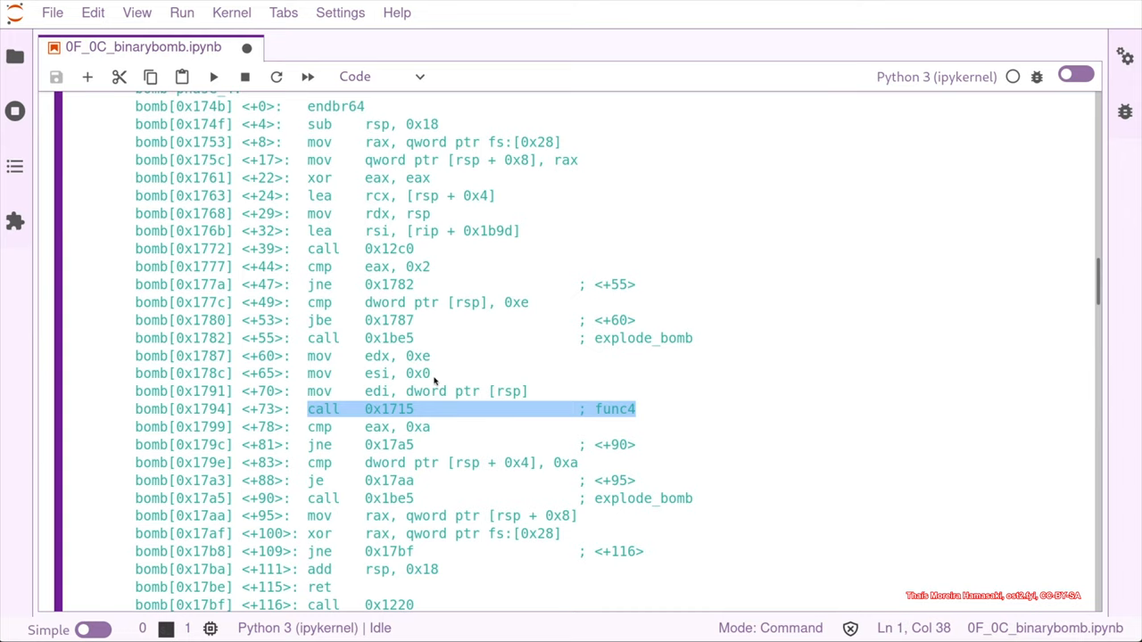
{"action": "mouse_move", "coordinate": [385, 357]}
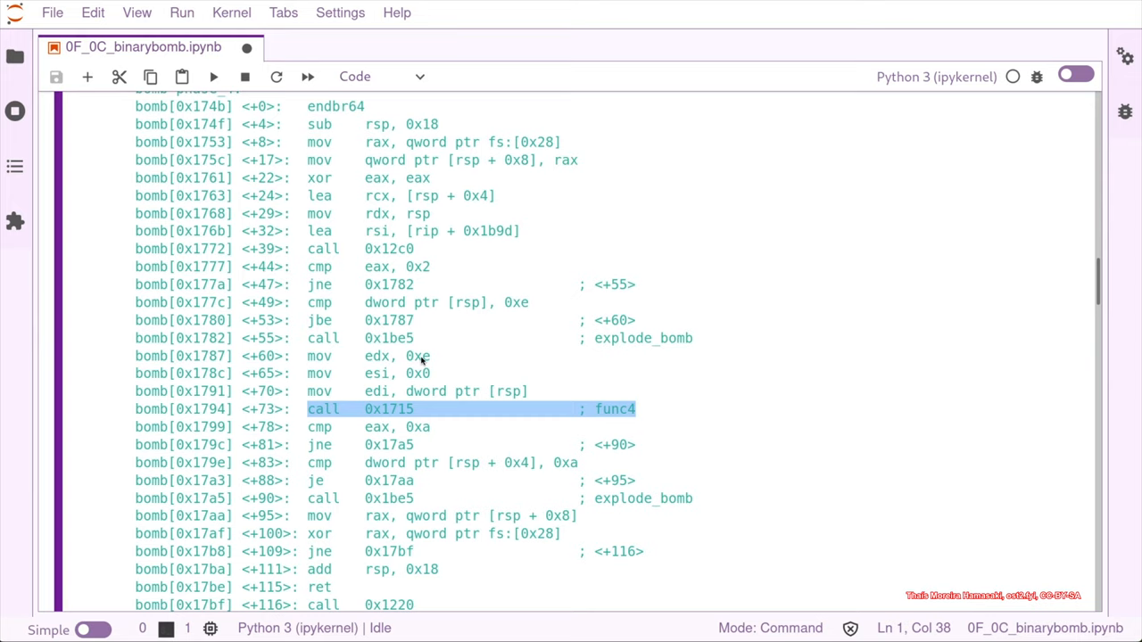
{"action": "mouse_move", "coordinate": [617, 449]}
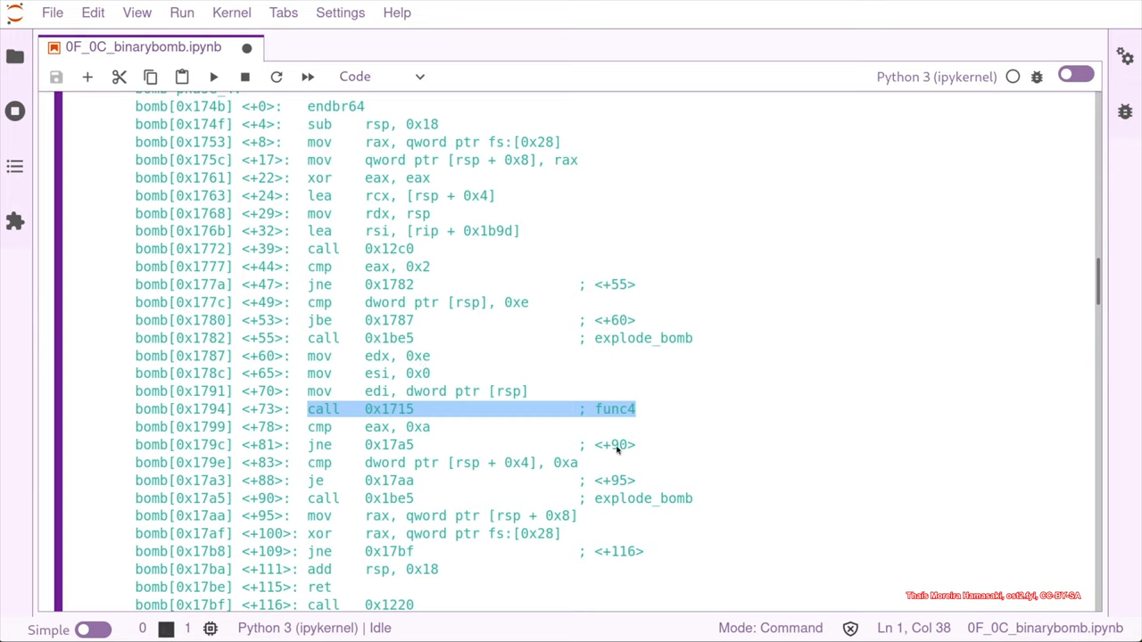
{"action": "mouse_move", "coordinate": [403, 449]}
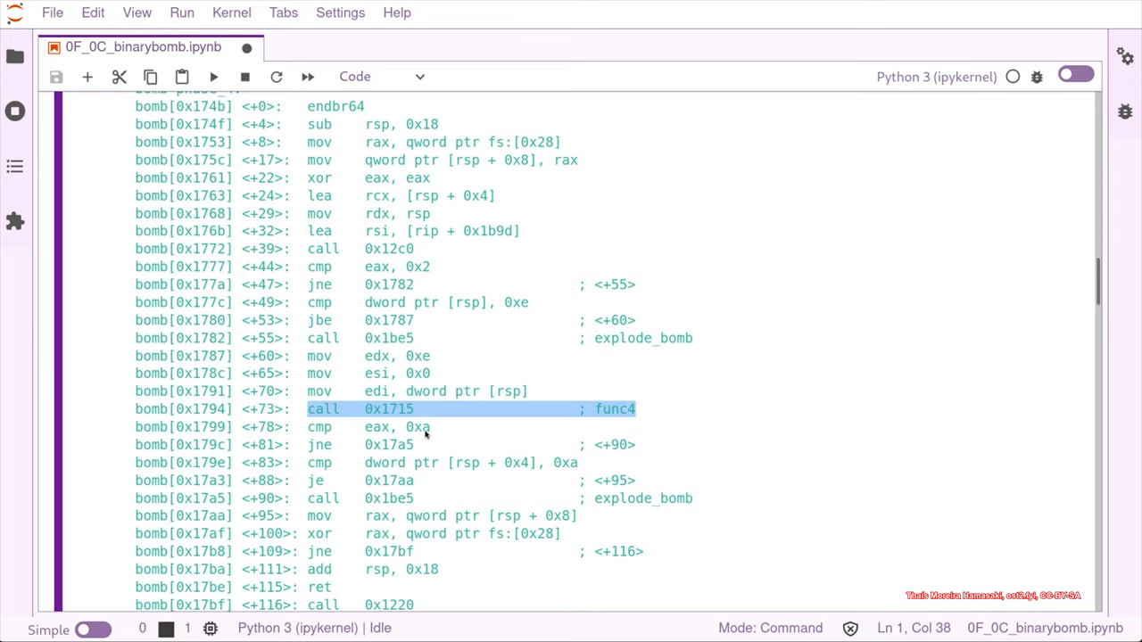
{"action": "mouse_move", "coordinate": [435, 437]}
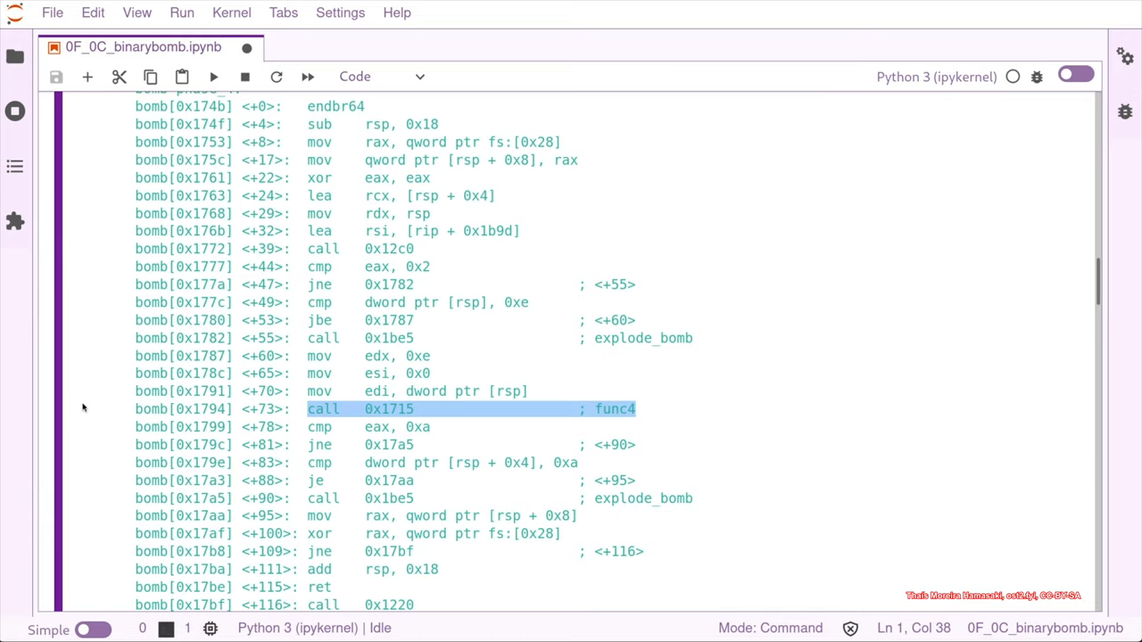
- Write lldb_cmd('disas -F intel -n func4') in a new cell below the phase_4 listing
{"action": "scroll", "scroll_direction": "down", "scroll_amount": 3}
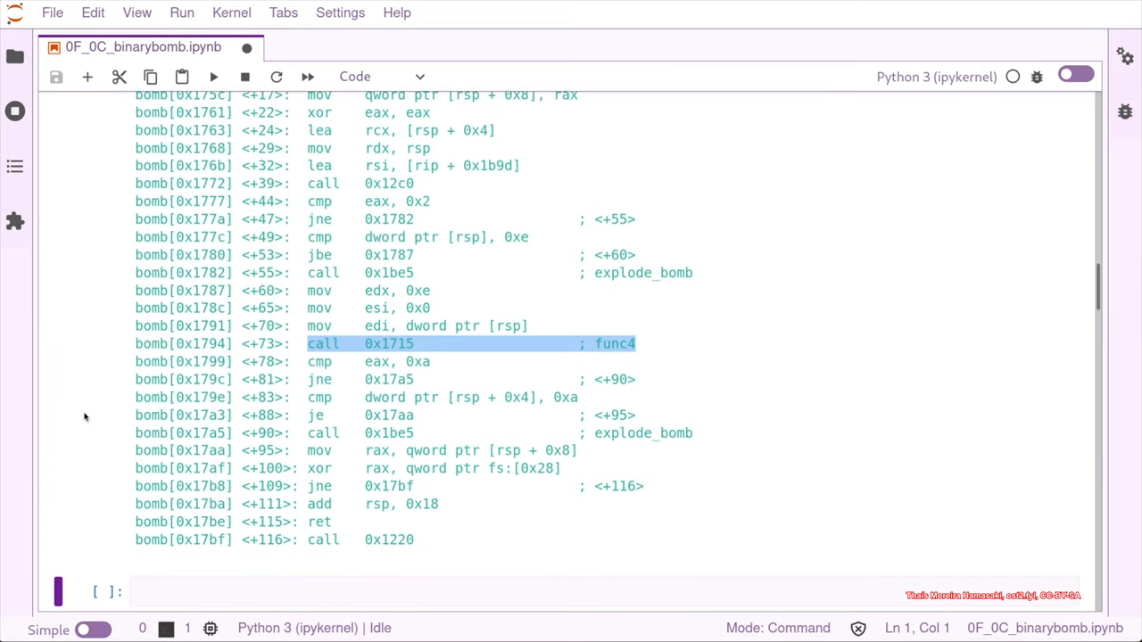
{"action": "type", "text": "lldb_cmd("}
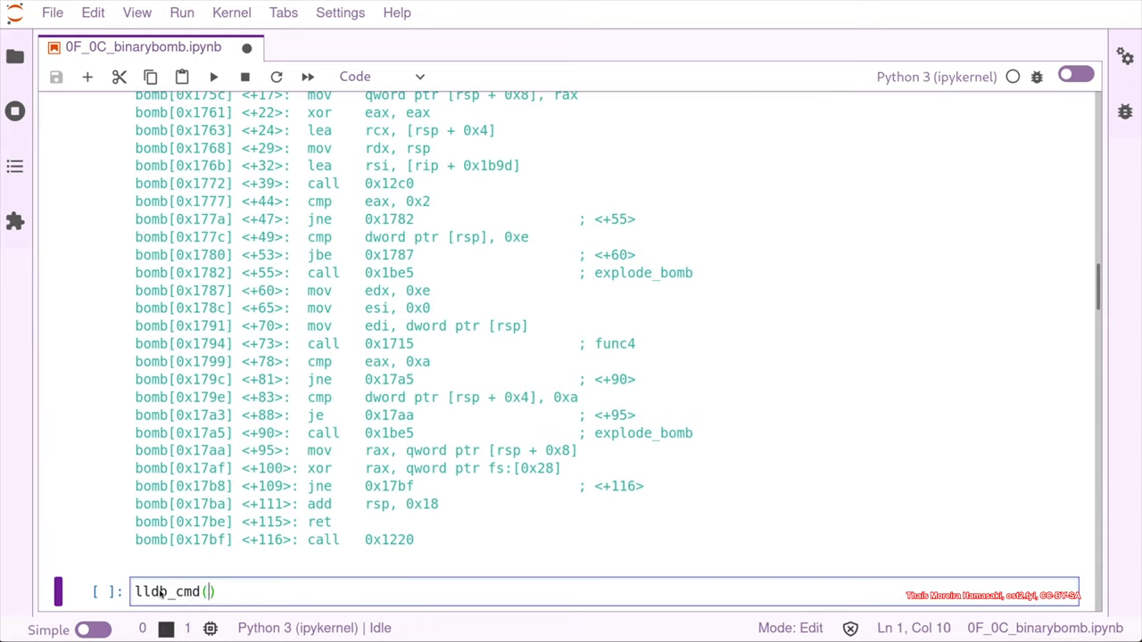
{"action": "type", "text": "'dis'"}
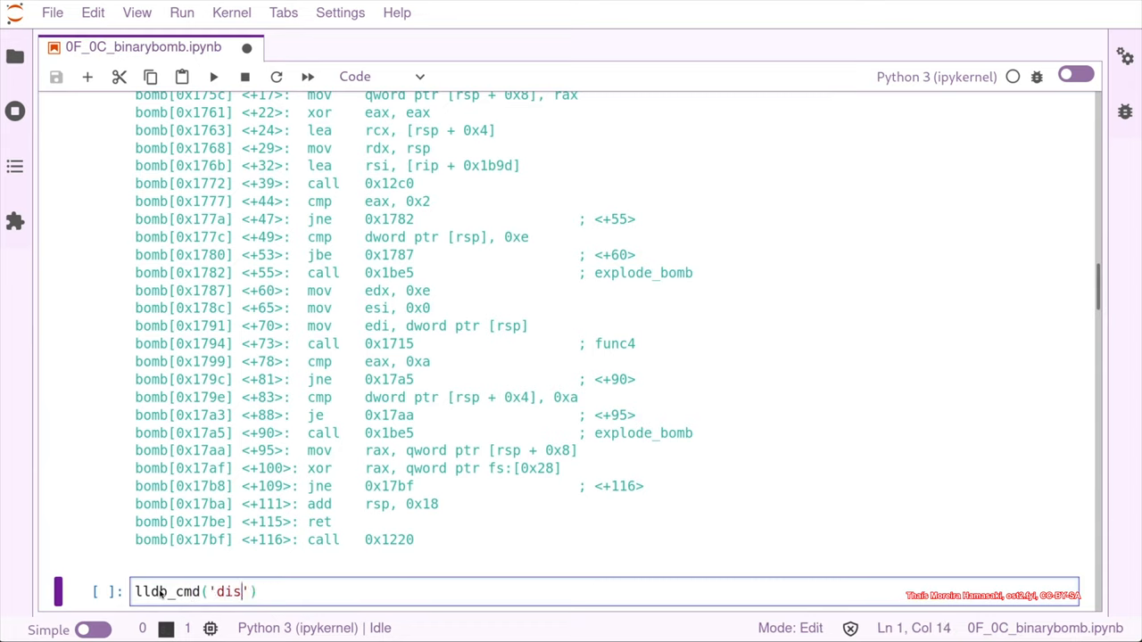
{"action": "type", "text": "as -F in"}
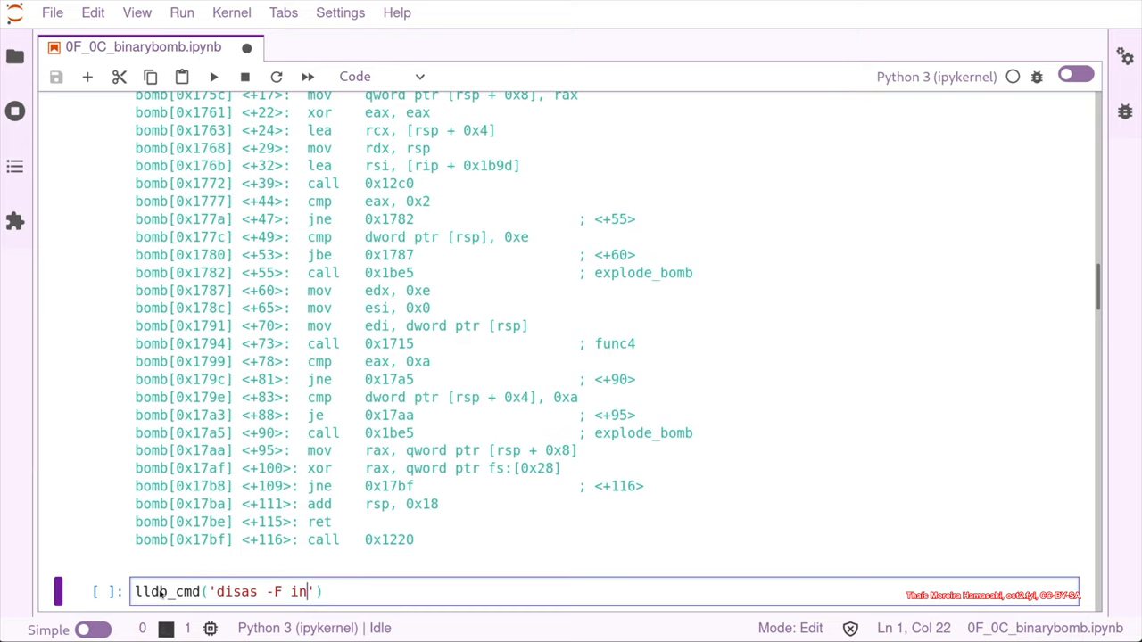
{"action": "type", "text": "tel -n func4"}
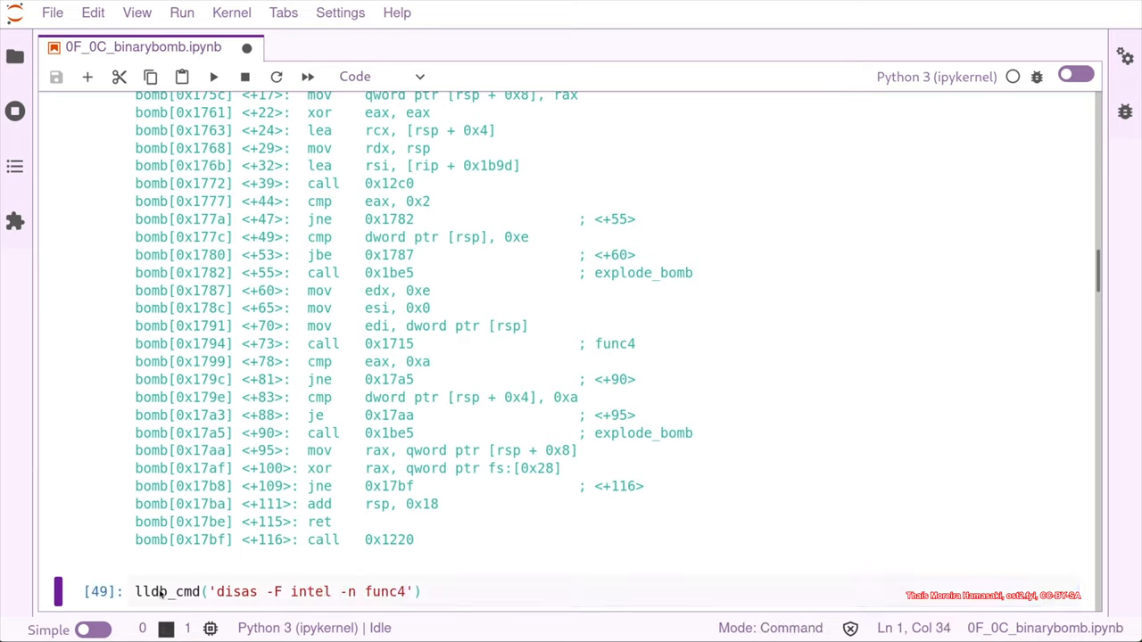
{"action": "scroll", "scroll_direction": "down", "scroll_amount": 3}
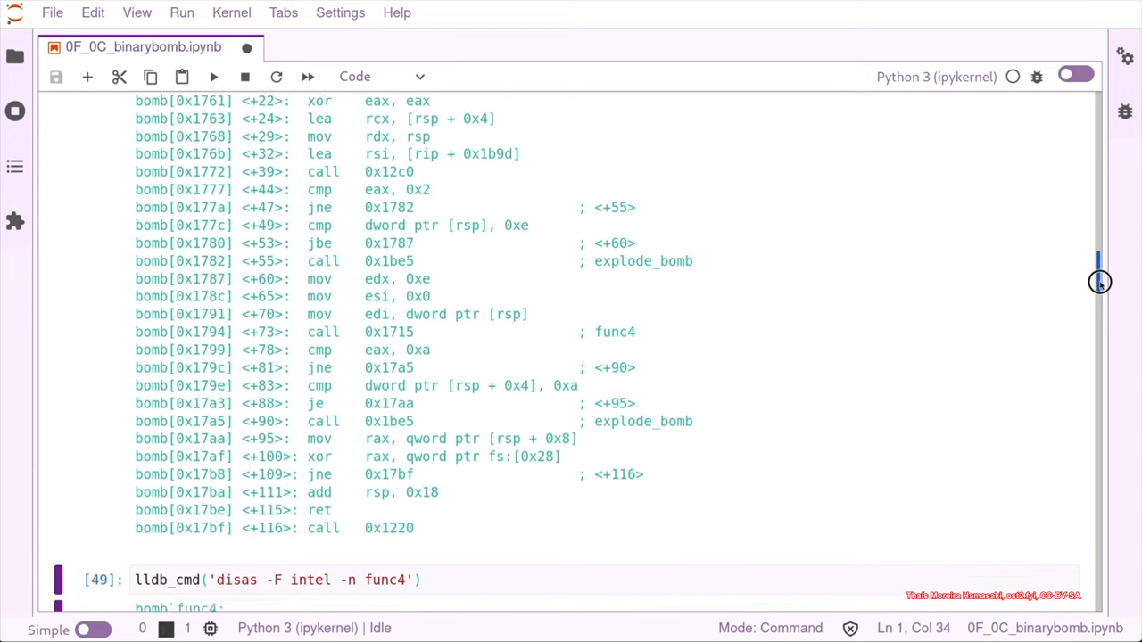
{"action": "scroll", "scroll_direction": "down", "scroll_amount": 3}
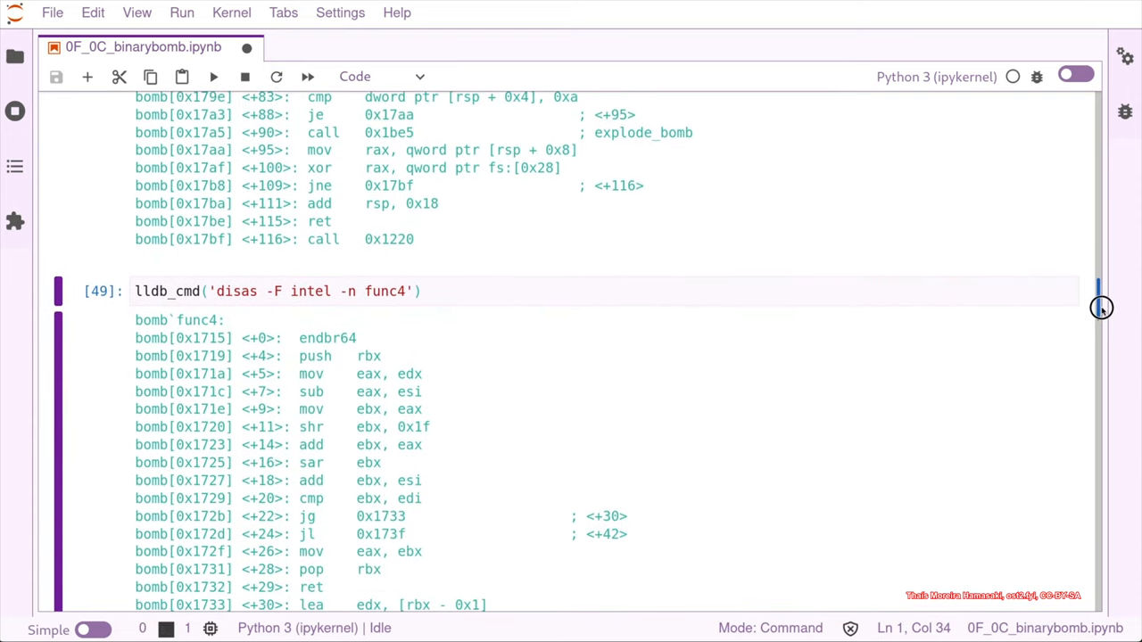
{"action": "scroll", "scroll_direction": "down", "scroll_amount": 3}
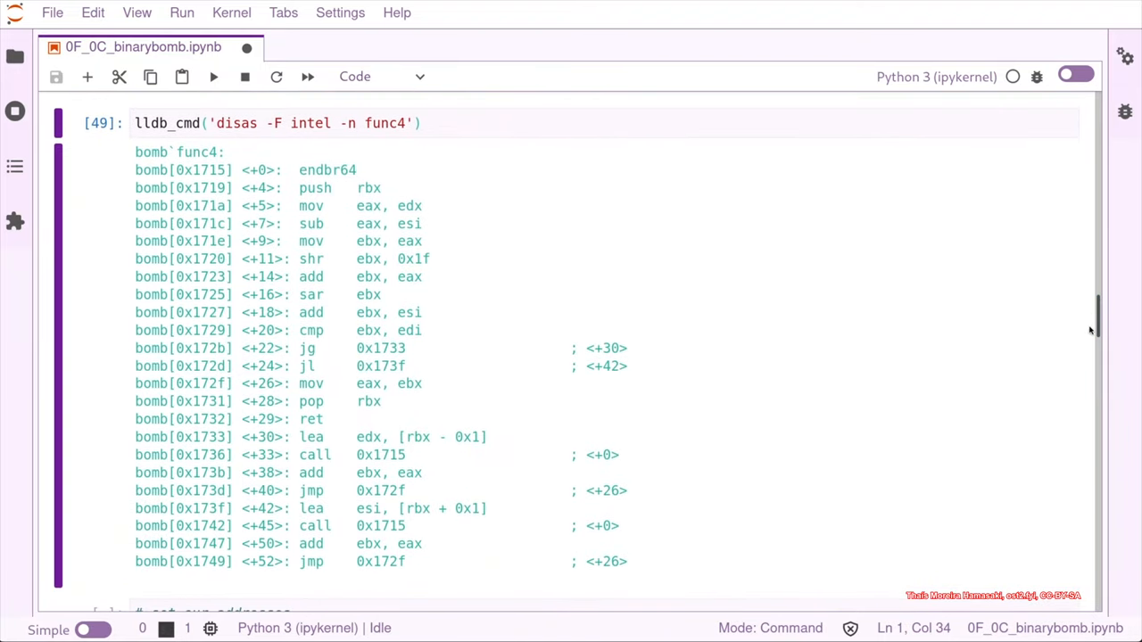
{"action": "mouse_move", "coordinate": [381, 207]}
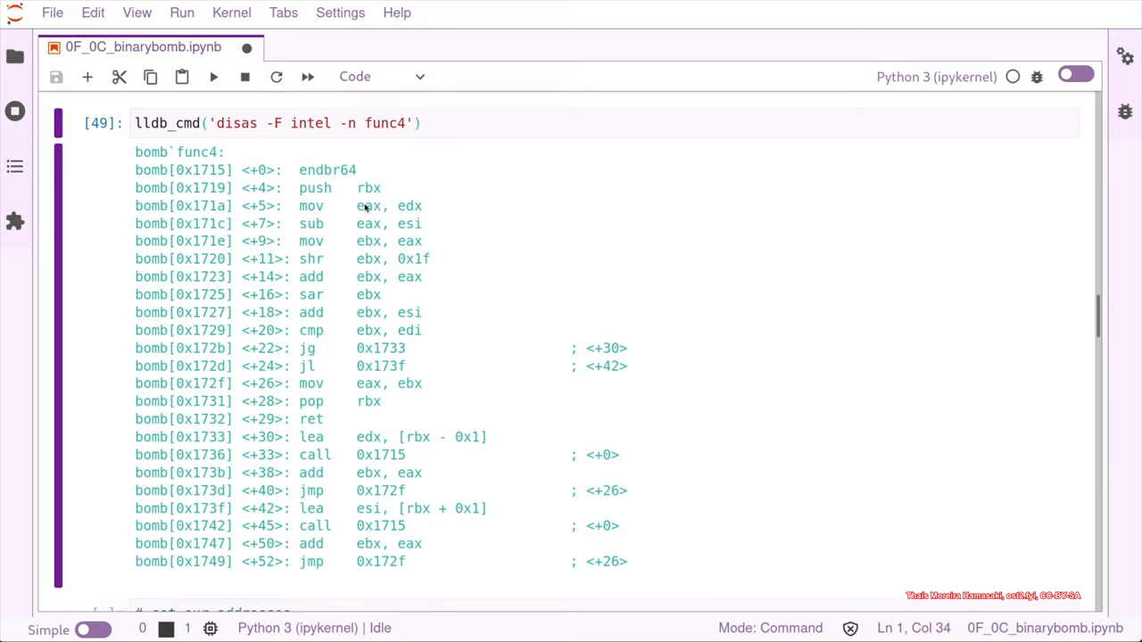
{"action": "mouse_move", "coordinate": [414, 212]}
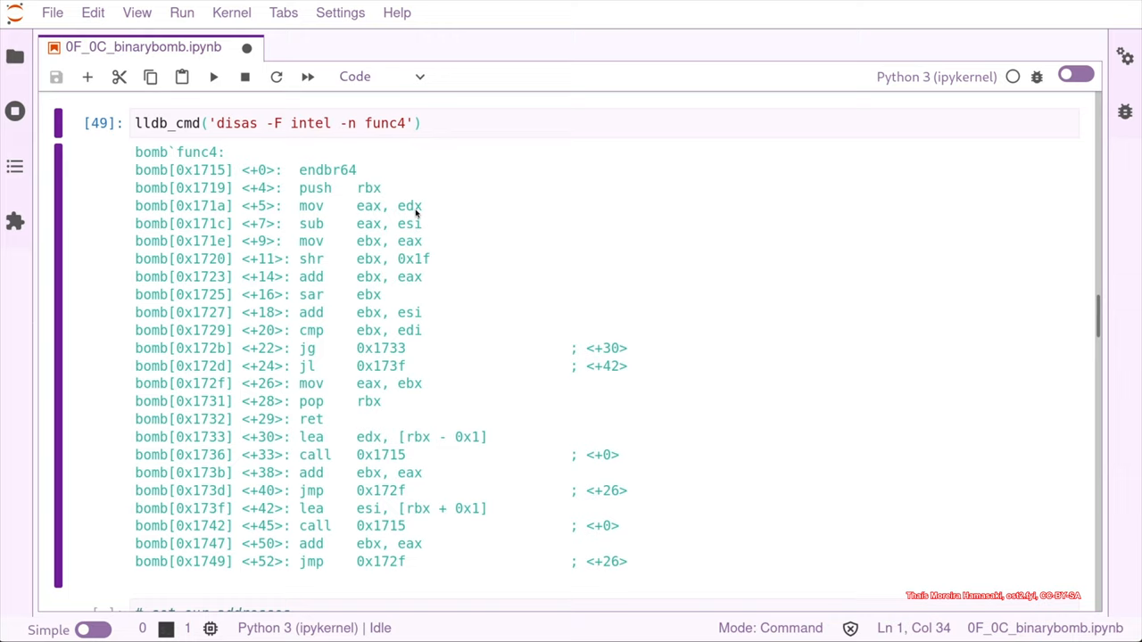
{"action": "mouse_move", "coordinate": [419, 257]}
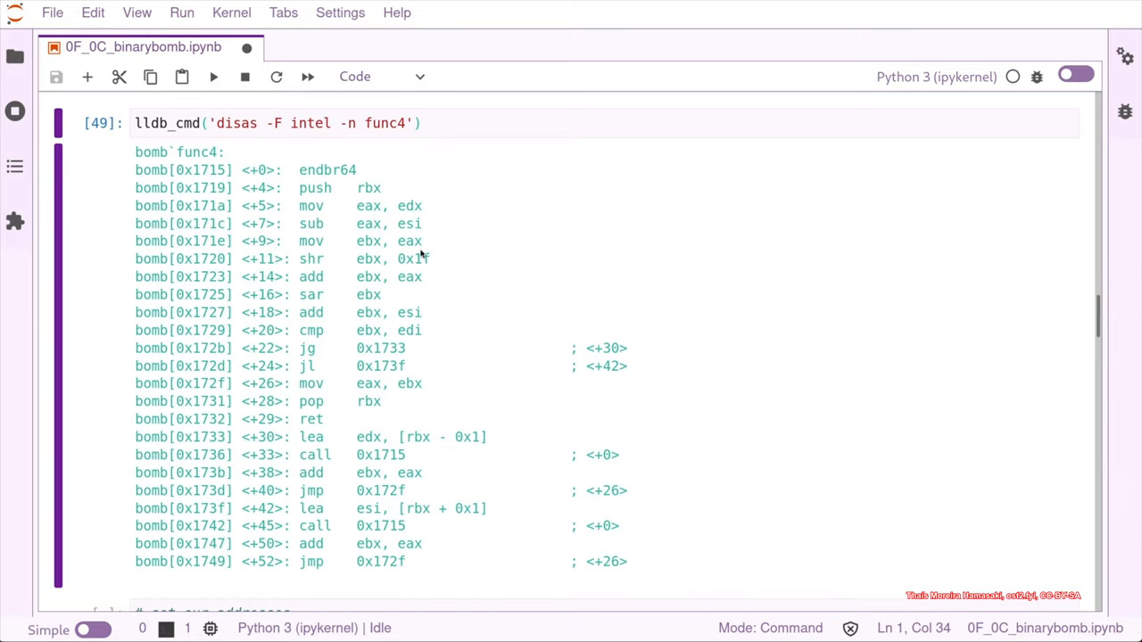
{"action": "mouse_move", "coordinate": [357, 335]}
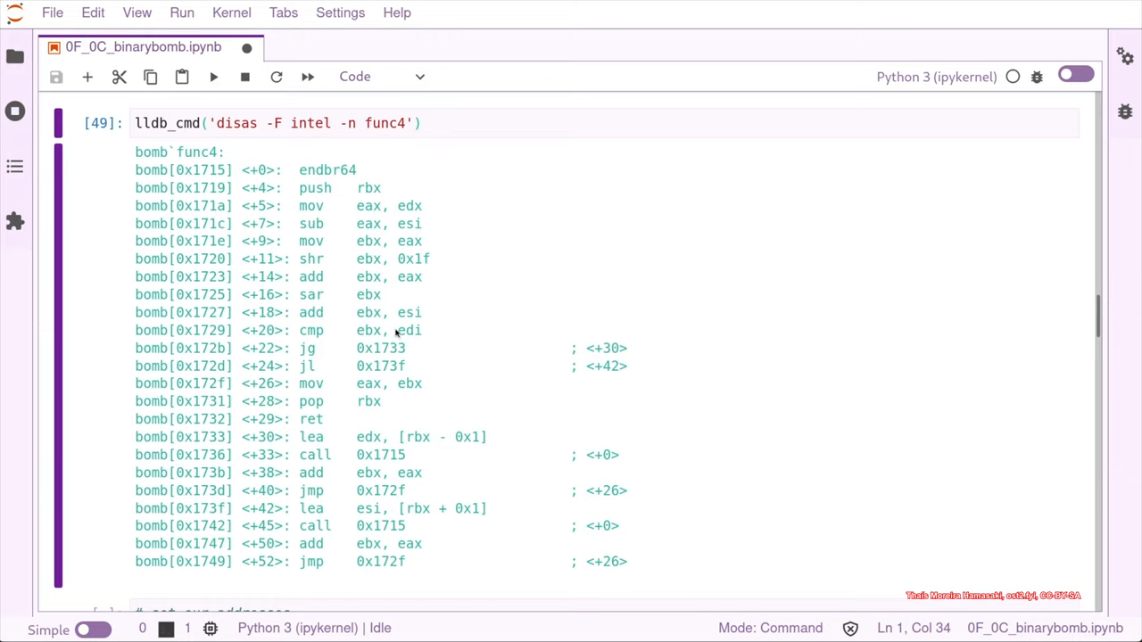
{"action": "mouse_move", "coordinate": [414, 335]}
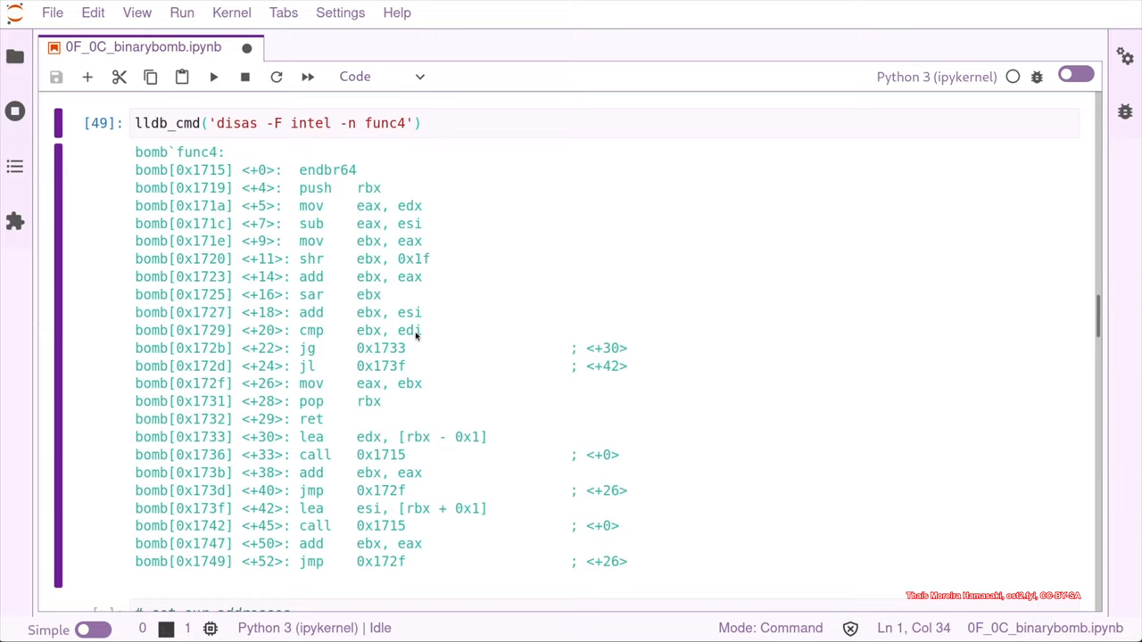
{"action": "mouse_move", "coordinate": [381, 320]}
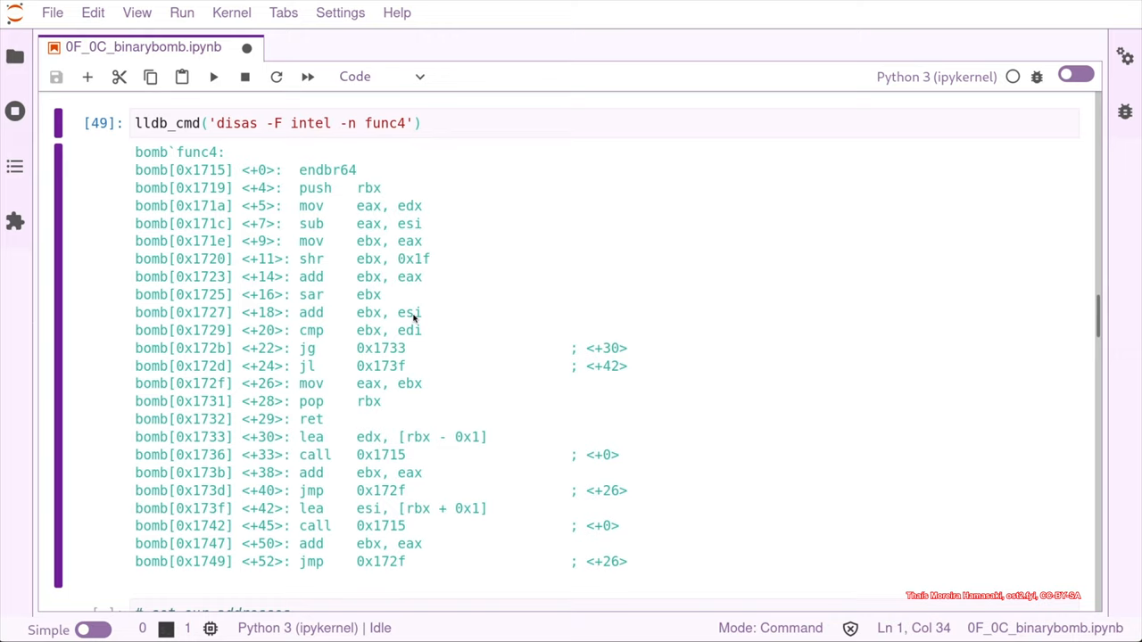
{"action": "mouse_move", "coordinate": [357, 223]}
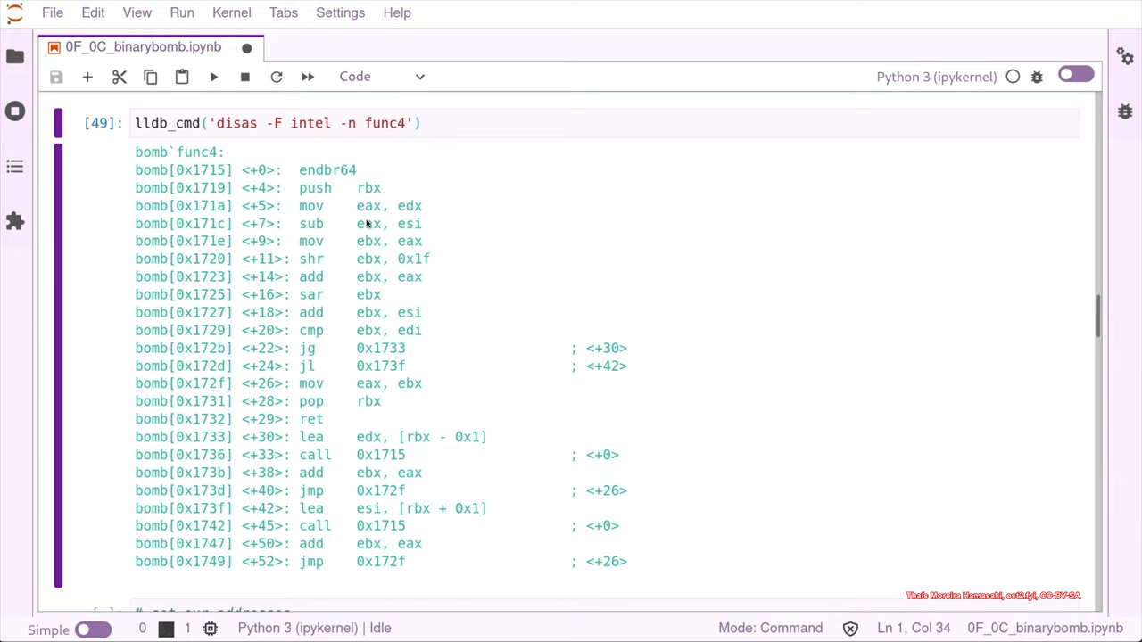
{"action": "mouse_move", "coordinate": [498, 317]}
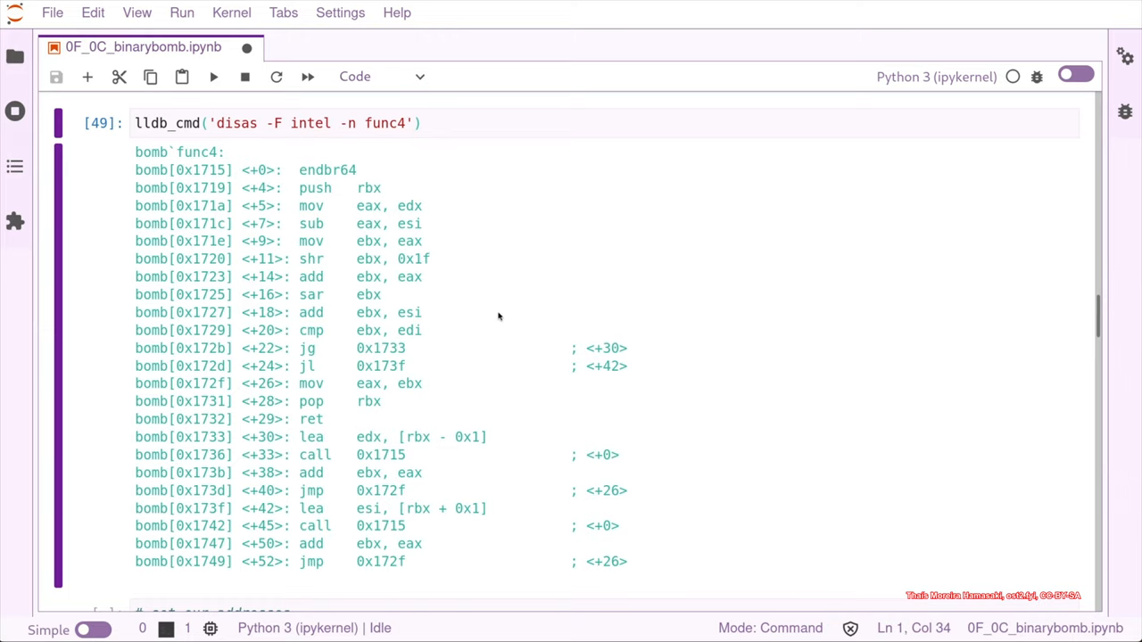
{"action": "mouse_move", "coordinate": [405, 353]}
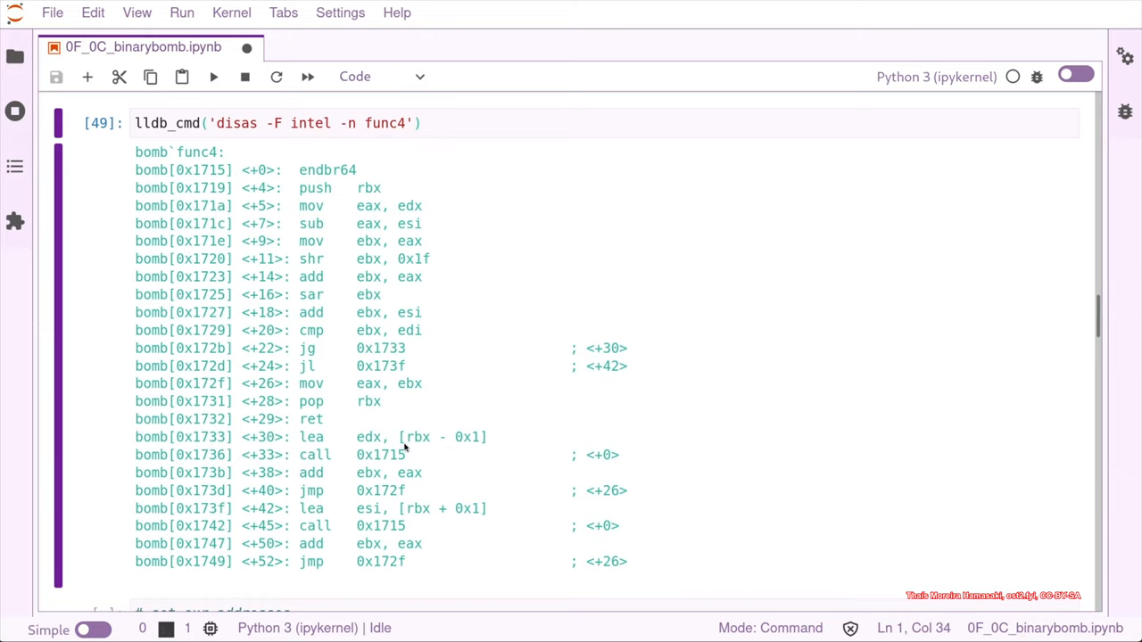
{"action": "mouse_move", "coordinate": [221, 179]}
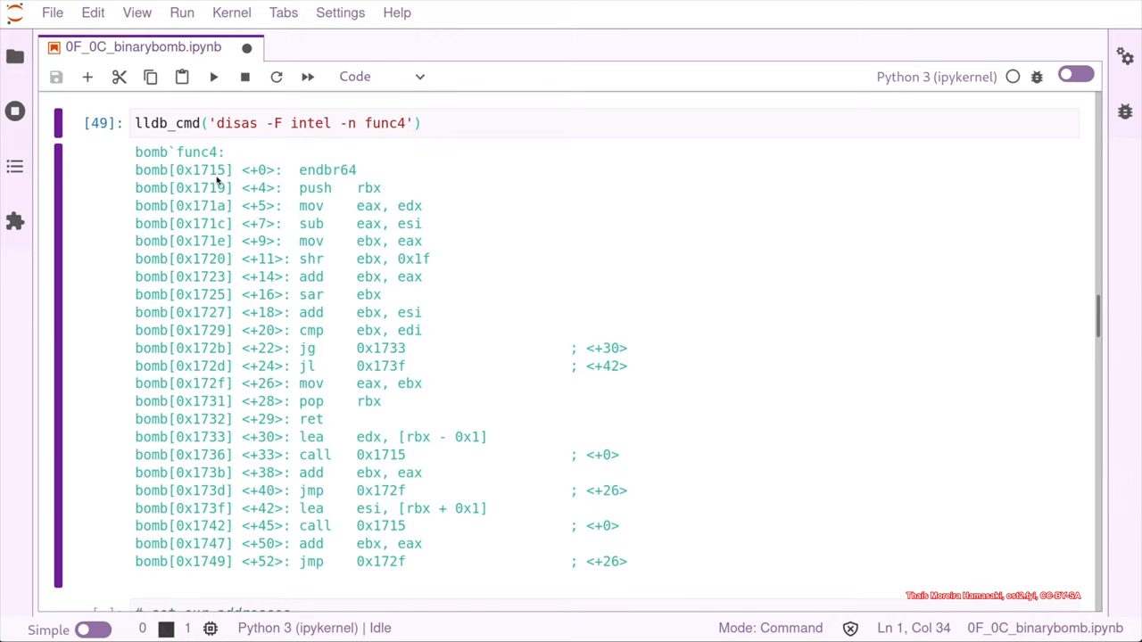
{"action": "mouse_move", "coordinate": [389, 210]}
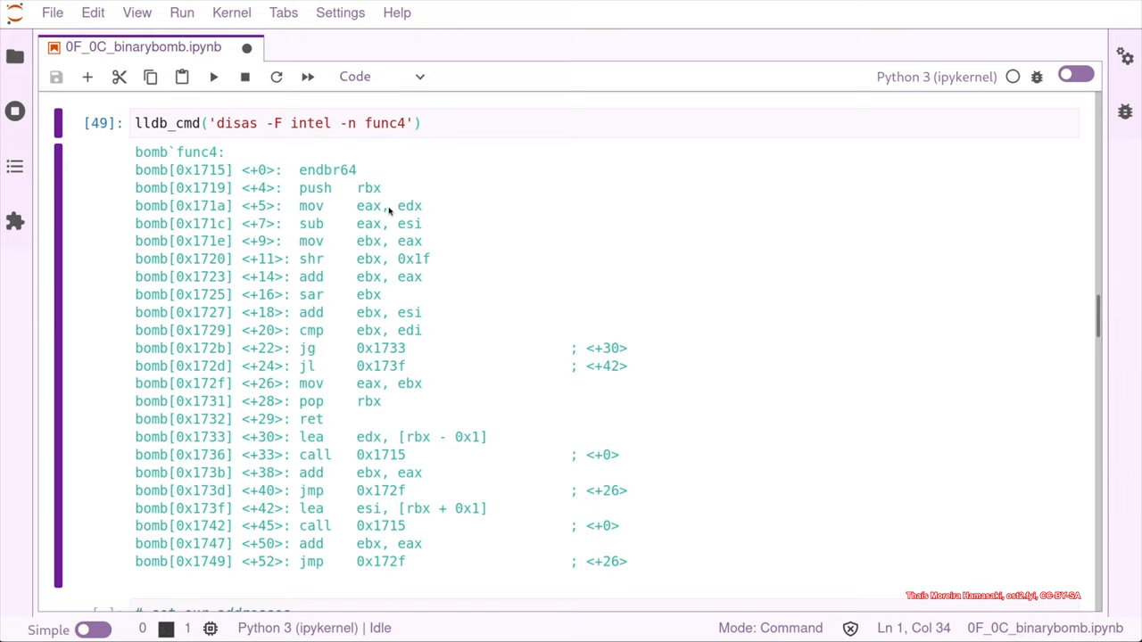
{"action": "mouse_move", "coordinate": [398, 372]}
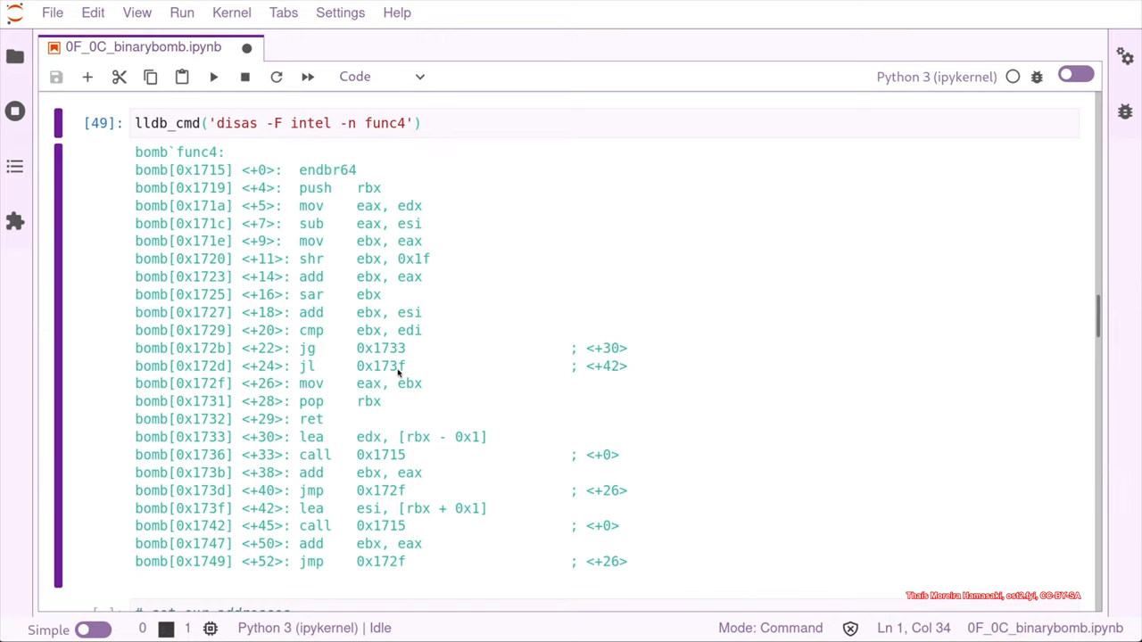
{"action": "mouse_move", "coordinate": [236, 392]}
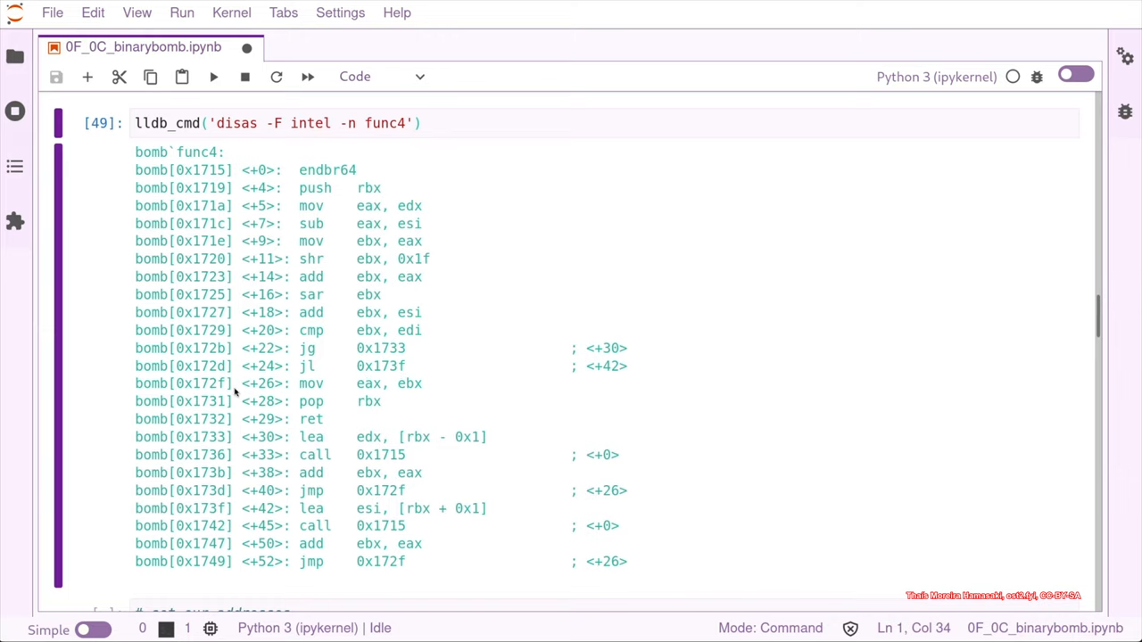
{"action": "mouse_move", "coordinate": [221, 514]}
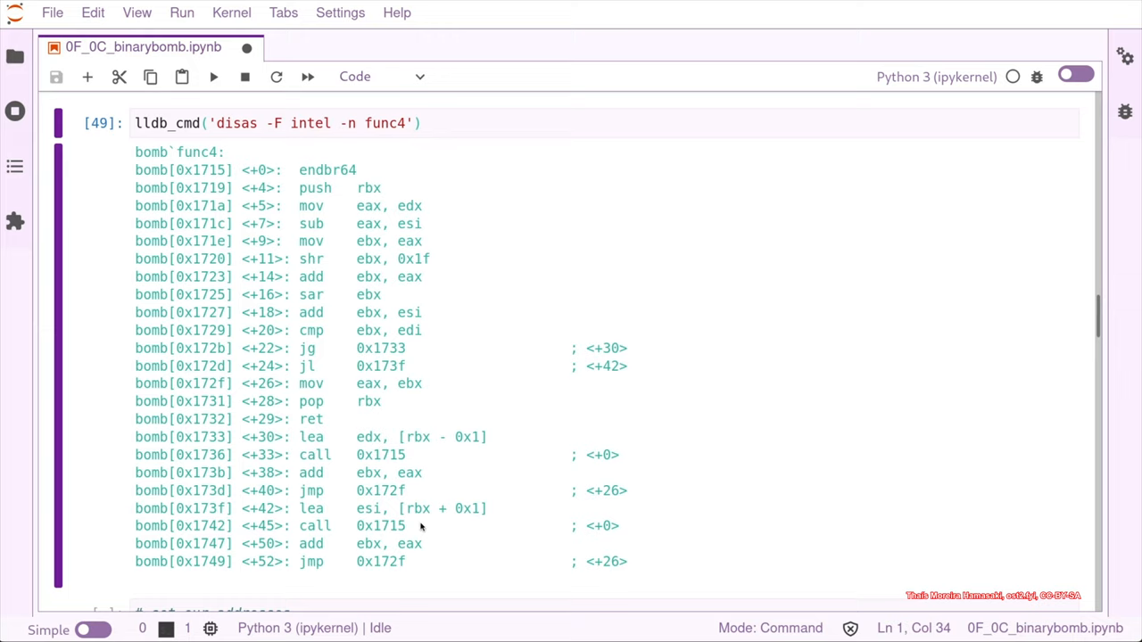
{"action": "mouse_move", "coordinate": [404, 532]}
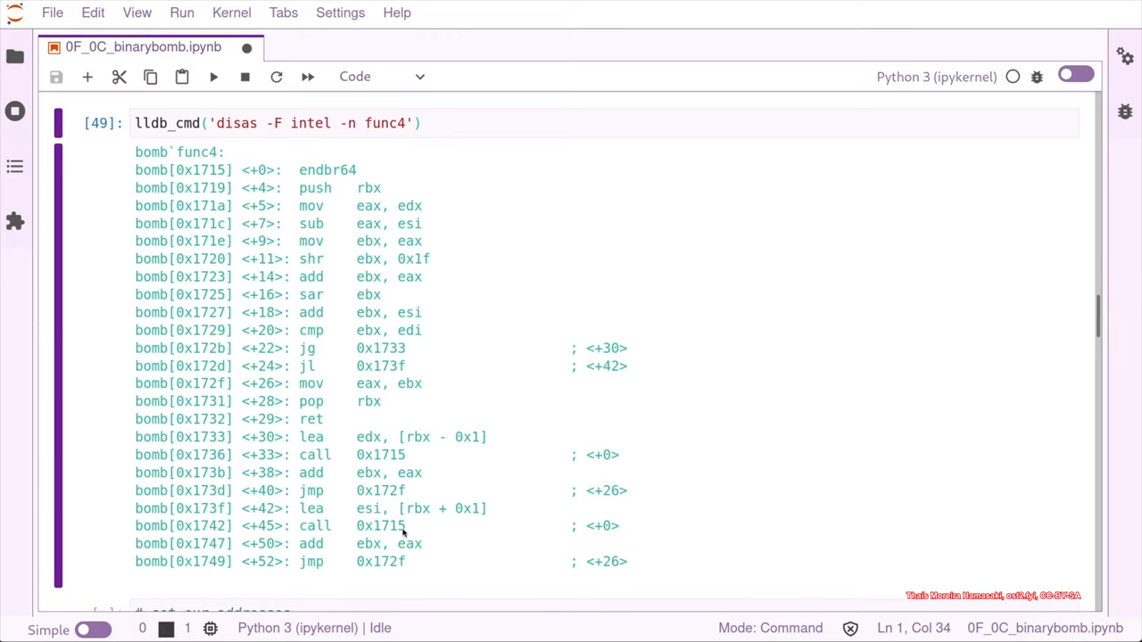
{"action": "mouse_move", "coordinate": [214, 161]}
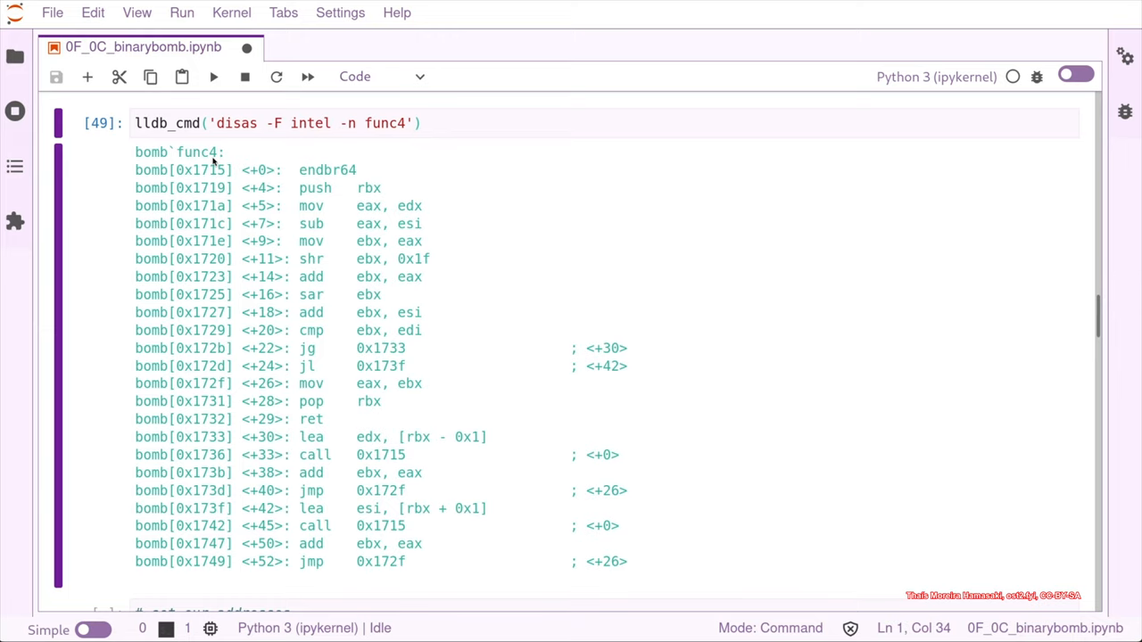
{"action": "mouse_move", "coordinate": [343, 447]}
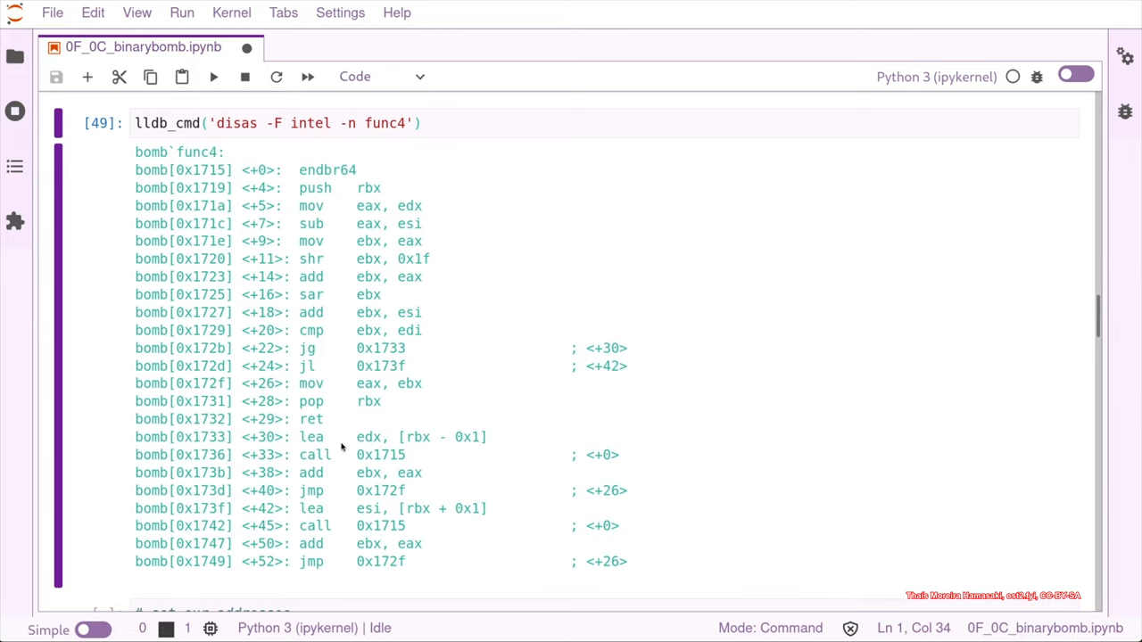
{"action": "mouse_move", "coordinate": [364, 444]}
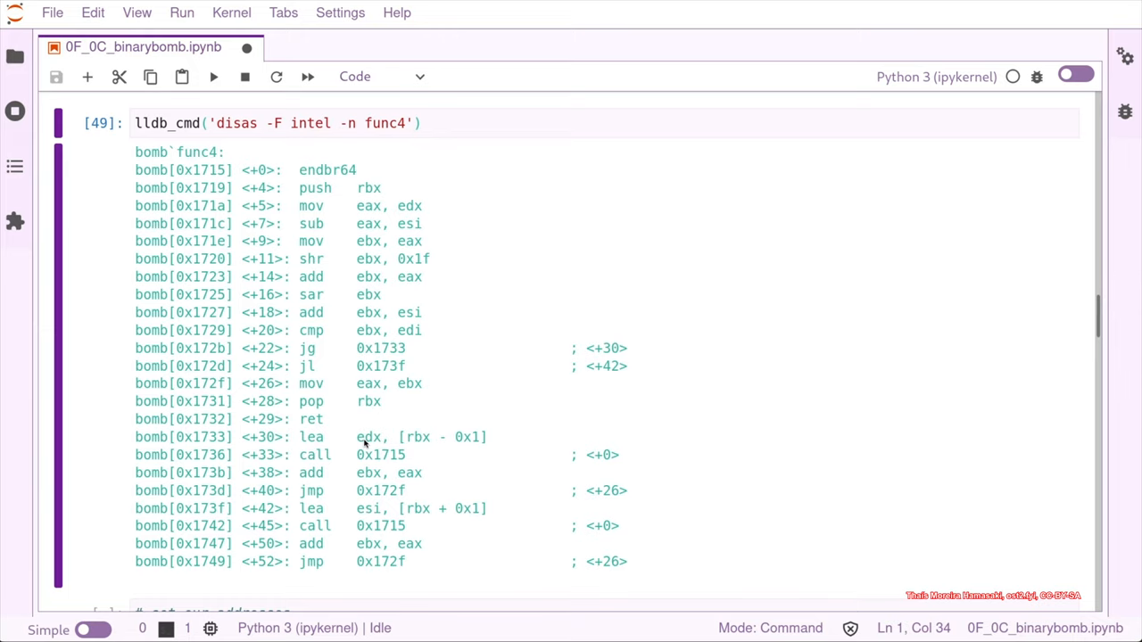
{"action": "mouse_move", "coordinate": [339, 418]}
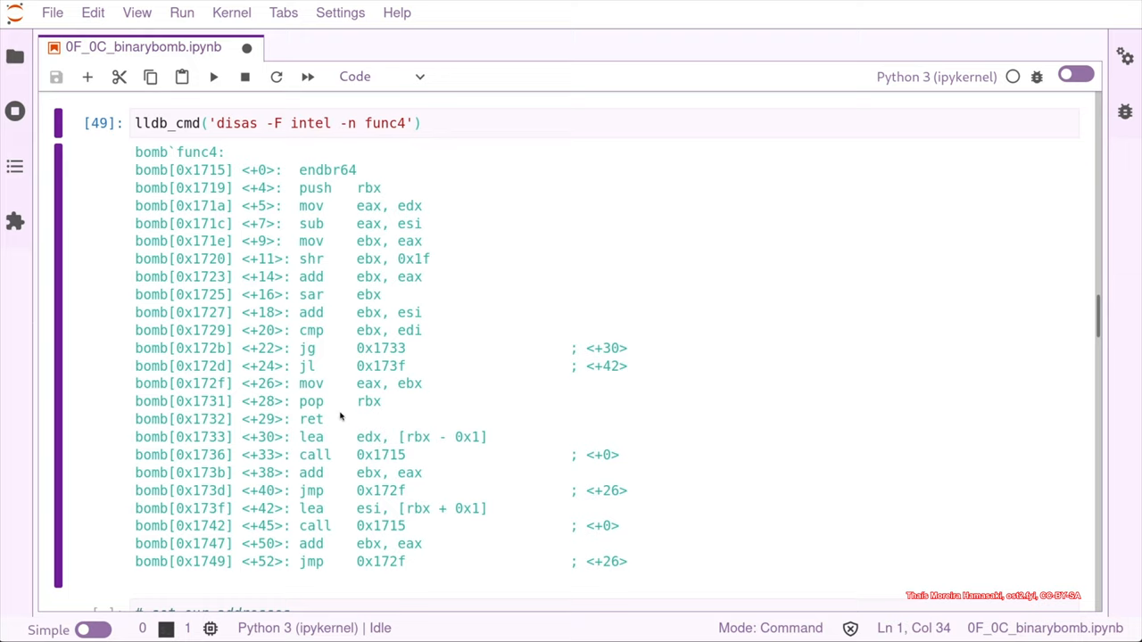
{"action": "mouse_move", "coordinate": [407, 335]}
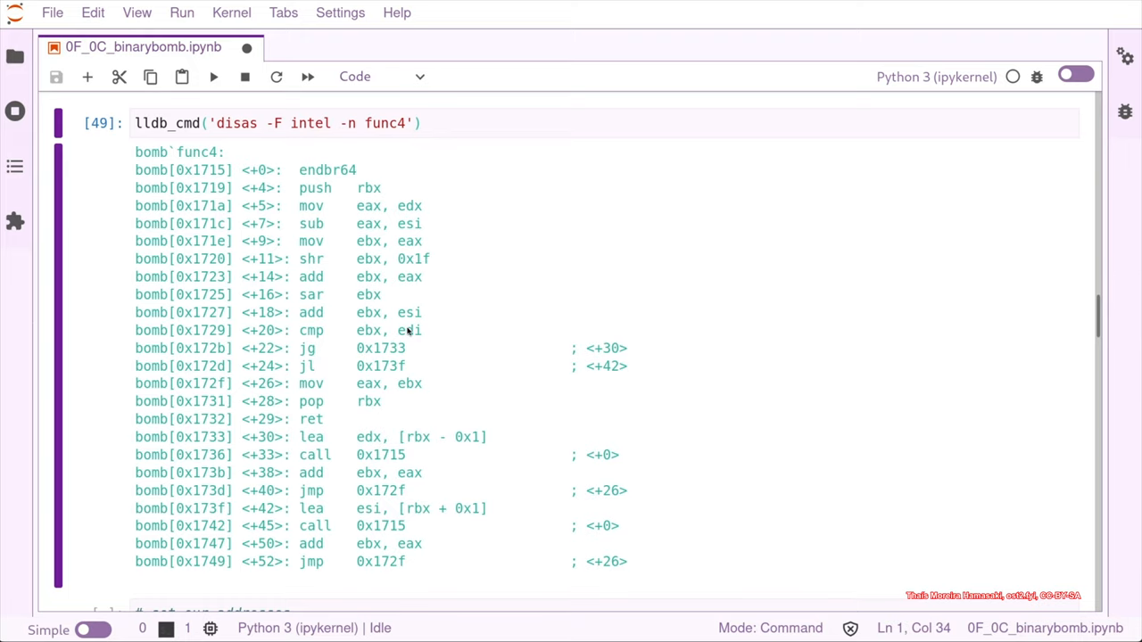
{"action": "mouse_move", "coordinate": [364, 337]}
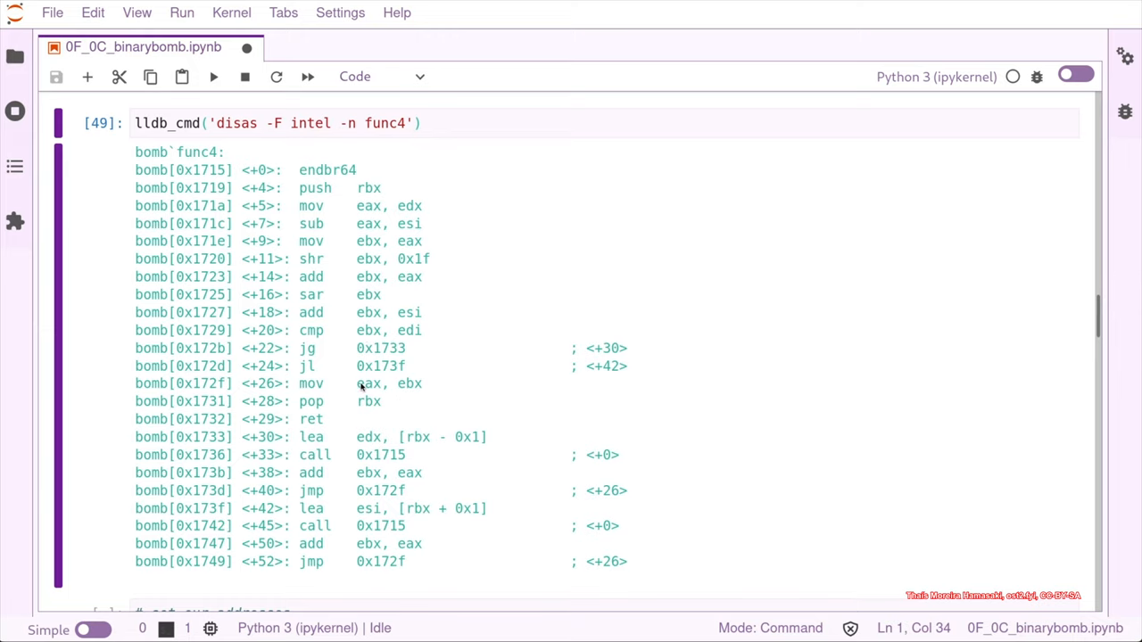
{"action": "mouse_move", "coordinate": [318, 427]}
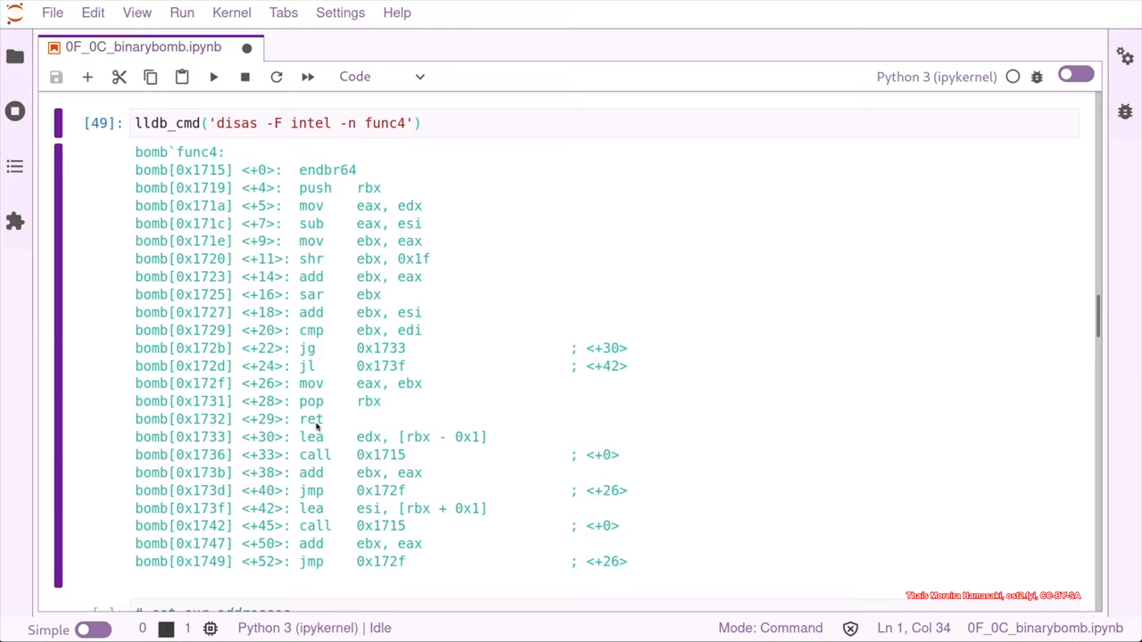
{"action": "mouse_move", "coordinate": [359, 396]}
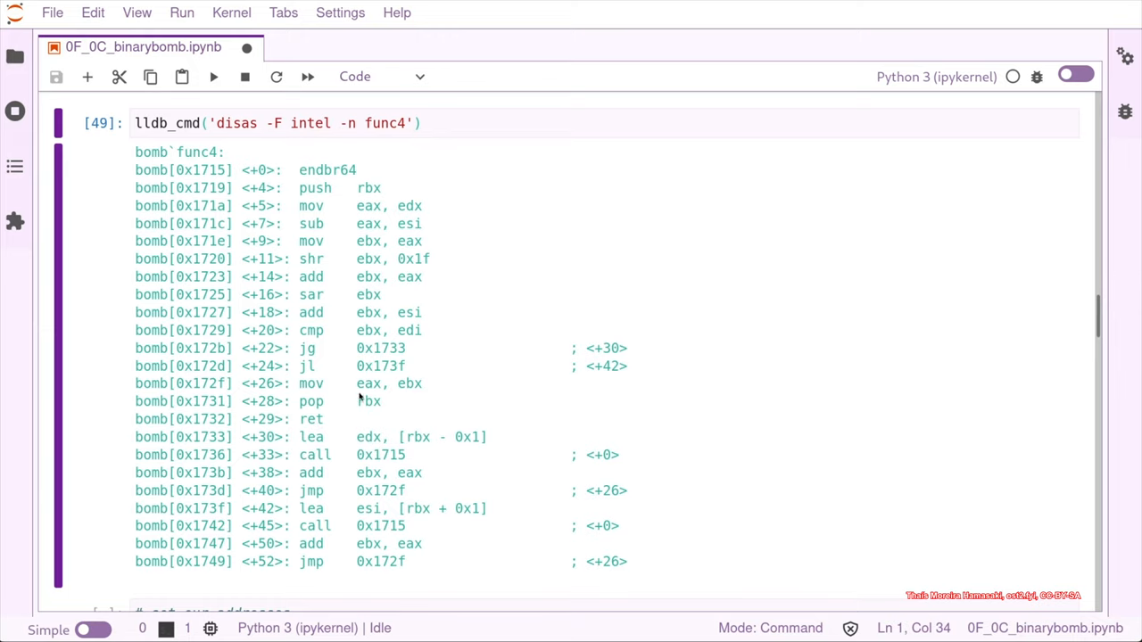
{"action": "mouse_move", "coordinate": [355, 396]}
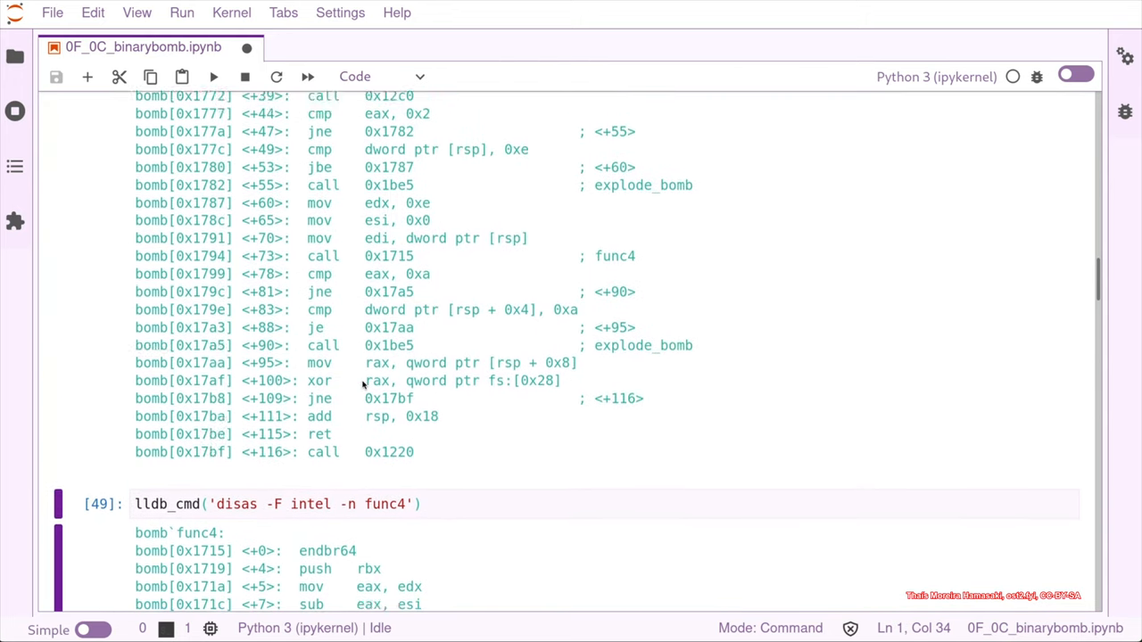
{"action": "scroll", "scroll_direction": "up", "scroll_amount": 3}
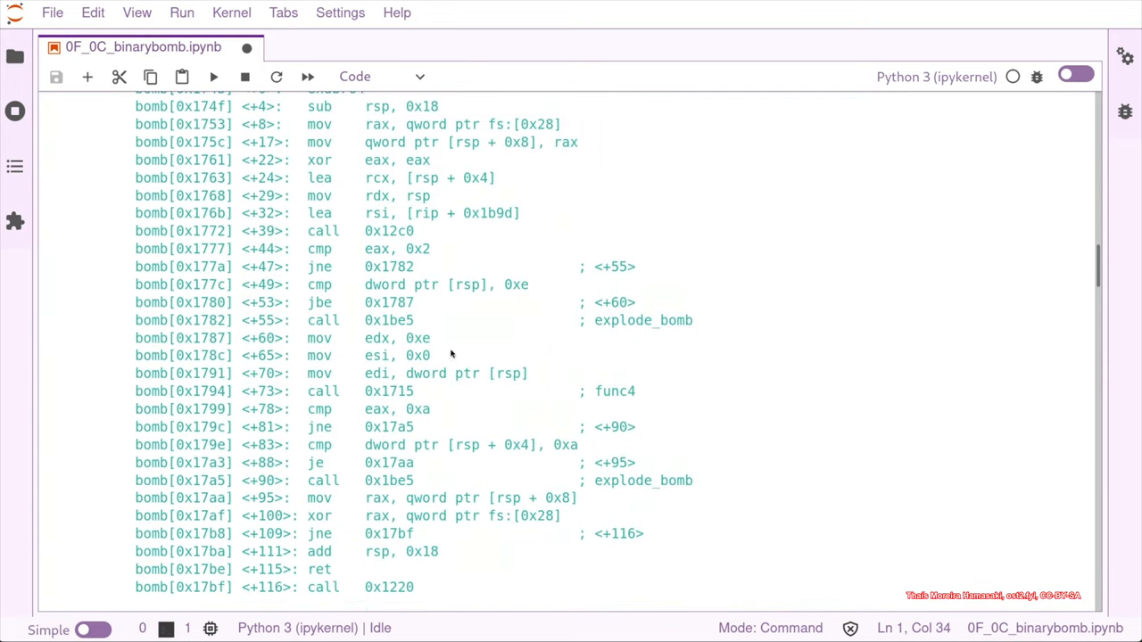
{"action": "mouse_move", "coordinate": [473, 437]}
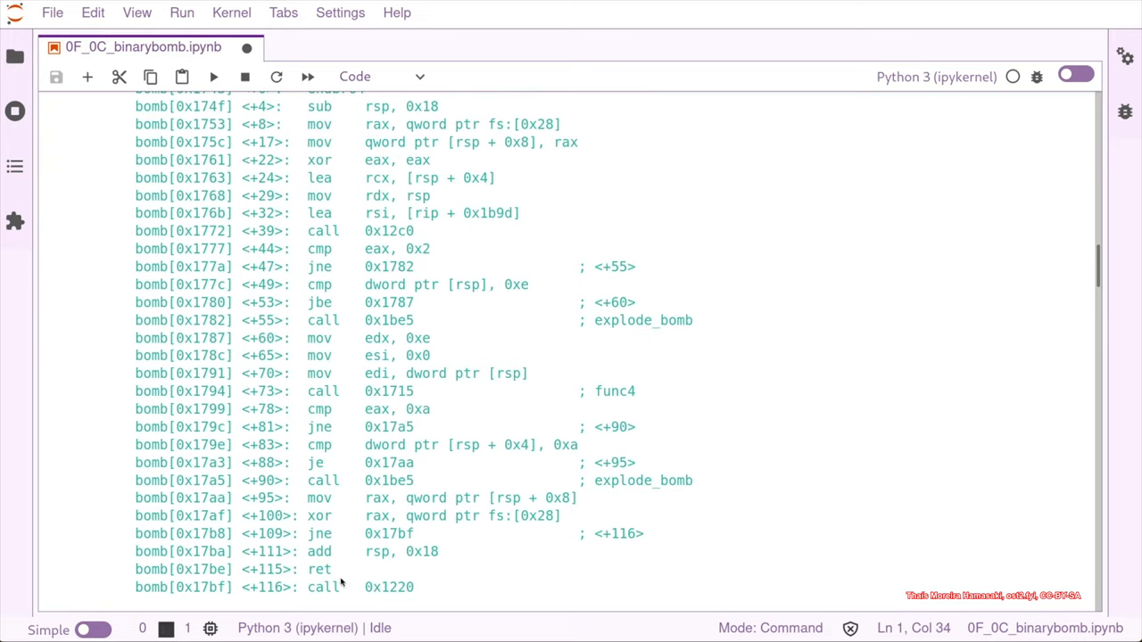
{"action": "mouse_move", "coordinate": [343, 551]}
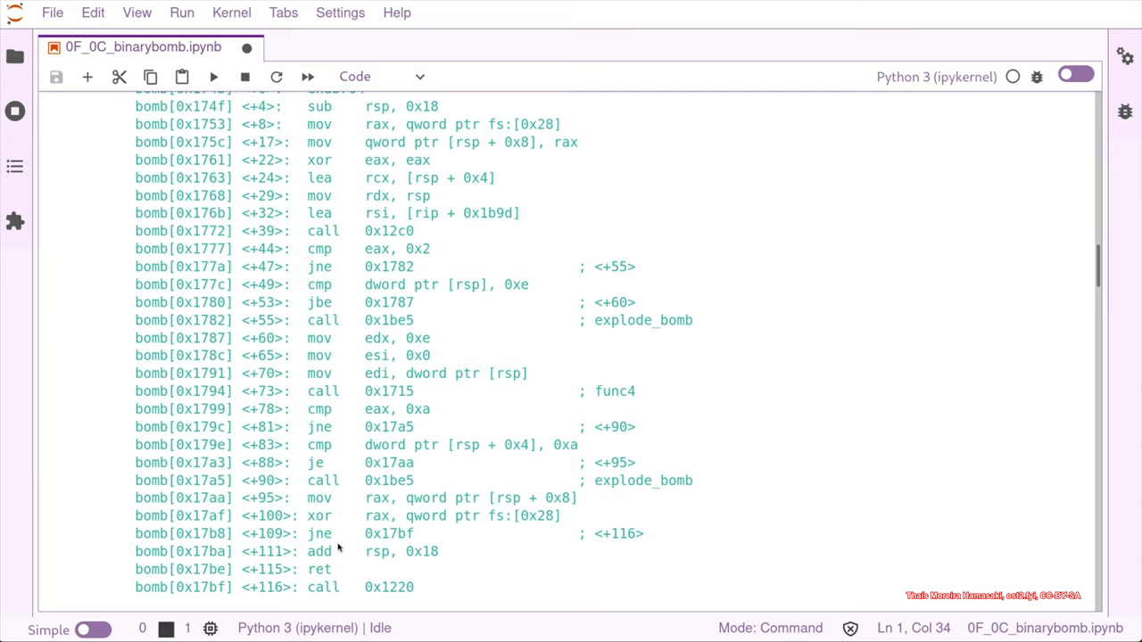
{"action": "scroll", "scroll_direction": "down", "scroll_amount": 3}
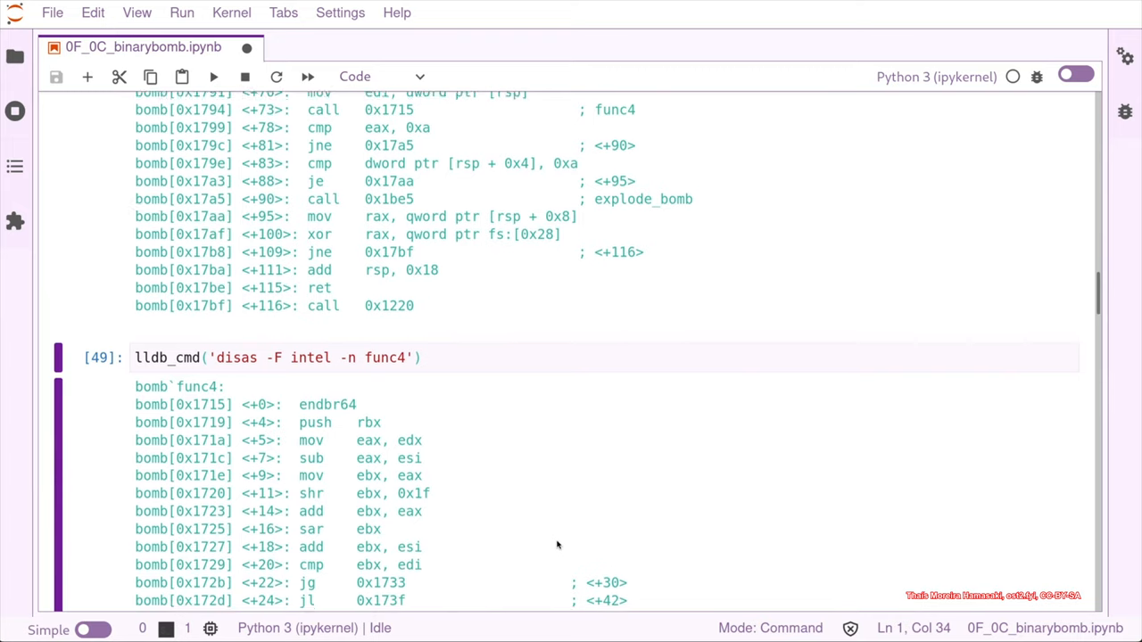
{"action": "scroll", "scroll_direction": "down", "scroll_amount": 3}
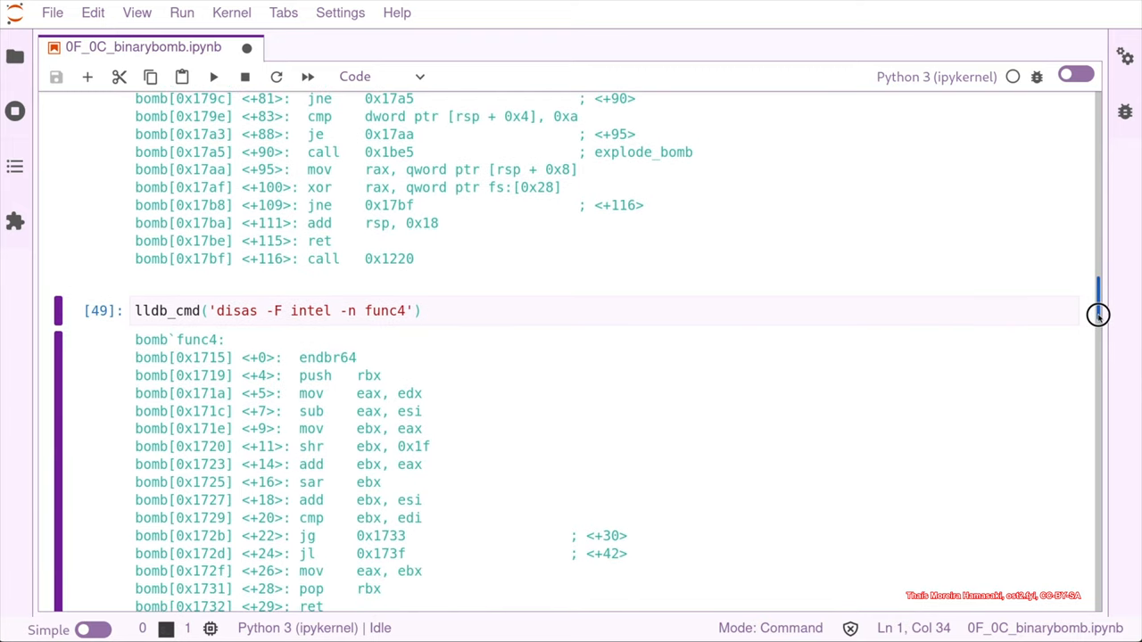
{"action": "scroll", "scroll_direction": "down", "scroll_amount": 3}
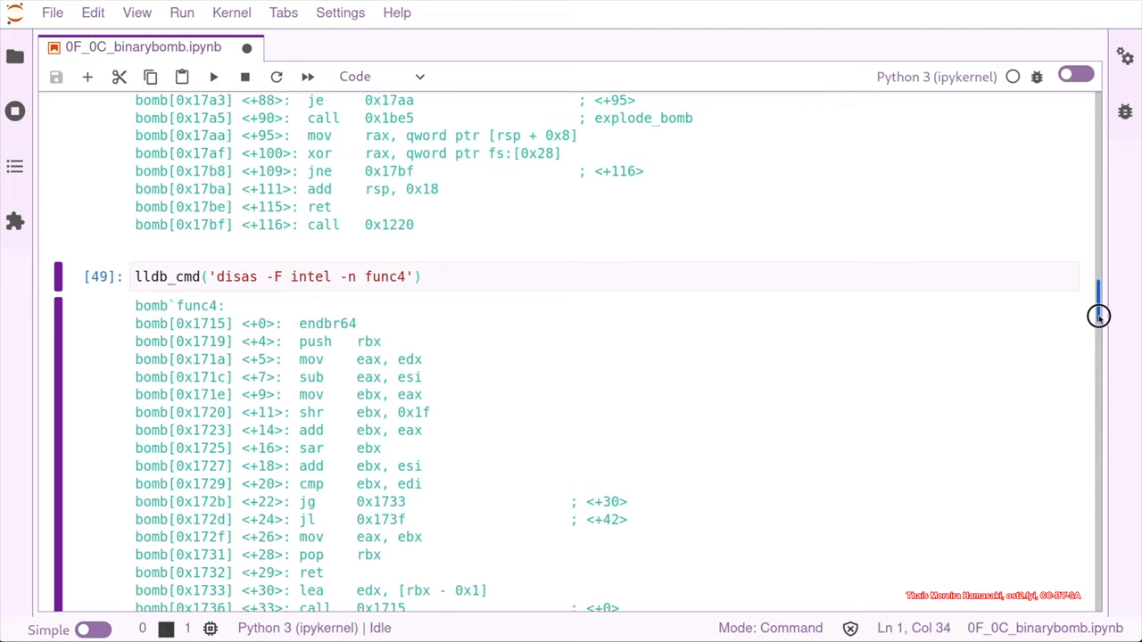
{"action": "scroll", "scroll_direction": "down", "scroll_amount": 3}
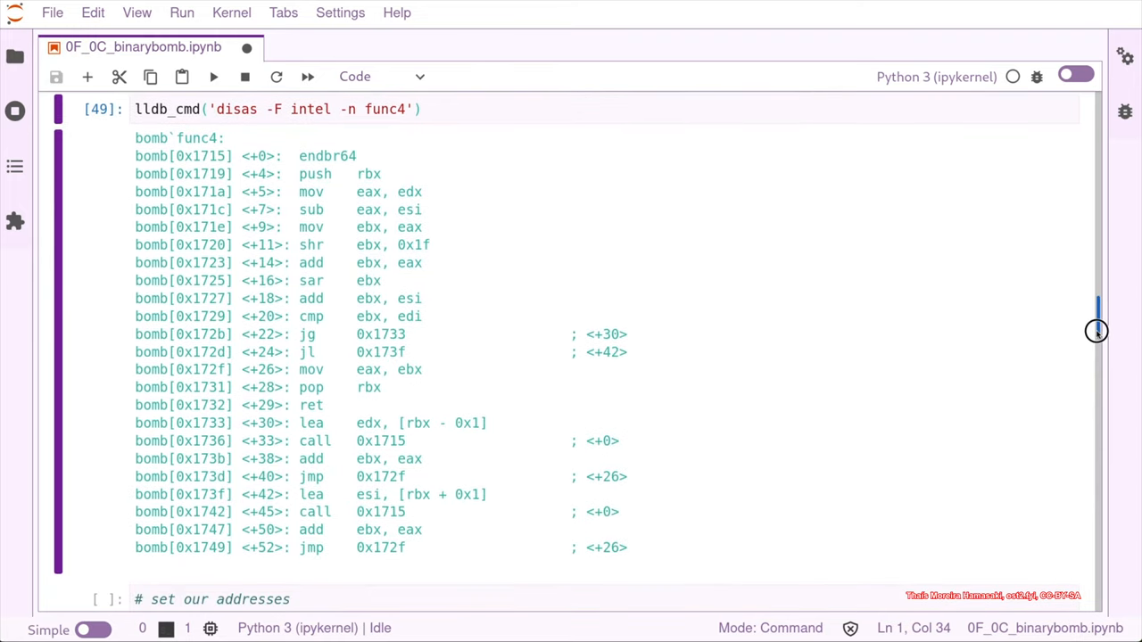
- Edit the '# set our addresses' cell, clearing the XXXX placeholder on the PHASE_4 line
{"action": "scroll", "scroll_direction": "down", "scroll_amount": 3}
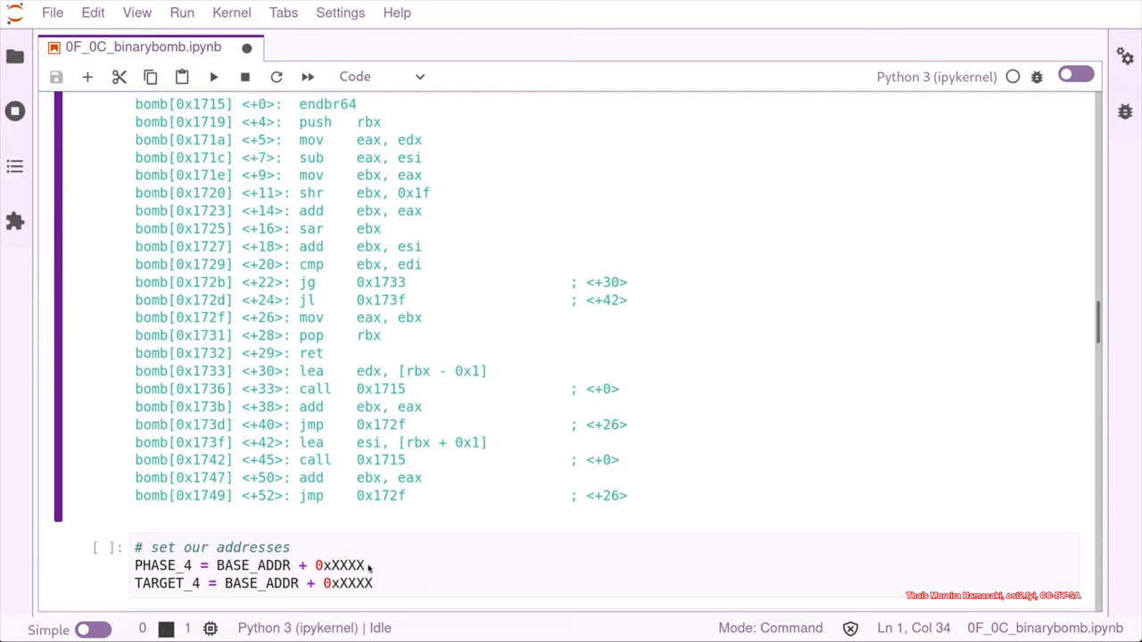
{"action": "left_click", "coordinate": [389, 564]}
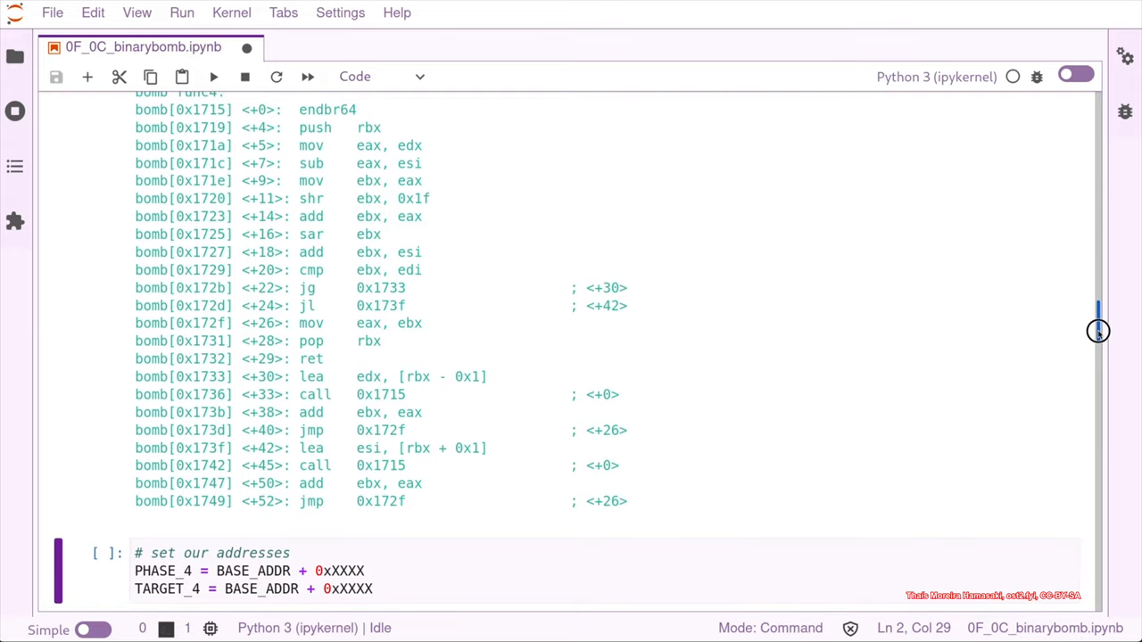
{"action": "scroll", "scroll_direction": "up", "scroll_amount": 3}
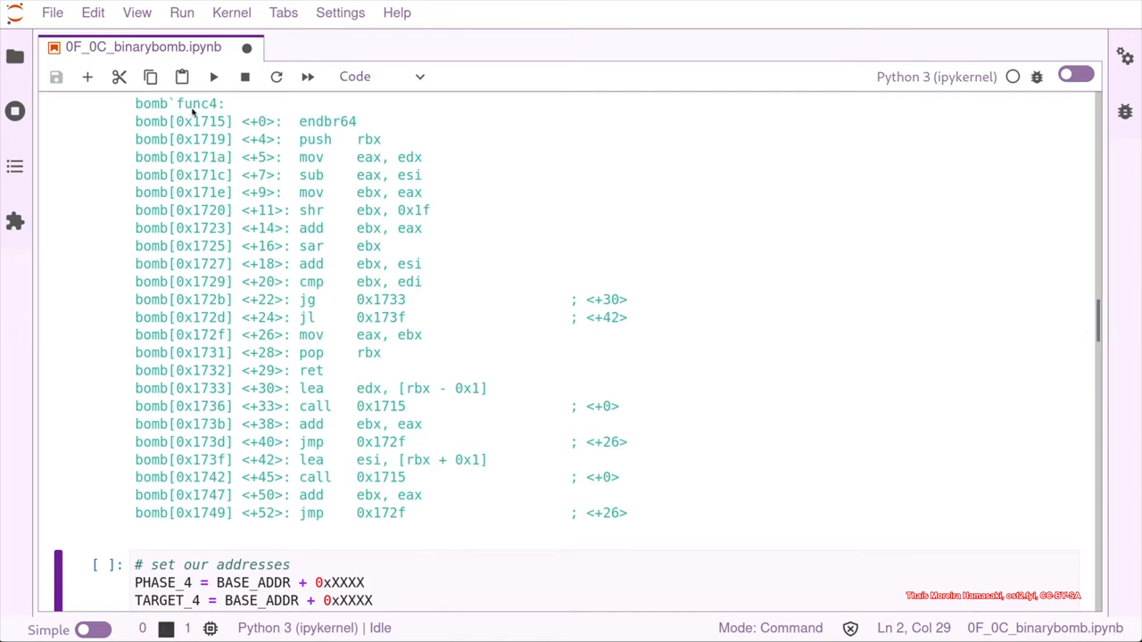
{"action": "mouse_move", "coordinate": [807, 348]}
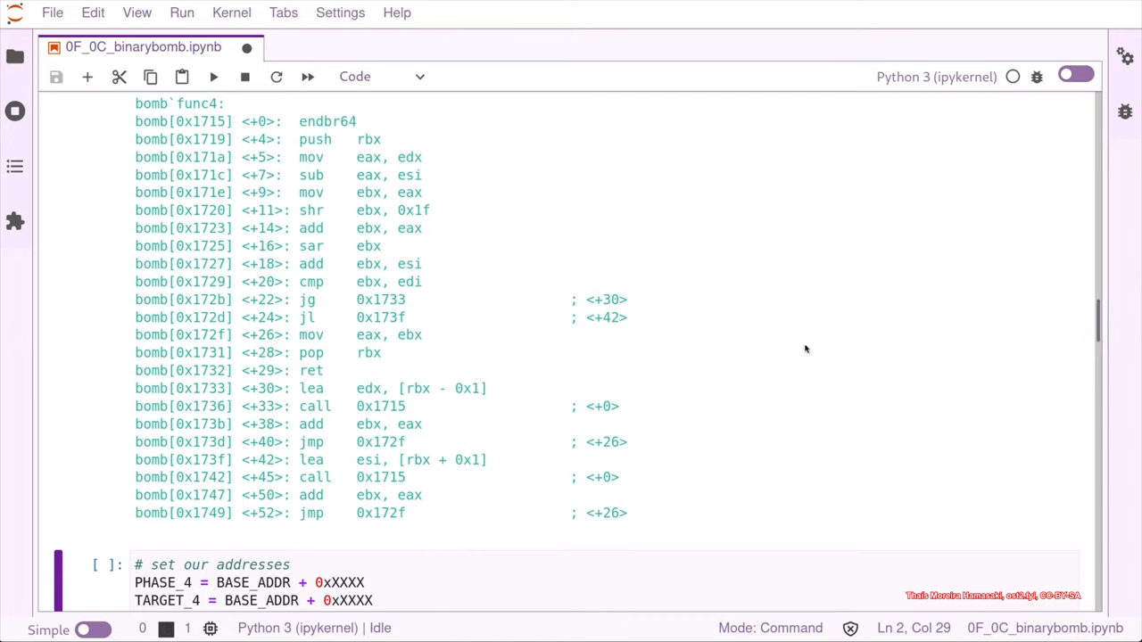
{"action": "mouse_move", "coordinate": [571, 62]}
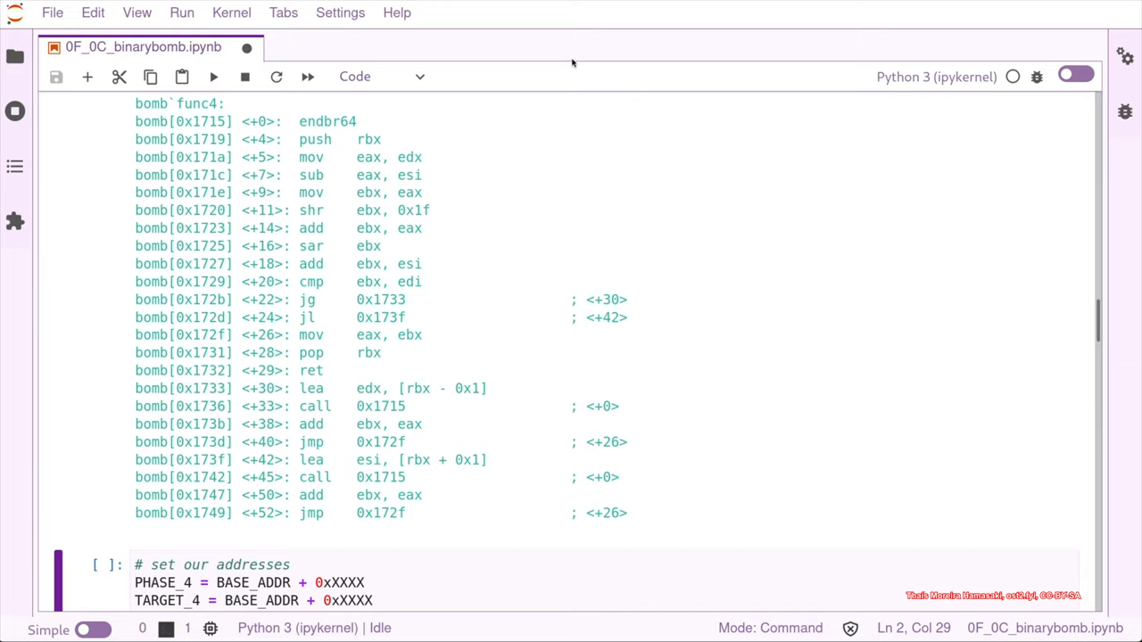
{"action": "mouse_move", "coordinate": [990, 299]}
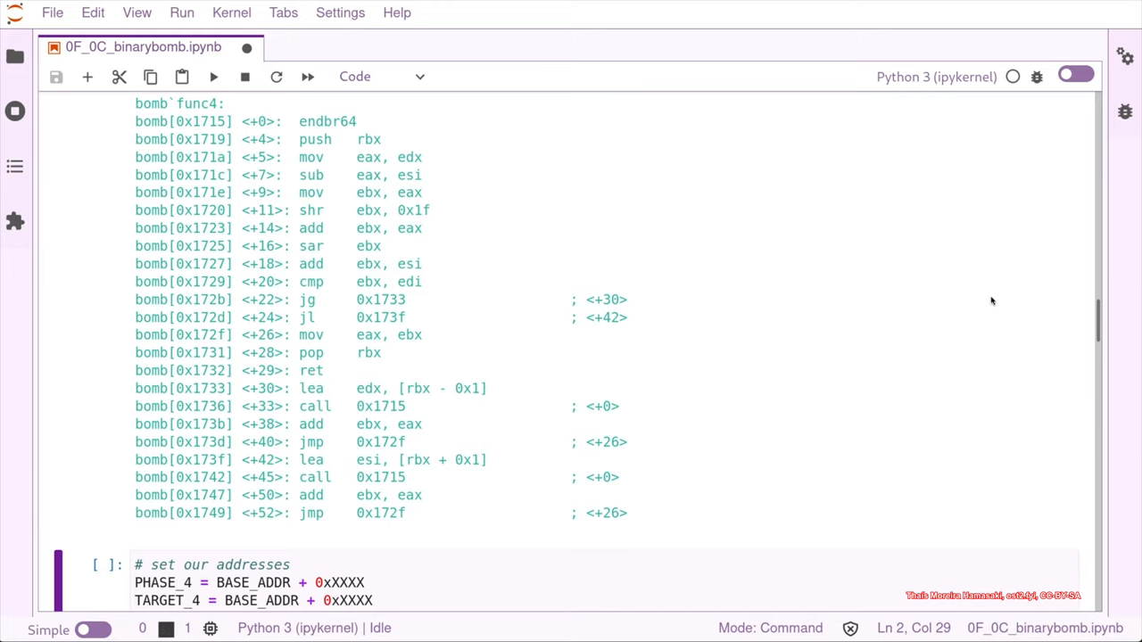
{"action": "mouse_move", "coordinate": [1099, 321]}
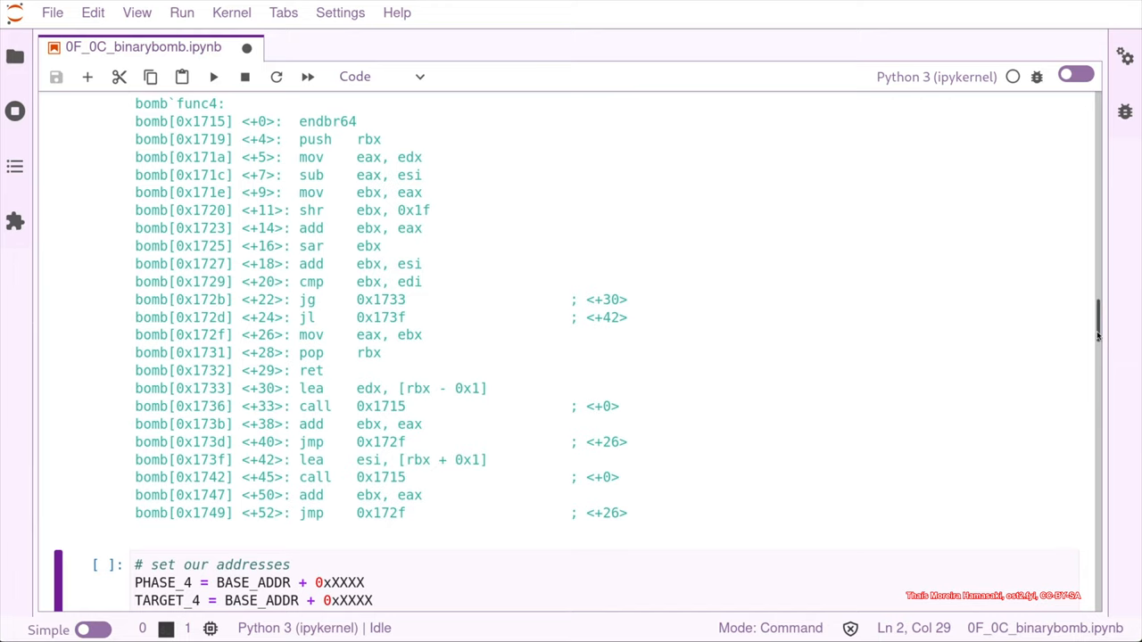
{"action": "mouse_move", "coordinate": [471, 102]}
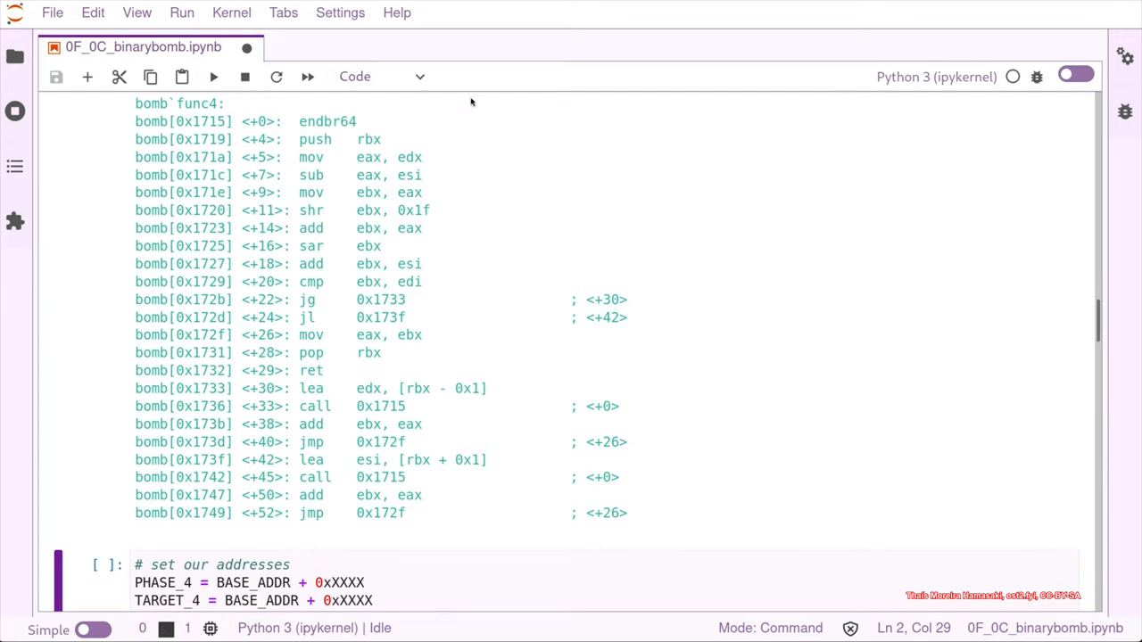
{"action": "mouse_move", "coordinate": [1065, 343]}
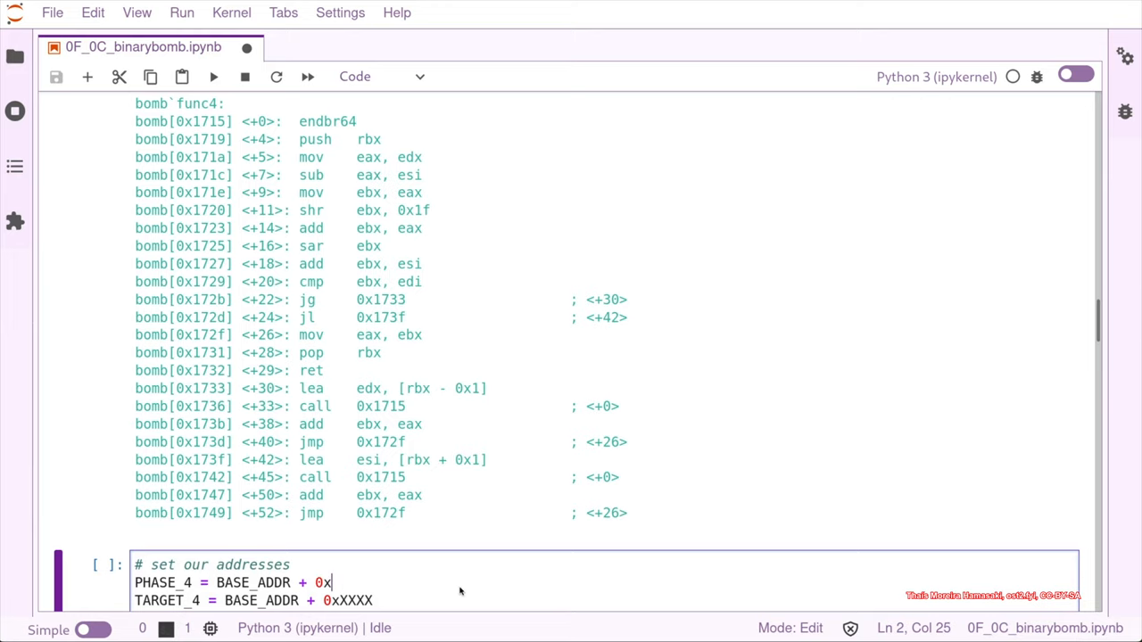
- Set PHASE_4 to BASE_ADDR + 0x1715 and TARGET_4 to BASE_ADDR + 0x1732, then run the cell
{"action": "type", "text": "17"}
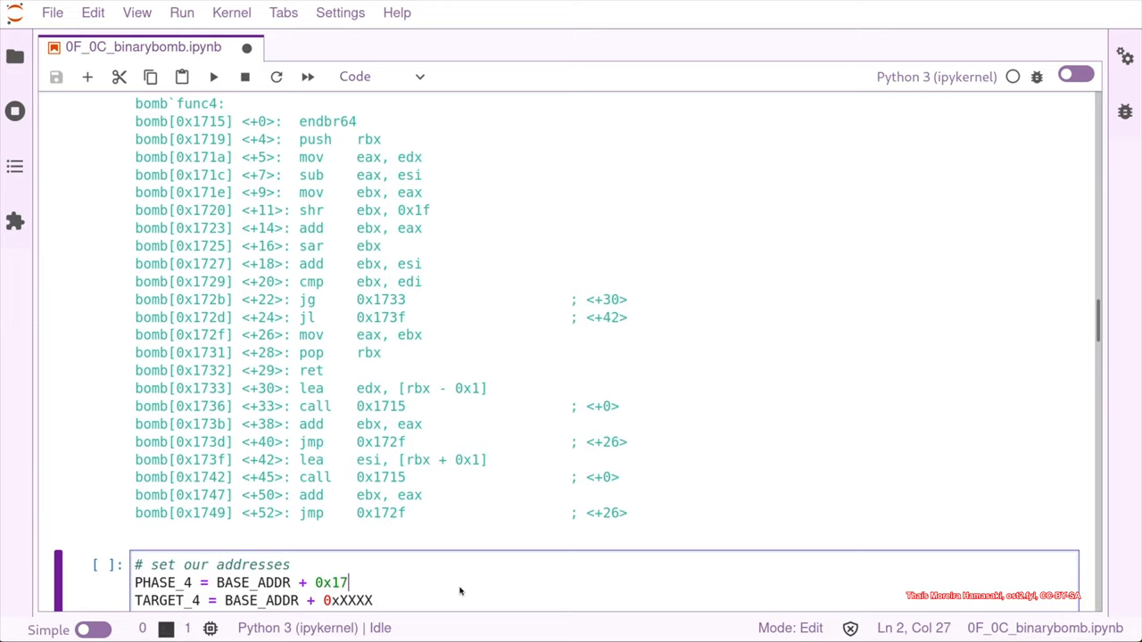
{"action": "type", "text": "15"}
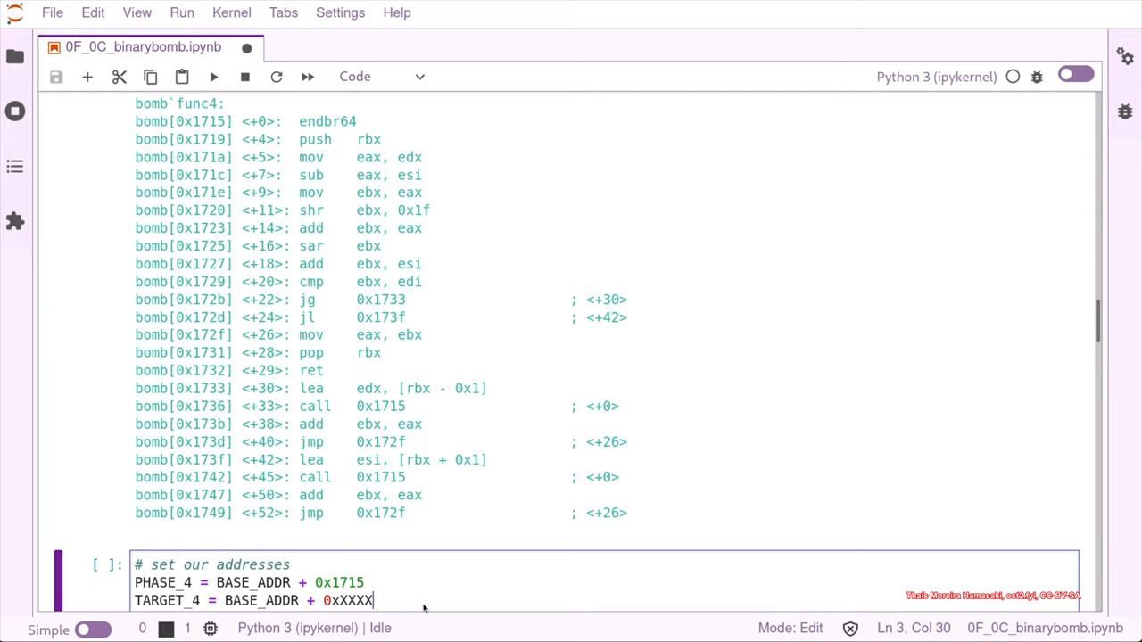
{"action": "key", "text": "BackSpace"}
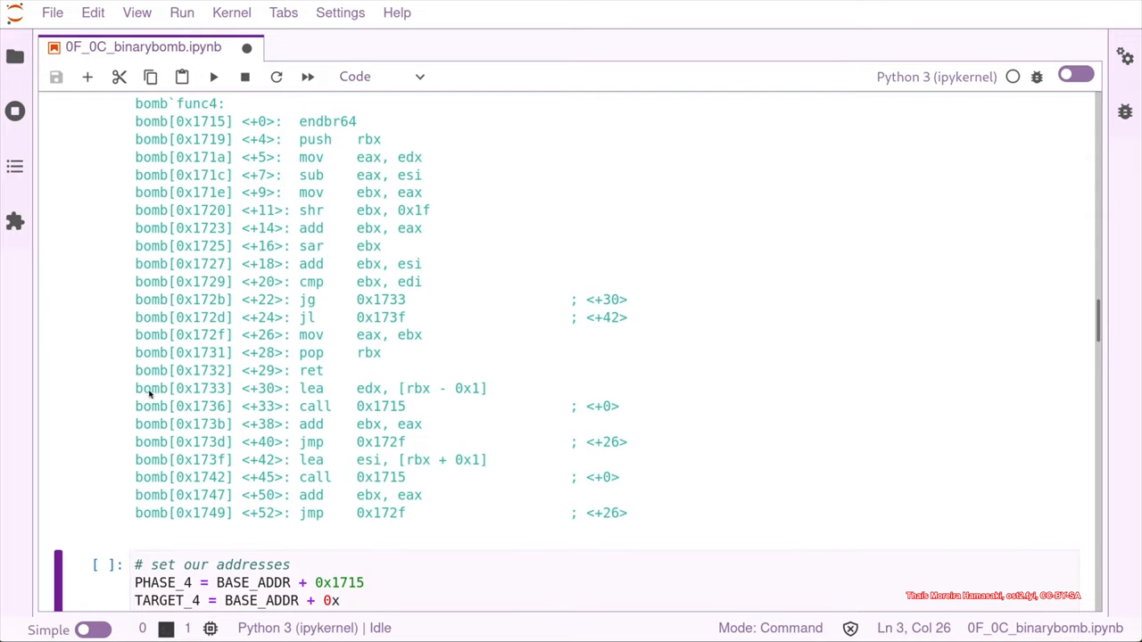
{"action": "type", "text": "17"}
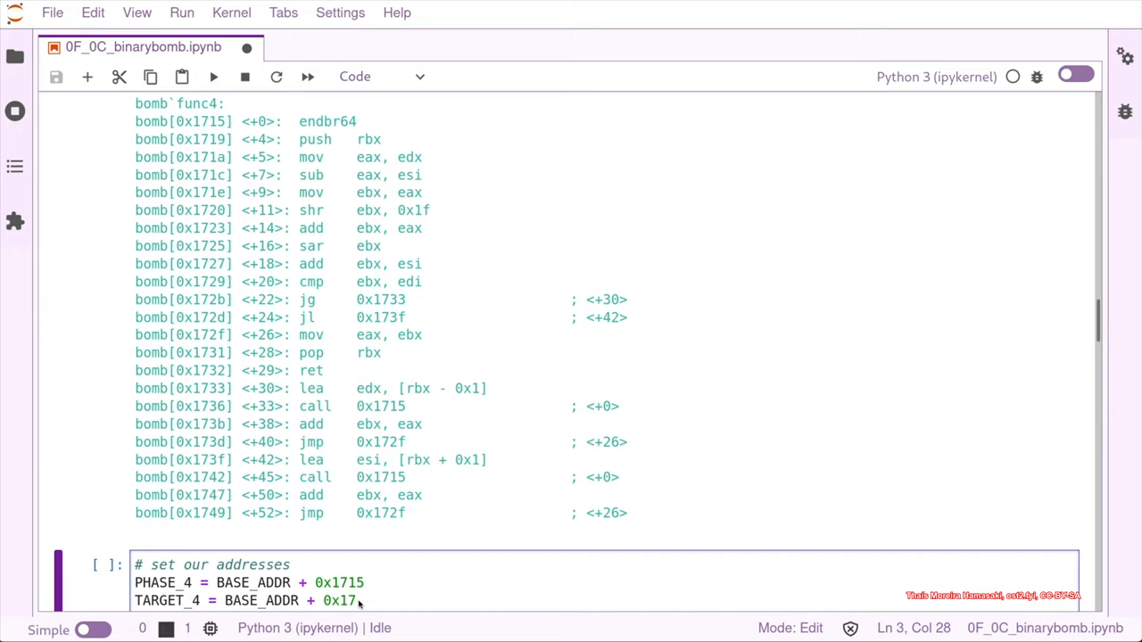
{"action": "type", "text": "322"}
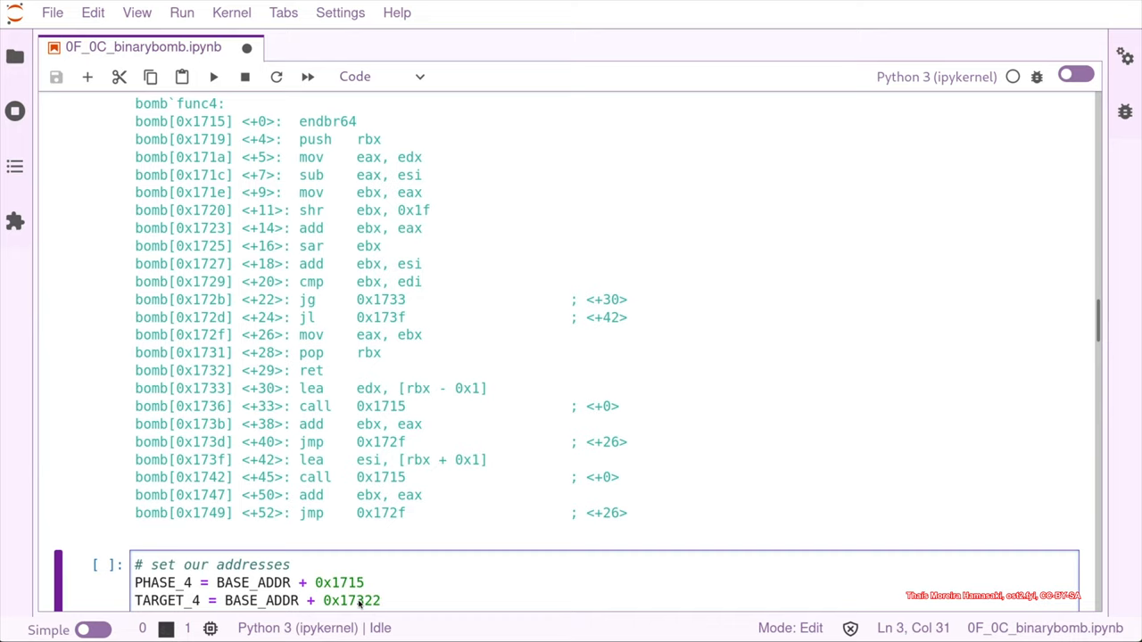
{"action": "key", "text": "shift+Return"}
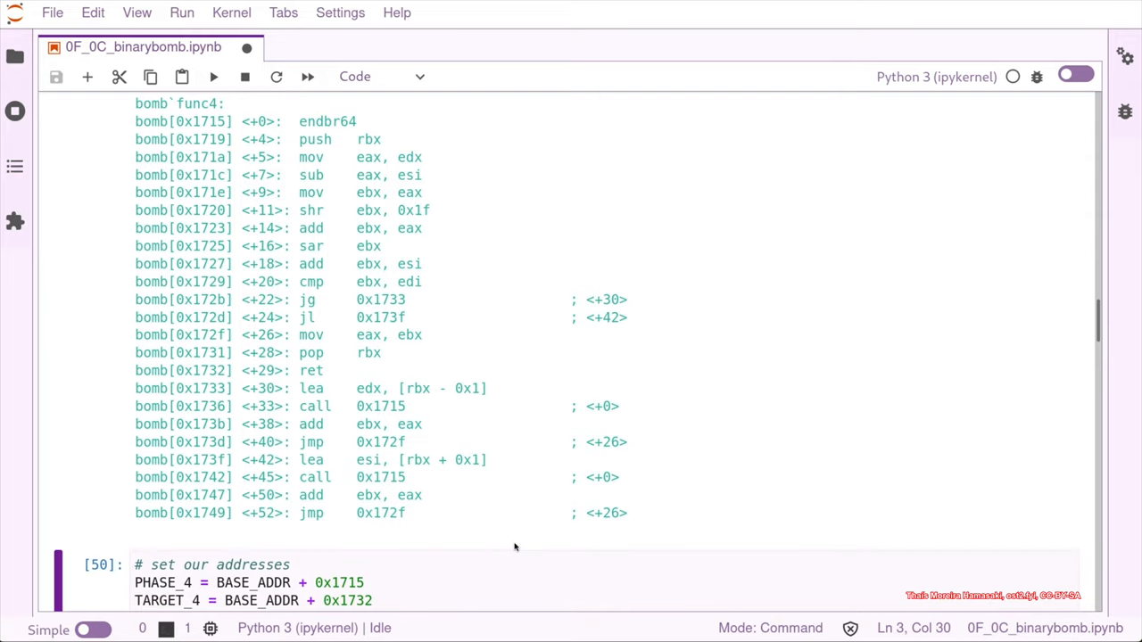
{"action": "mouse_move", "coordinate": [531, 542]}
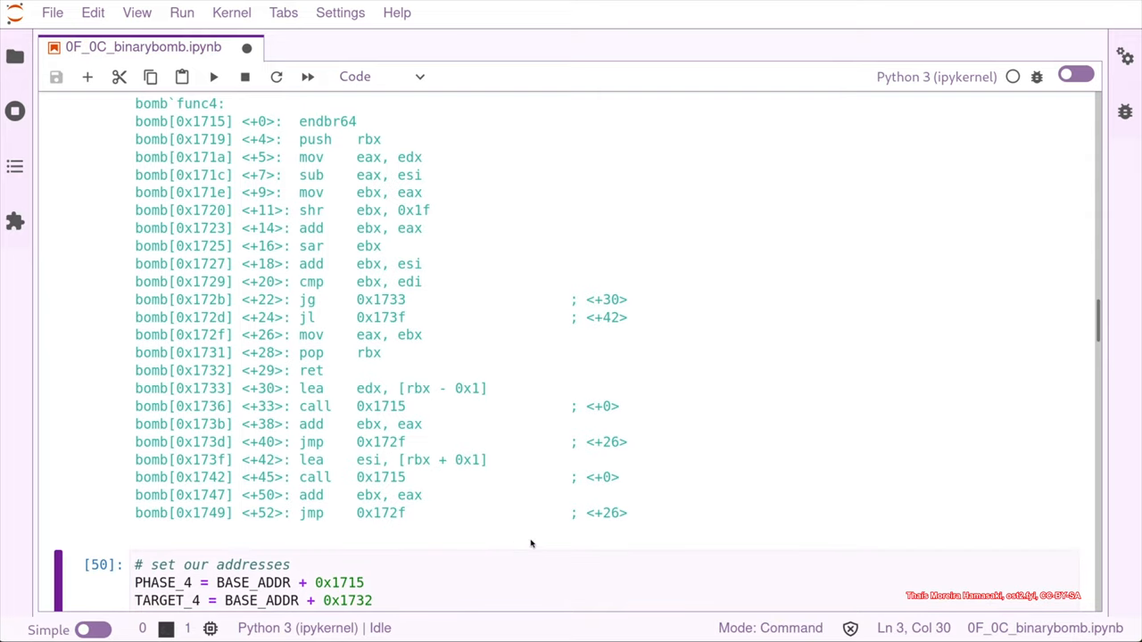
{"action": "scroll", "scroll_direction": "down", "scroll_amount": 3}
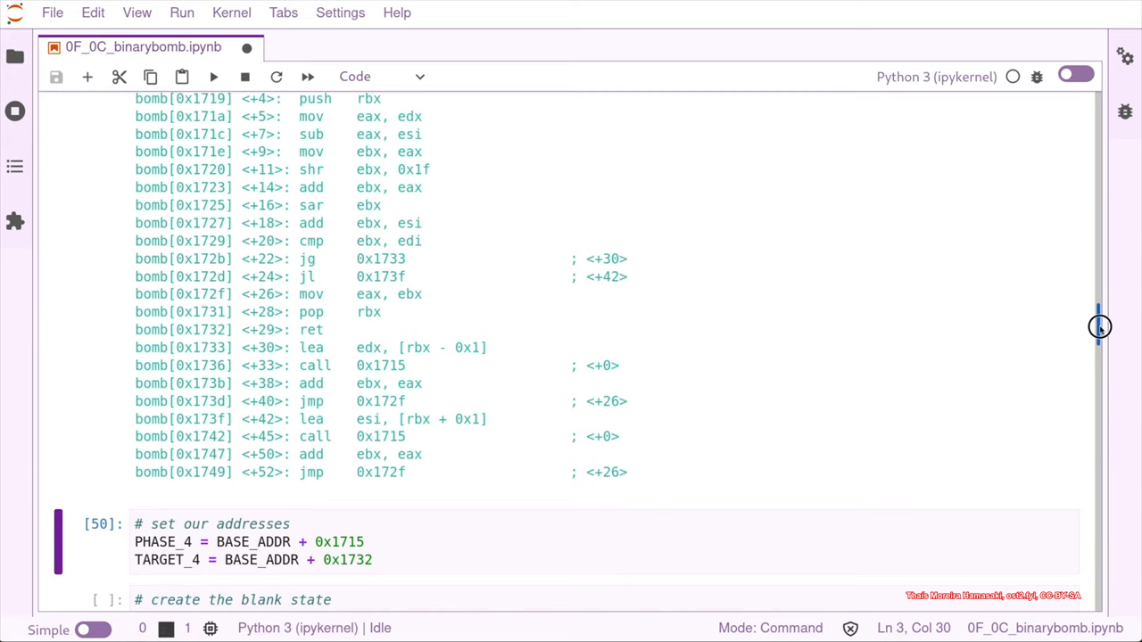
- Scroll past the blank-state cell at PHASE_4 to the symbolic flag cell
{"action": "scroll", "scroll_direction": "down", "scroll_amount": 3}
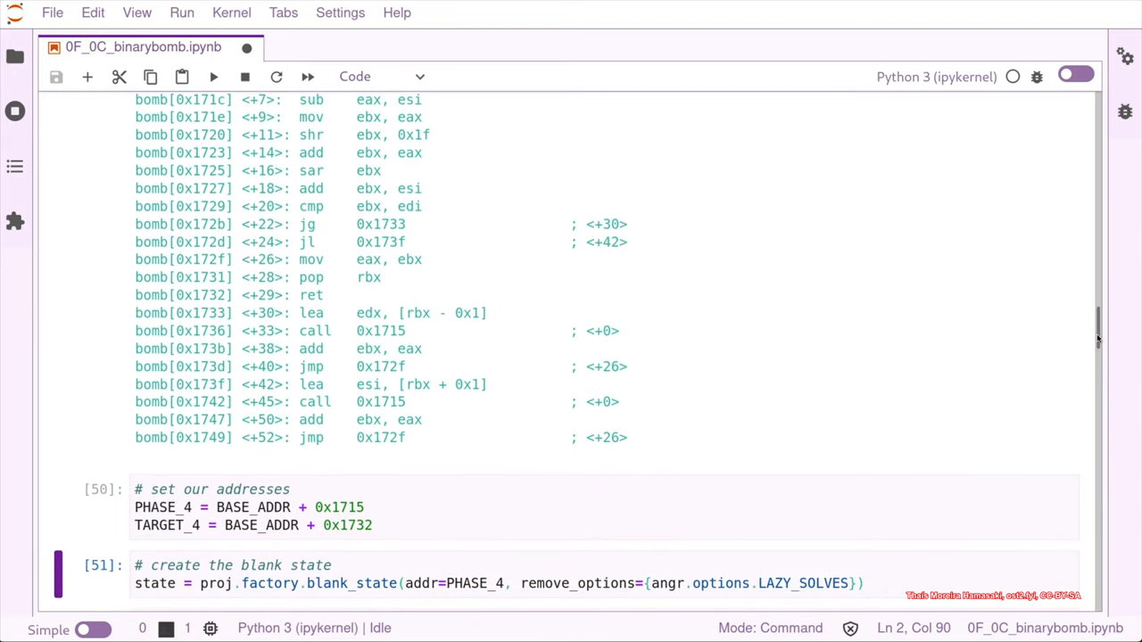
{"action": "scroll", "scroll_direction": "down", "scroll_amount": 3}
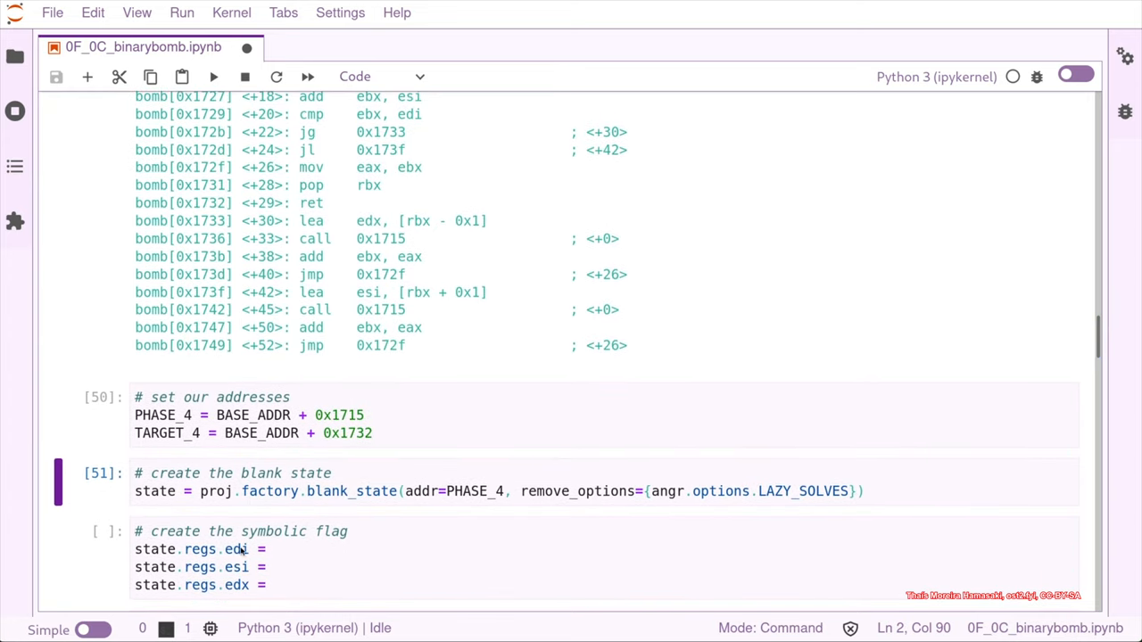
- Start a new line below the comment in the symbolic flag cell
{"action": "left_click", "coordinate": [373, 532]}
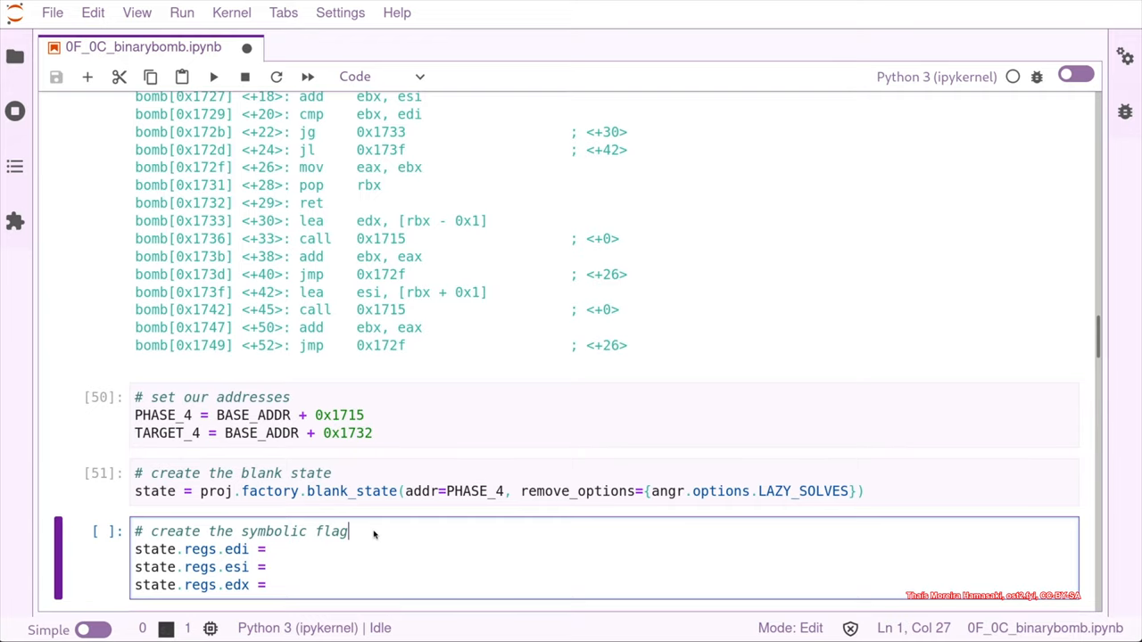
{"action": "key", "text": "Return"}
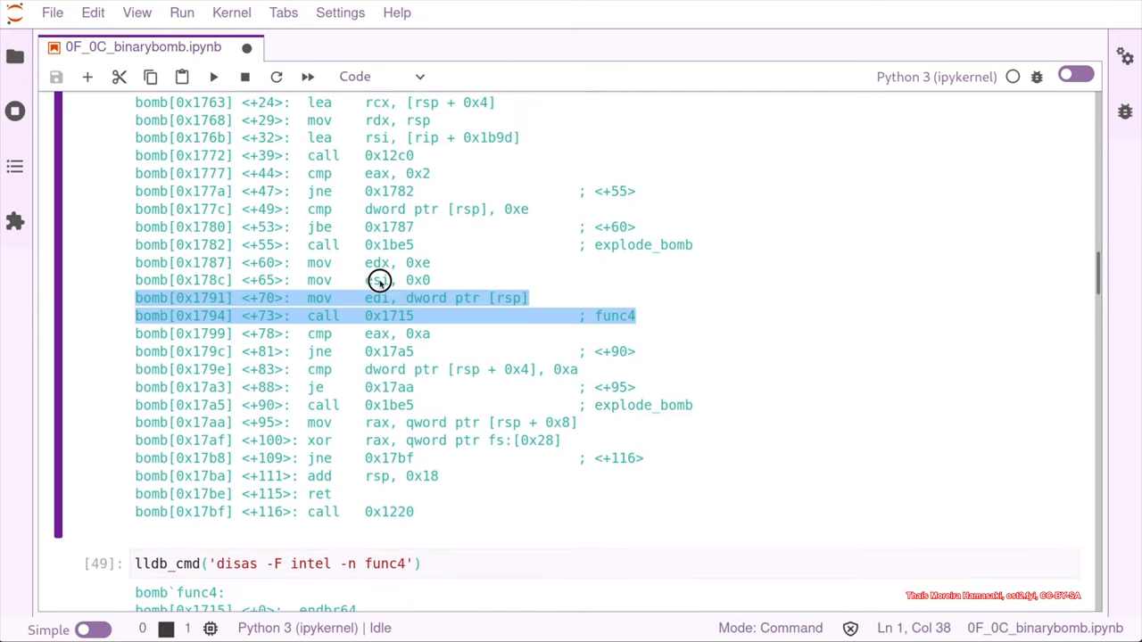
- Select the mov edx/esi/edi and call func4 lines, then return to func4's disassembly
{"action": "left_click_drag", "start_coordinate": [378, 281], "coordinate": [139, 263]}
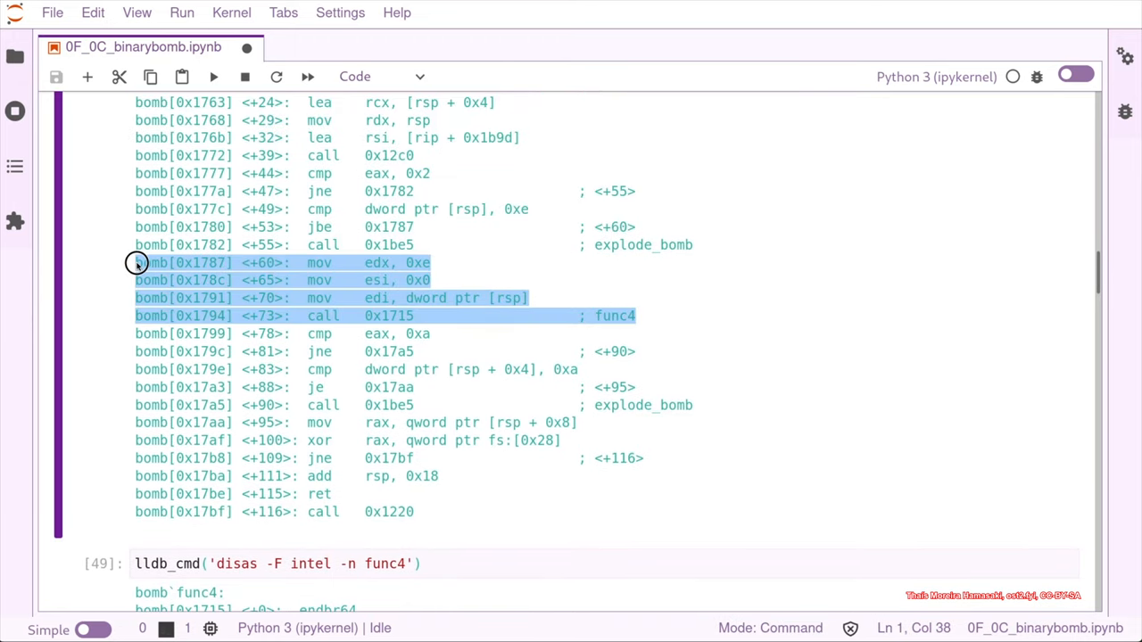
{"action": "mouse_move", "coordinate": [610, 334]}
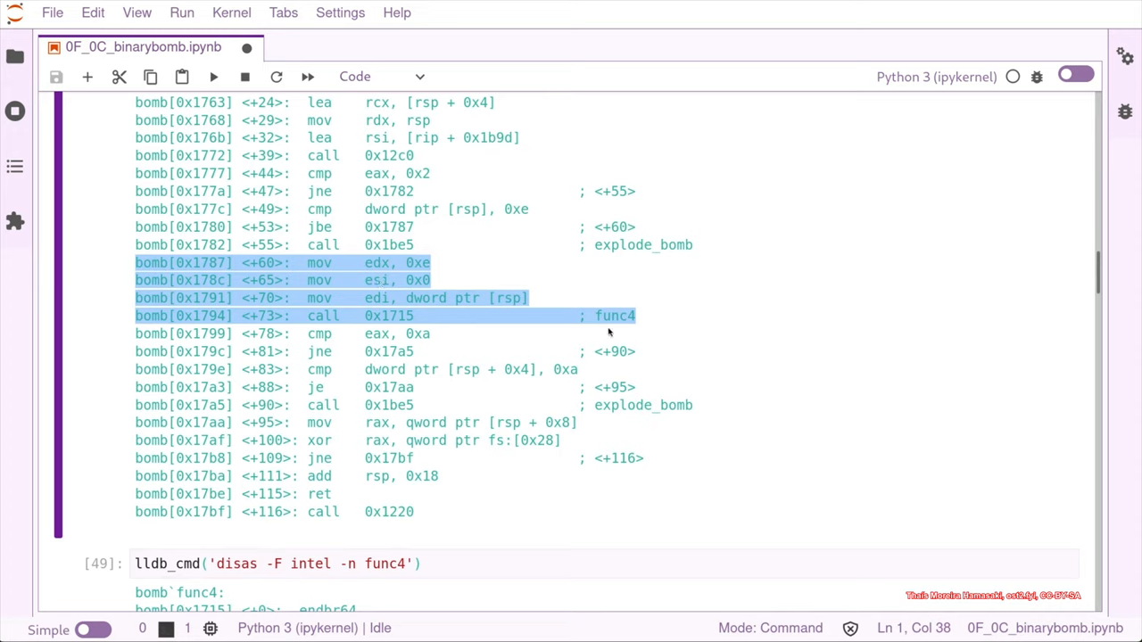
{"action": "mouse_move", "coordinate": [628, 314]}
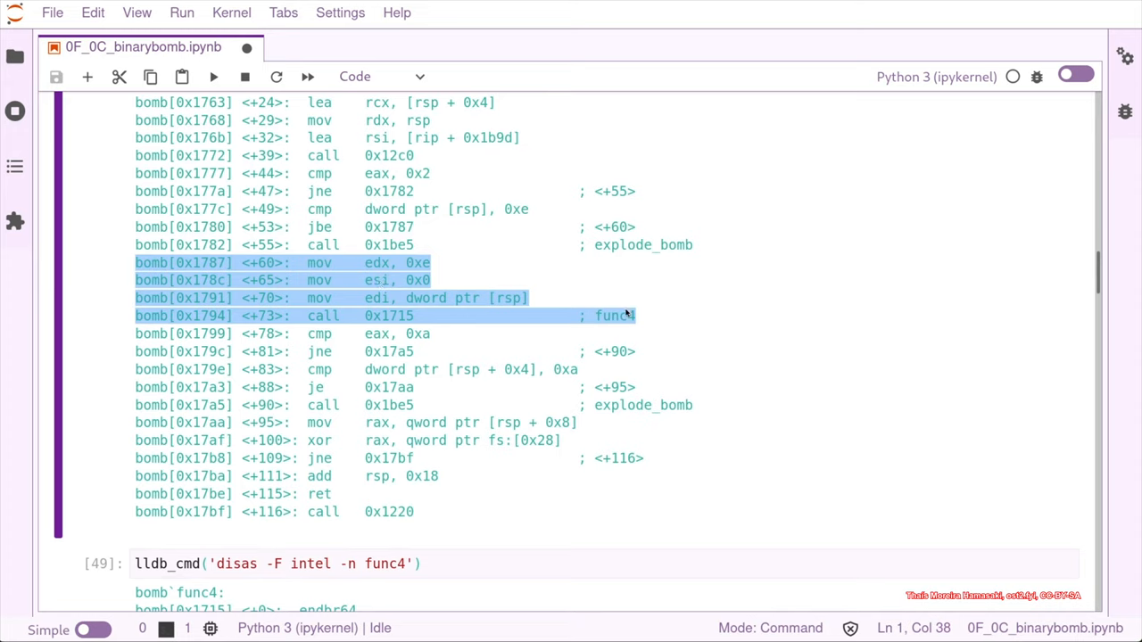
{"action": "mouse_move", "coordinate": [353, 306]}
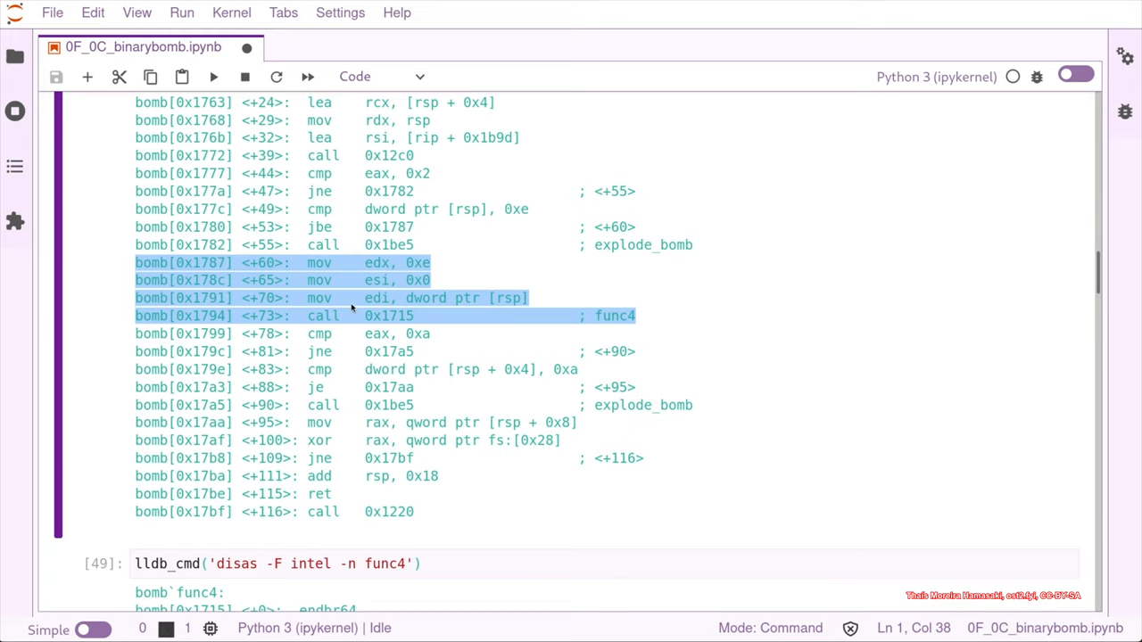
{"action": "mouse_move", "coordinate": [542, 299]}
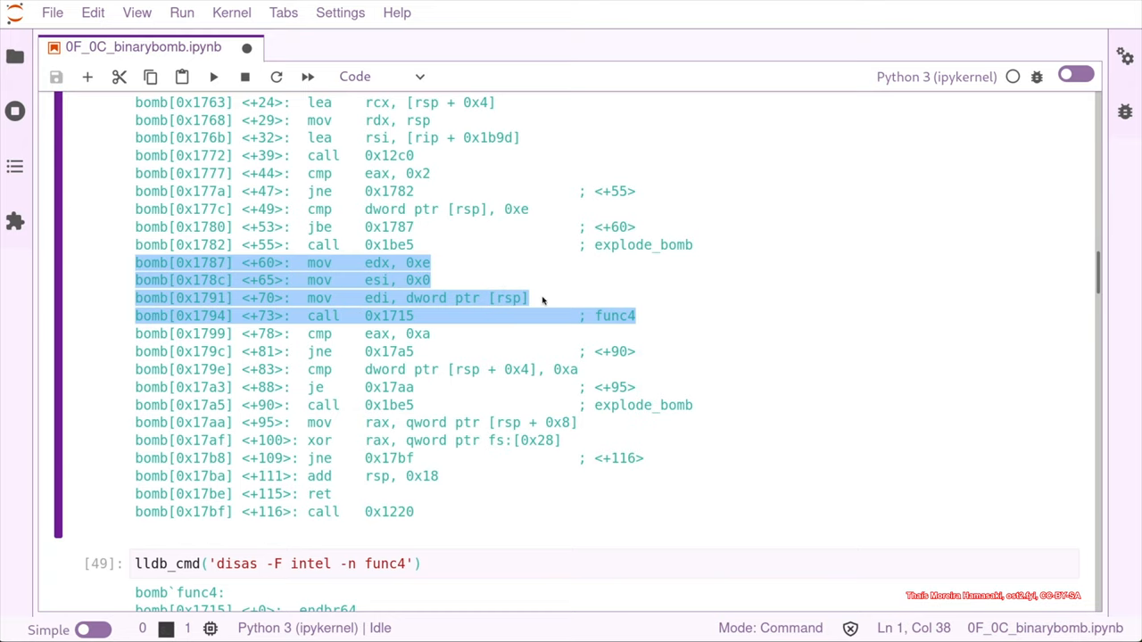
{"action": "mouse_move", "coordinate": [481, 284]}
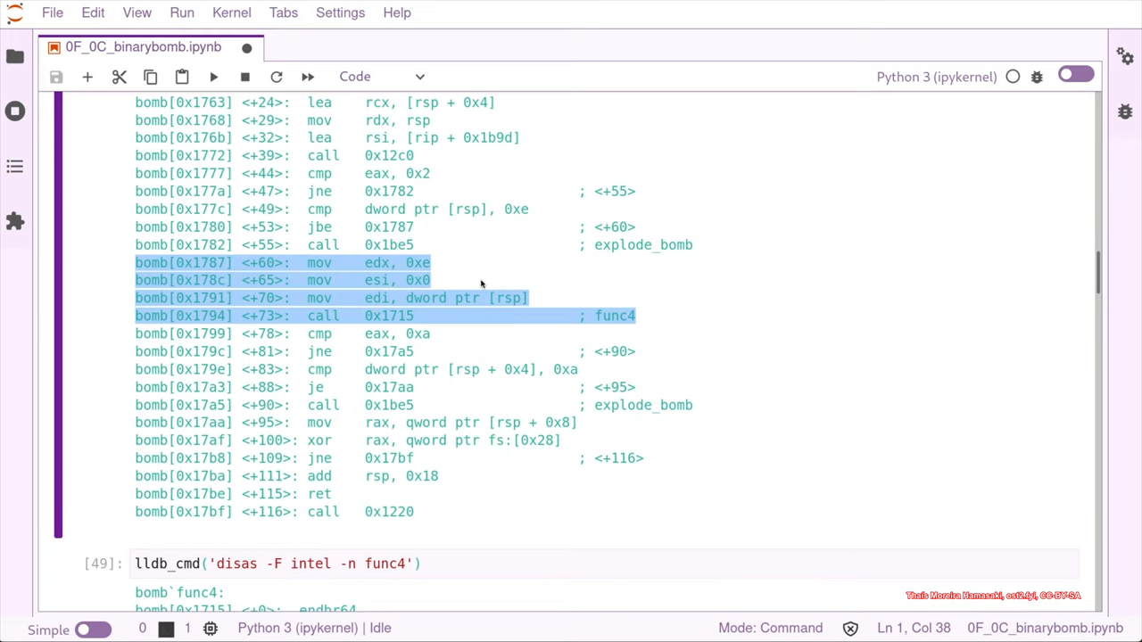
{"action": "mouse_move", "coordinate": [496, 325]}
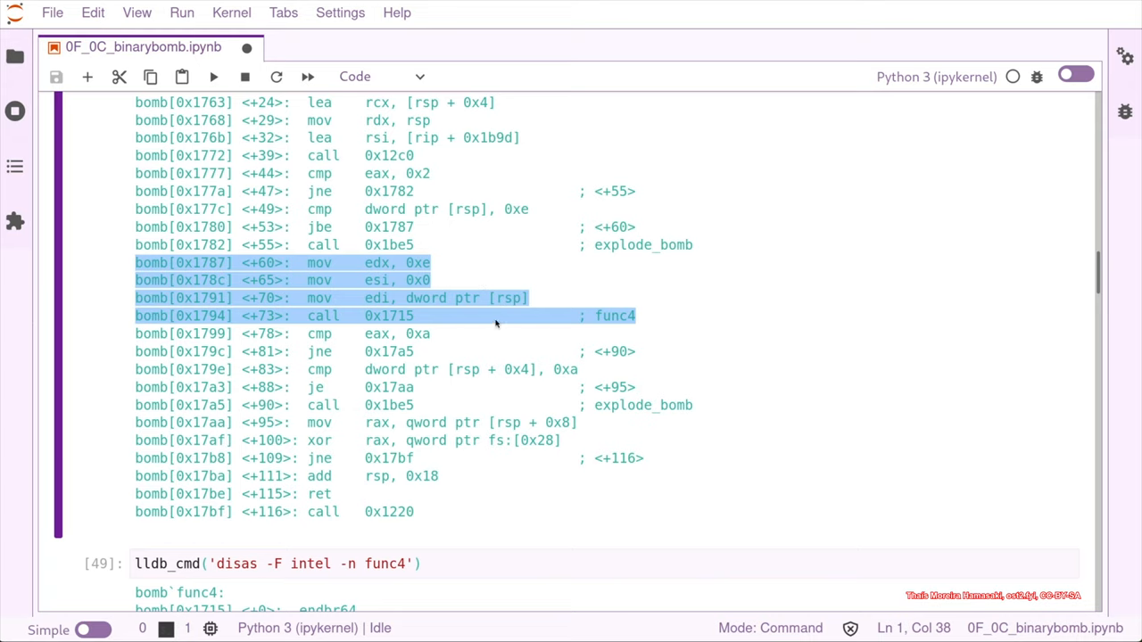
{"action": "mouse_move", "coordinate": [521, 319]}
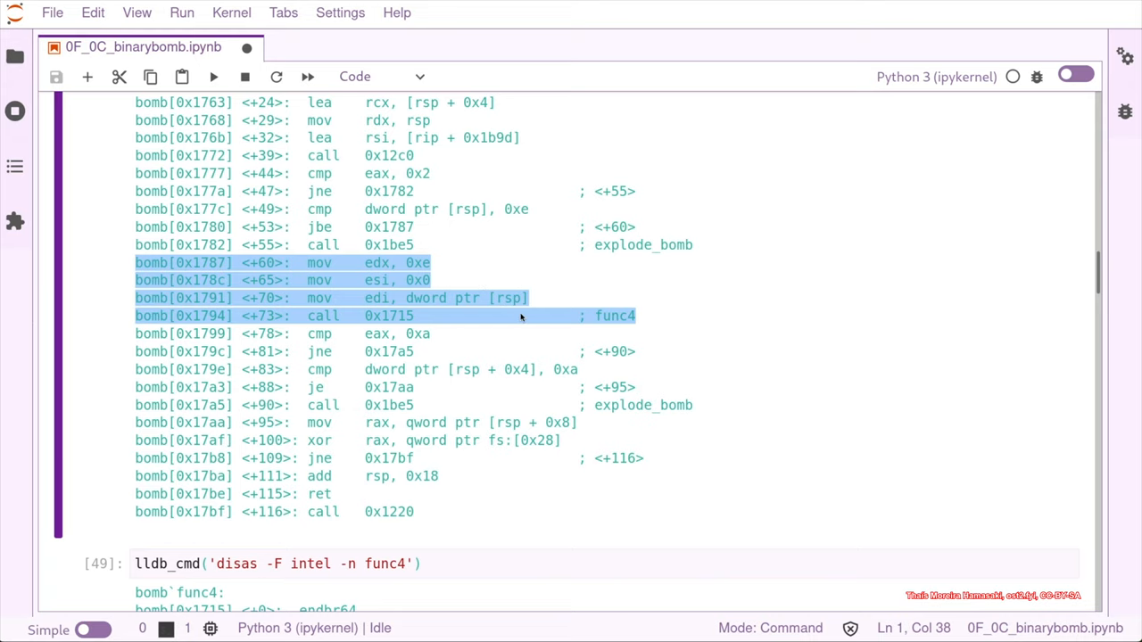
{"action": "mouse_move", "coordinate": [393, 293]}
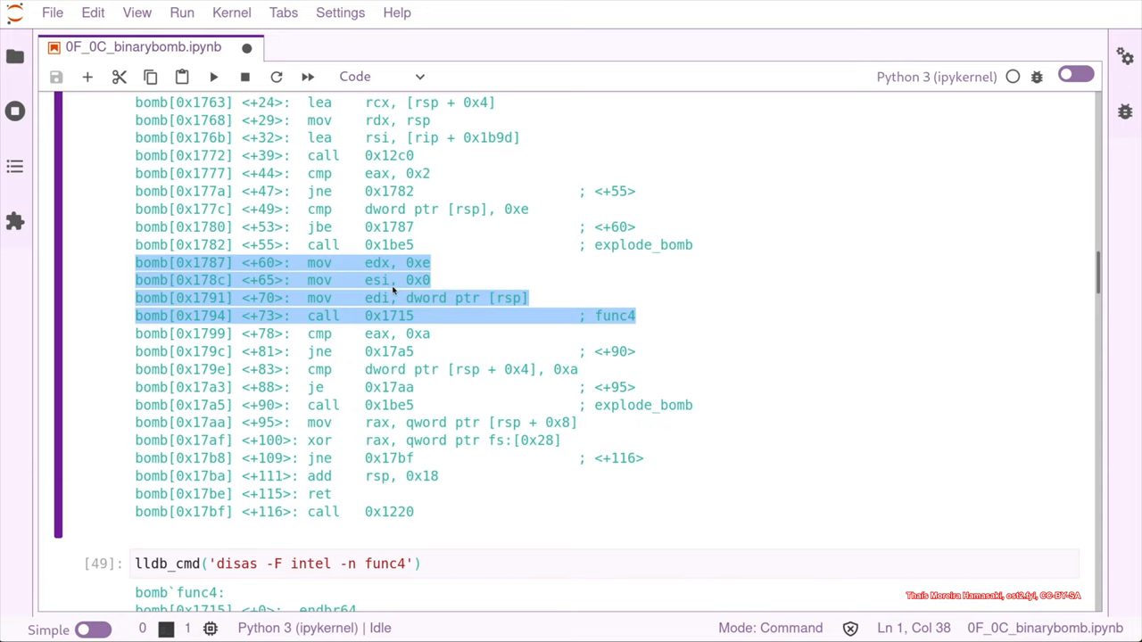
{"action": "mouse_move", "coordinate": [393, 290]}
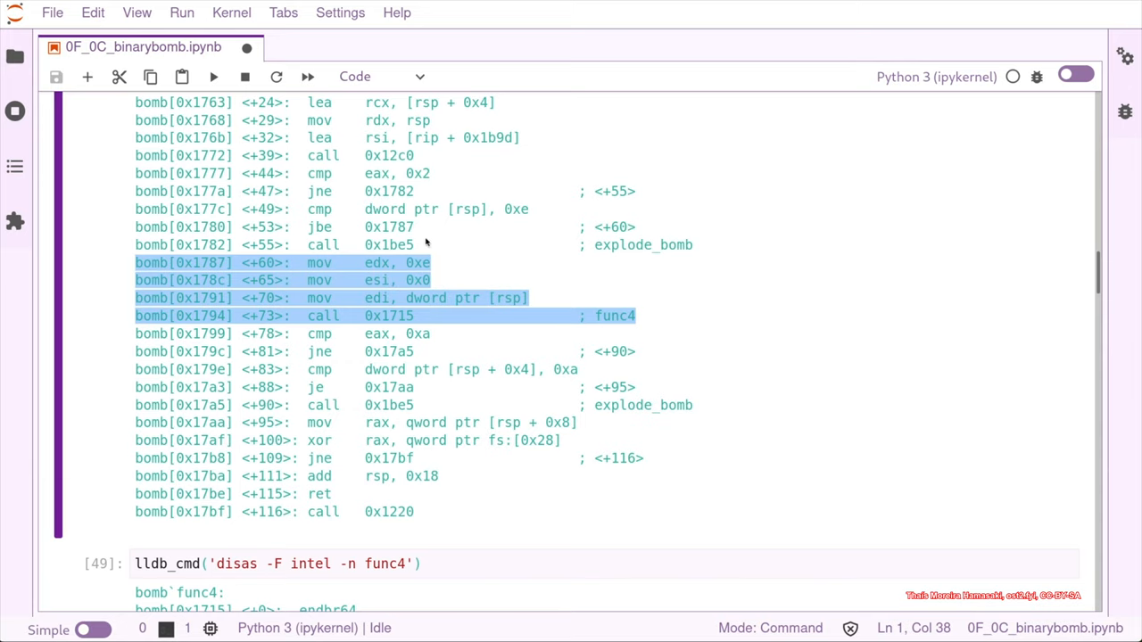
{"action": "scroll", "scroll_direction": "down", "scroll_amount": 3}
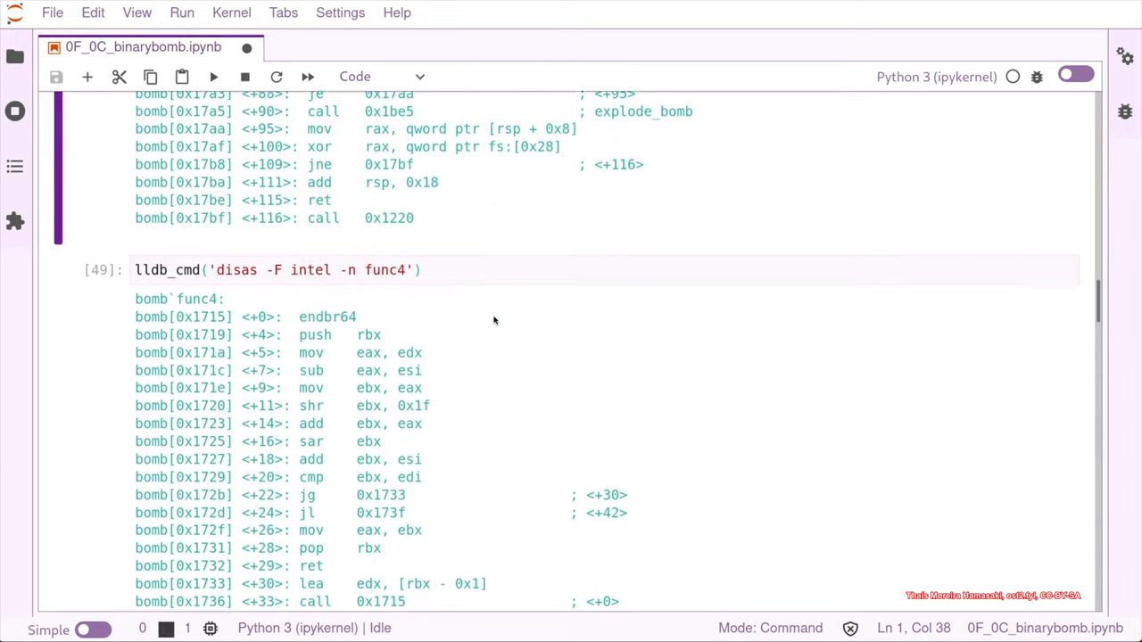
- Assign edx 0xe, esi 0 and edi my_input, and begin a 'my_input =' line
{"action": "scroll", "scroll_direction": "down", "scroll_amount": 3}
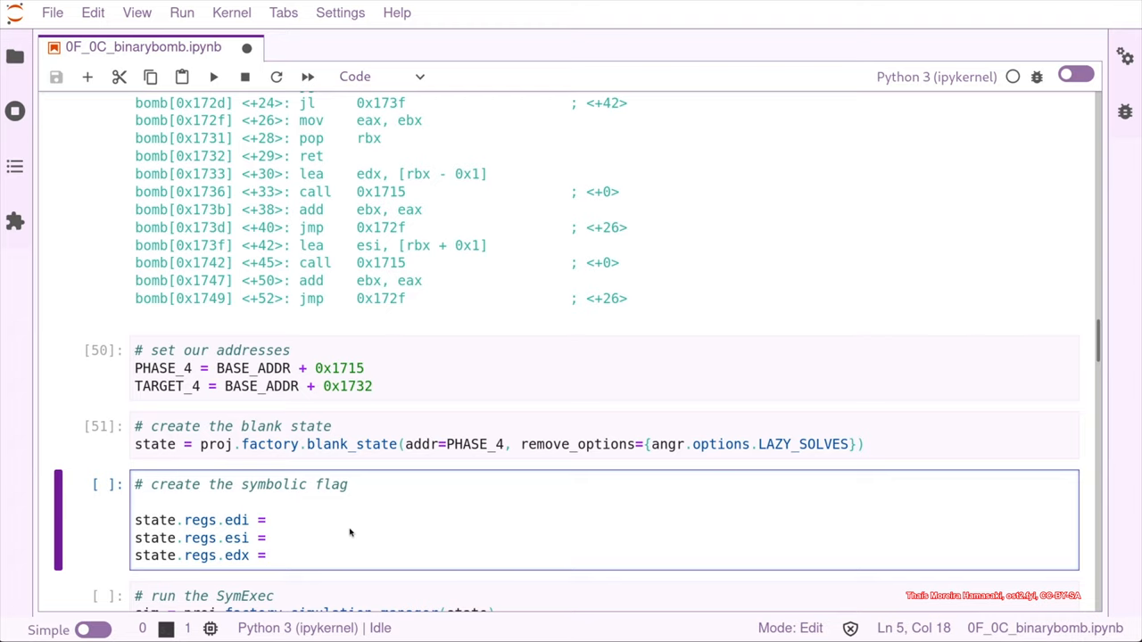
{"action": "left_click", "coordinate": [275, 554]}
{"action": "type", "text": " 0xe"}
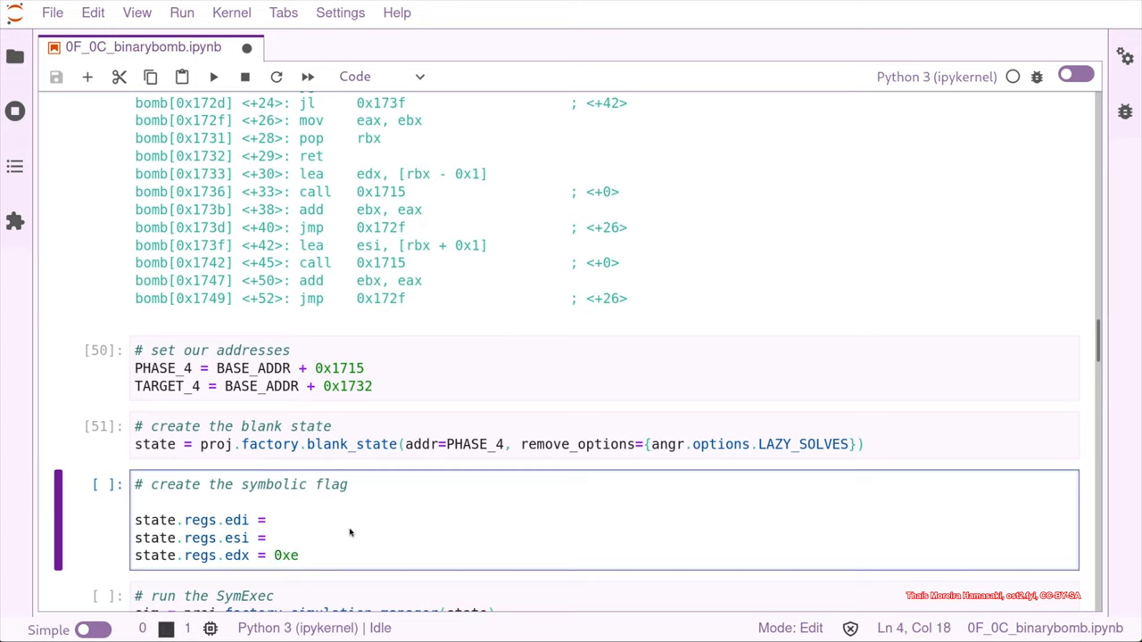
{"action": "type", "text": "0"}
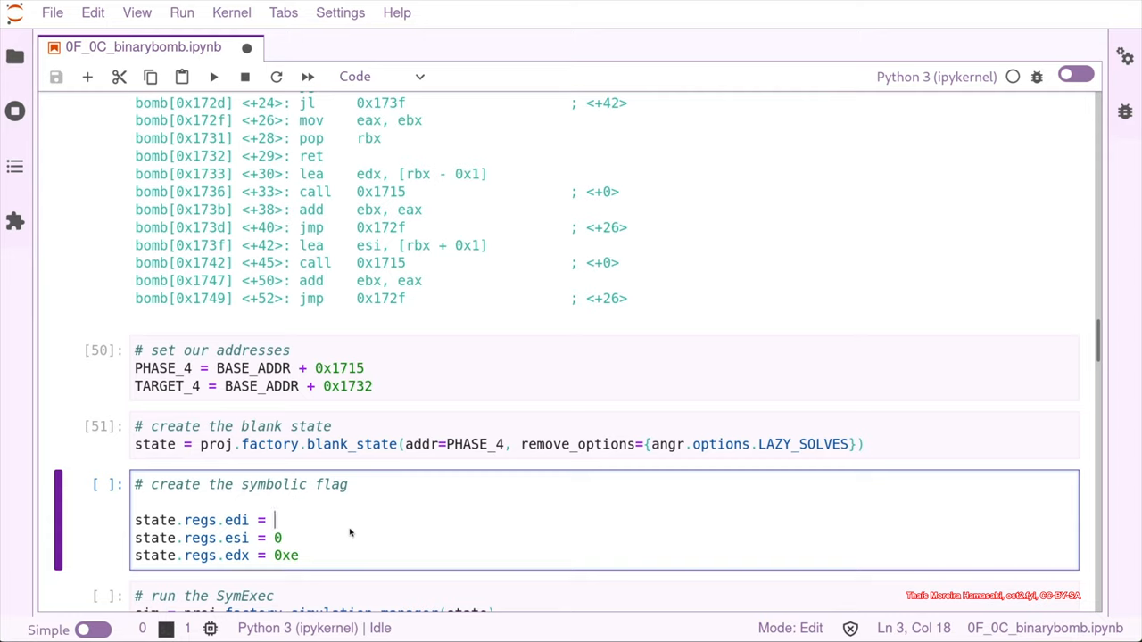
{"action": "type", "text": "my_"}
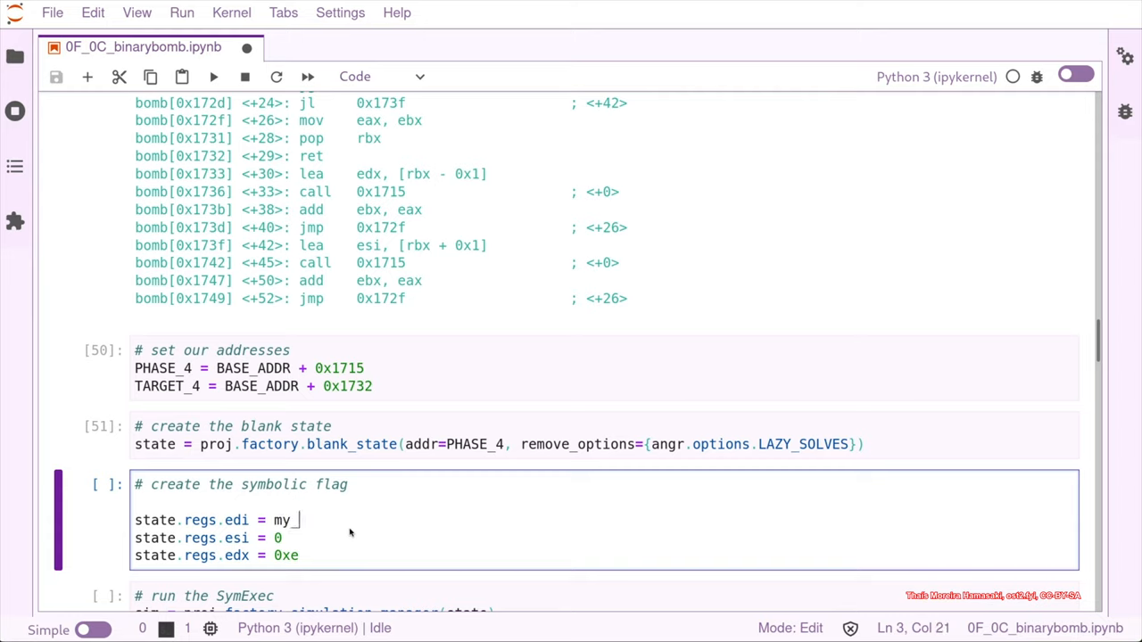
{"action": "type", "text": "input"}
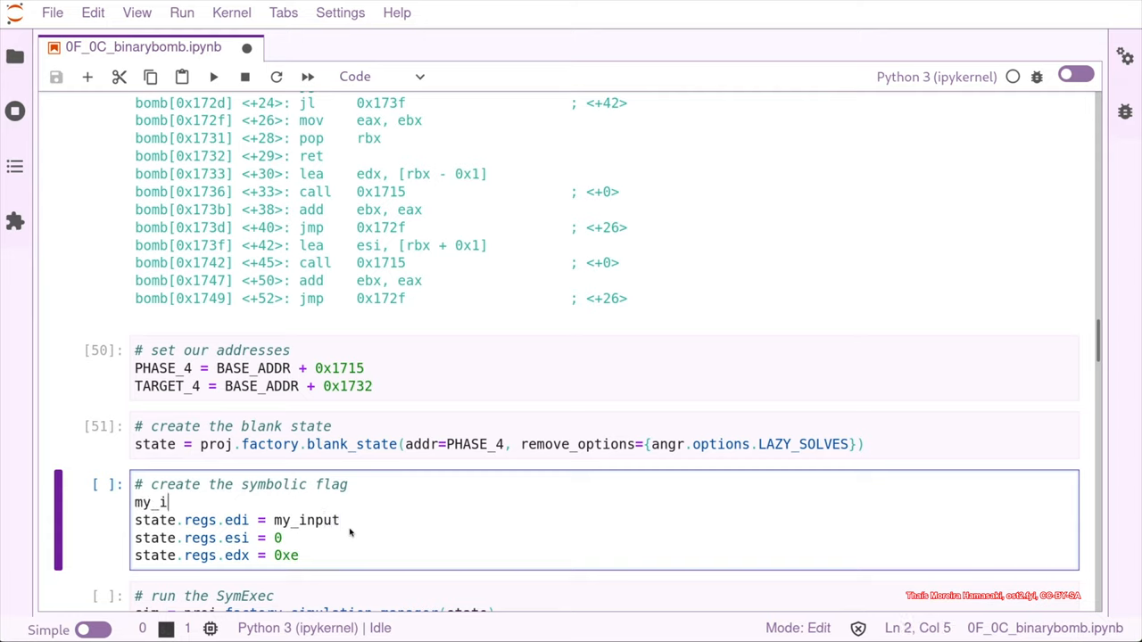
{"action": "type", "text": "nput ="}
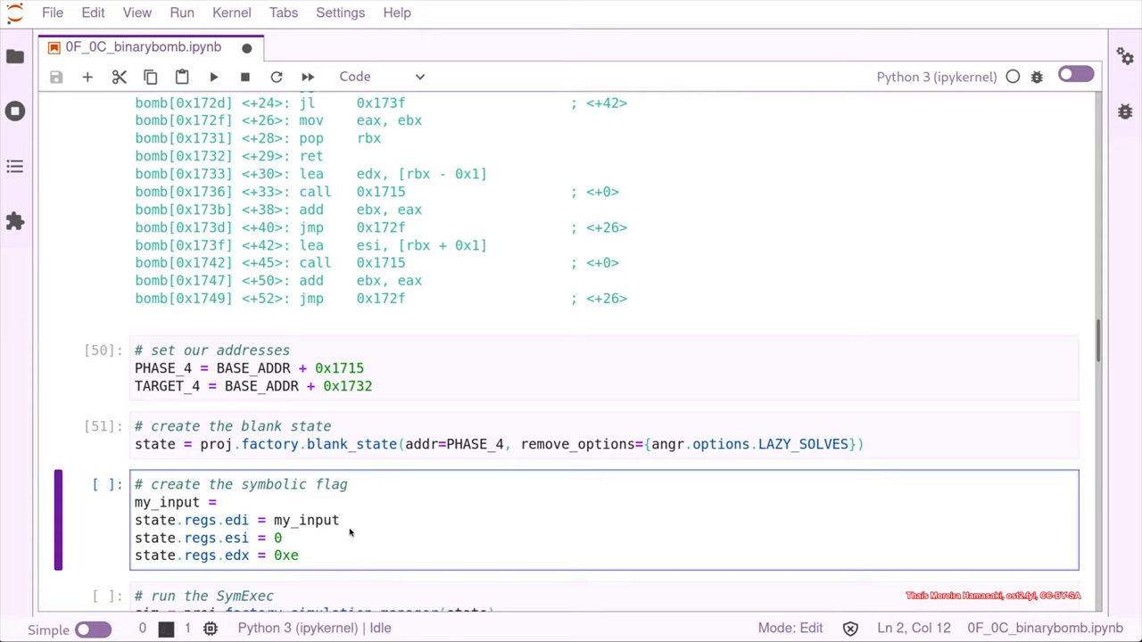
- Complete my_input = claripy.BVS('my_input', 32) as a 32-bit symbolic bitvector
{"action": "type", "text": "claripy."}
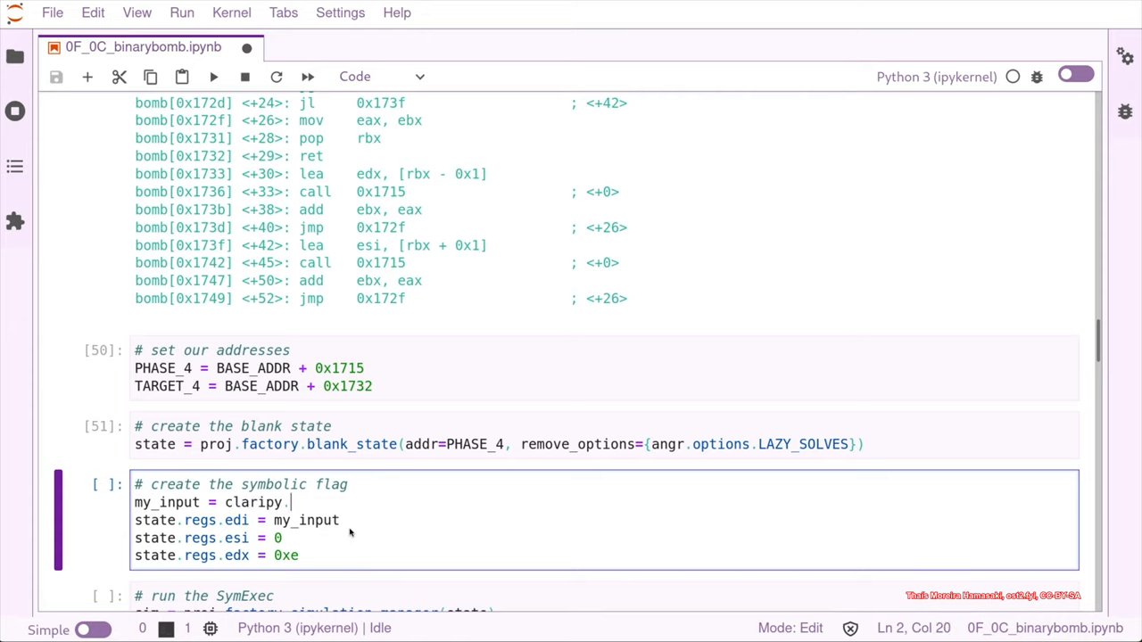
{"action": "type", "text": "BVS()"}
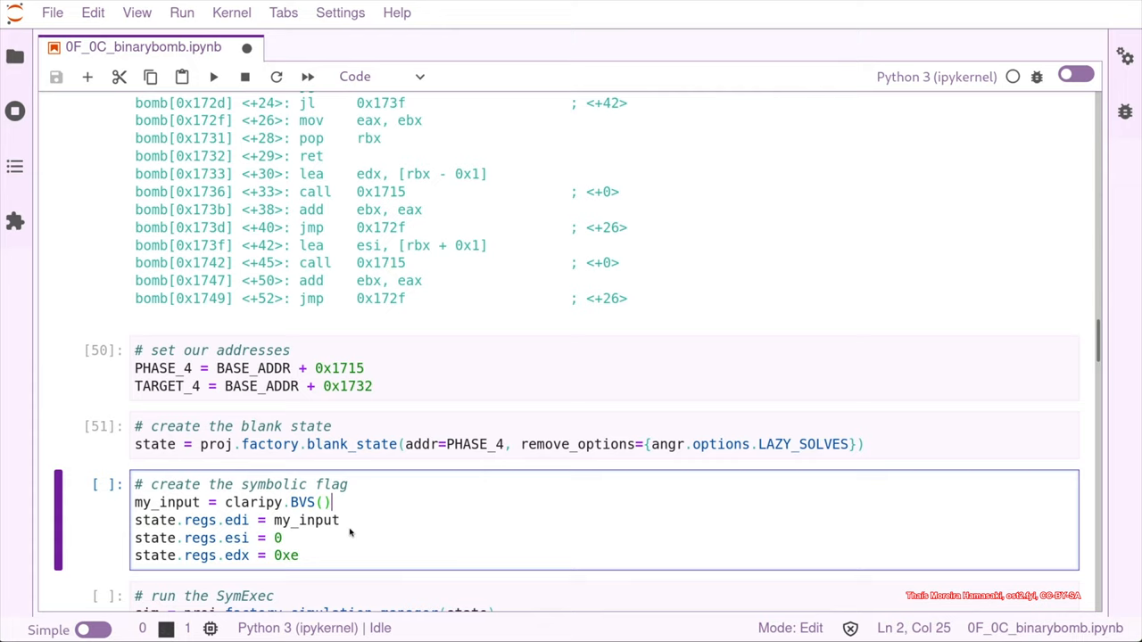
{"action": "type", "text": "'"}
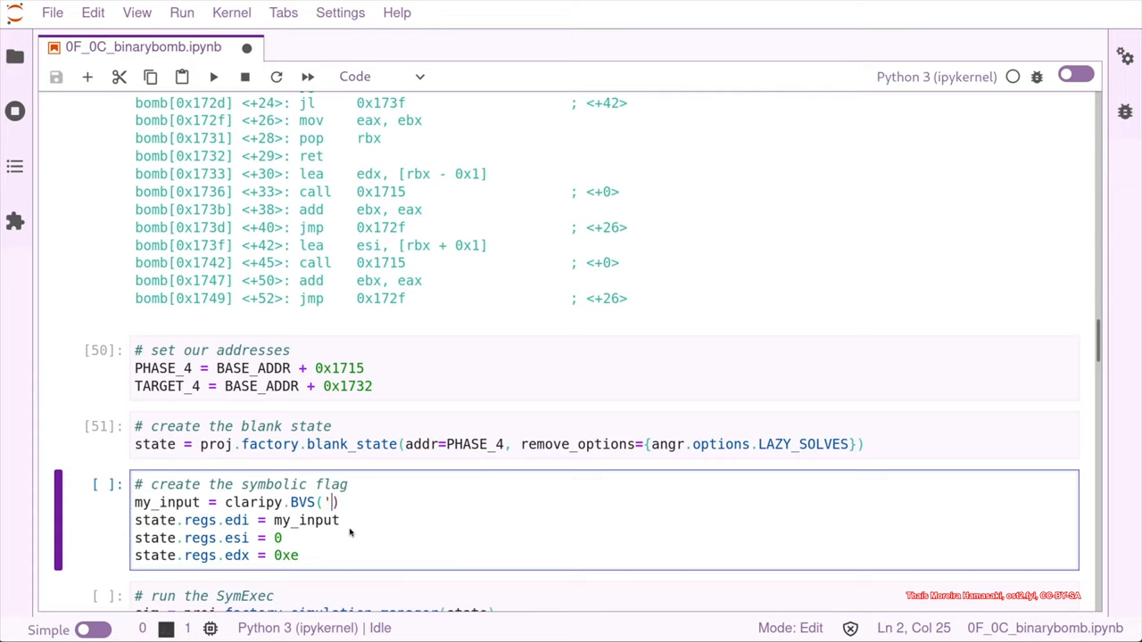
{"action": "type", "text": "m"}
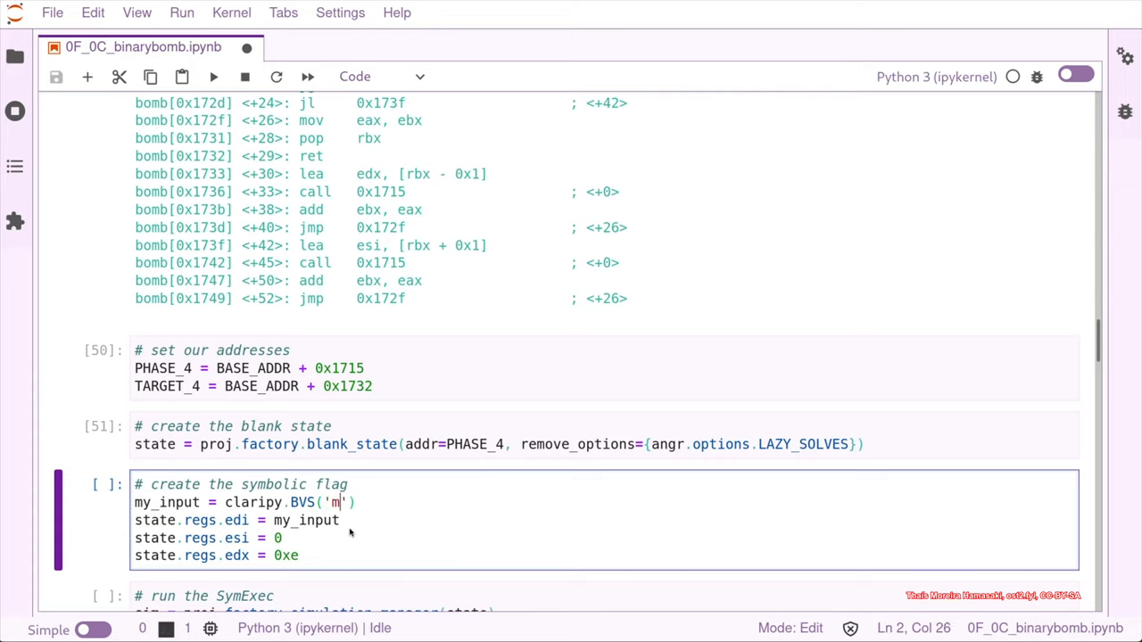
{"action": "type", "text": "y_input"}
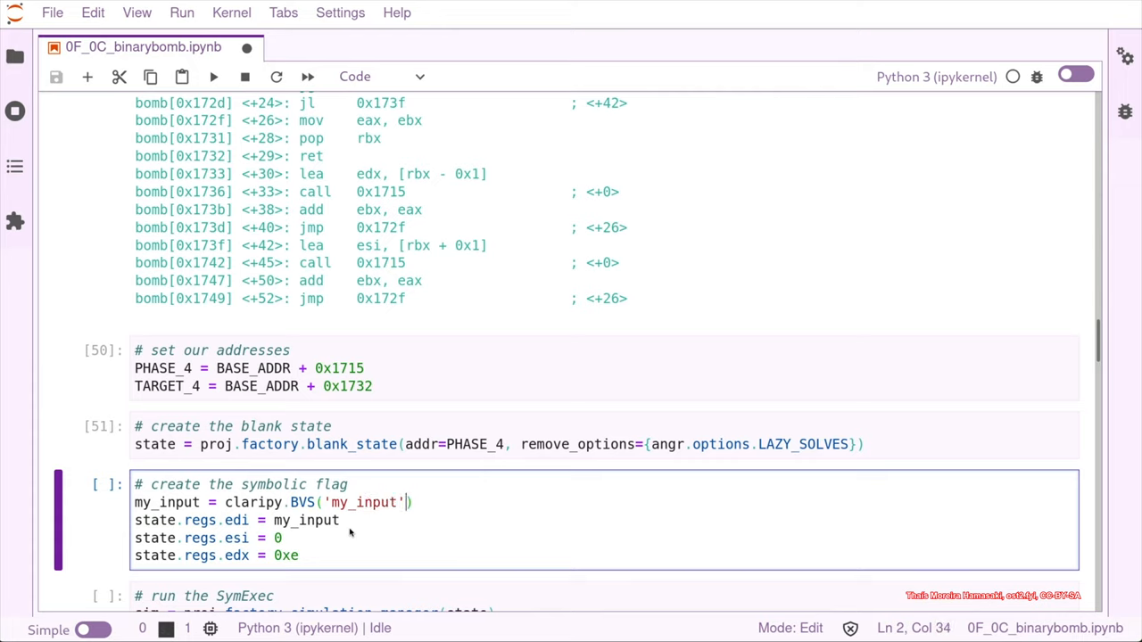
{"action": "type", "text": ", 32"}
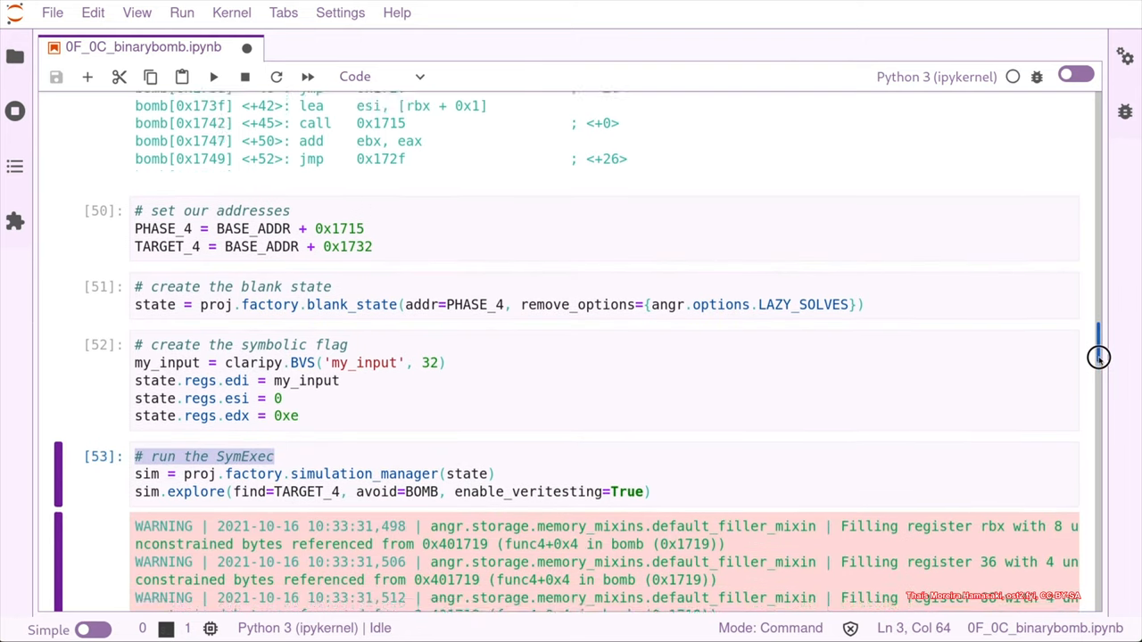
{"action": "scroll", "scroll_direction": "down", "scroll_amount": 3}
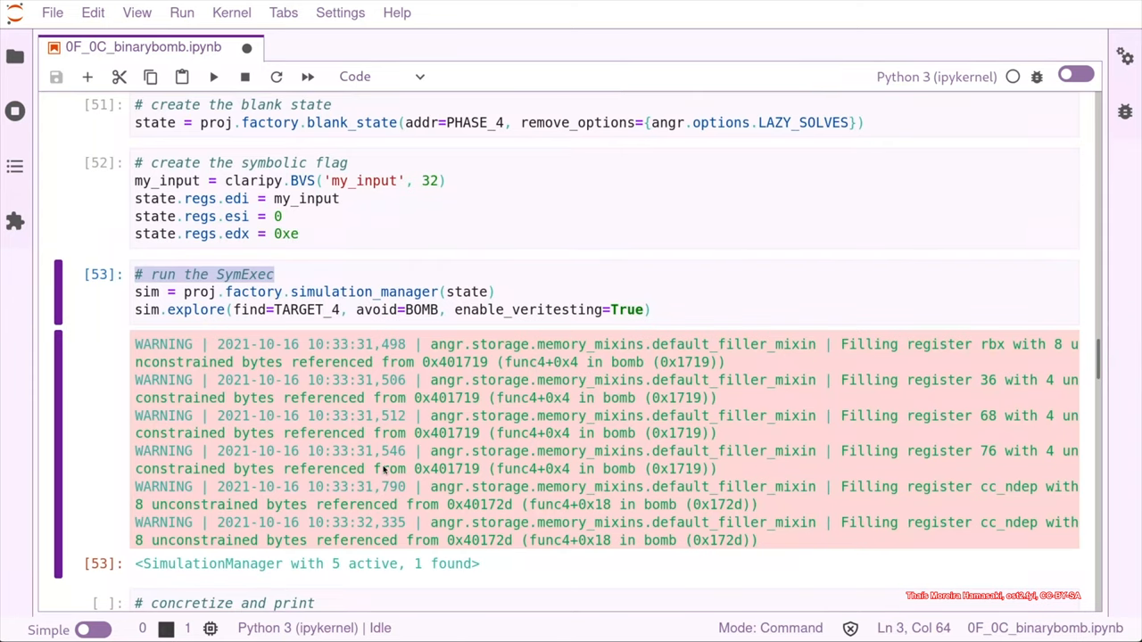
{"action": "mouse_move", "coordinate": [1099, 349]}
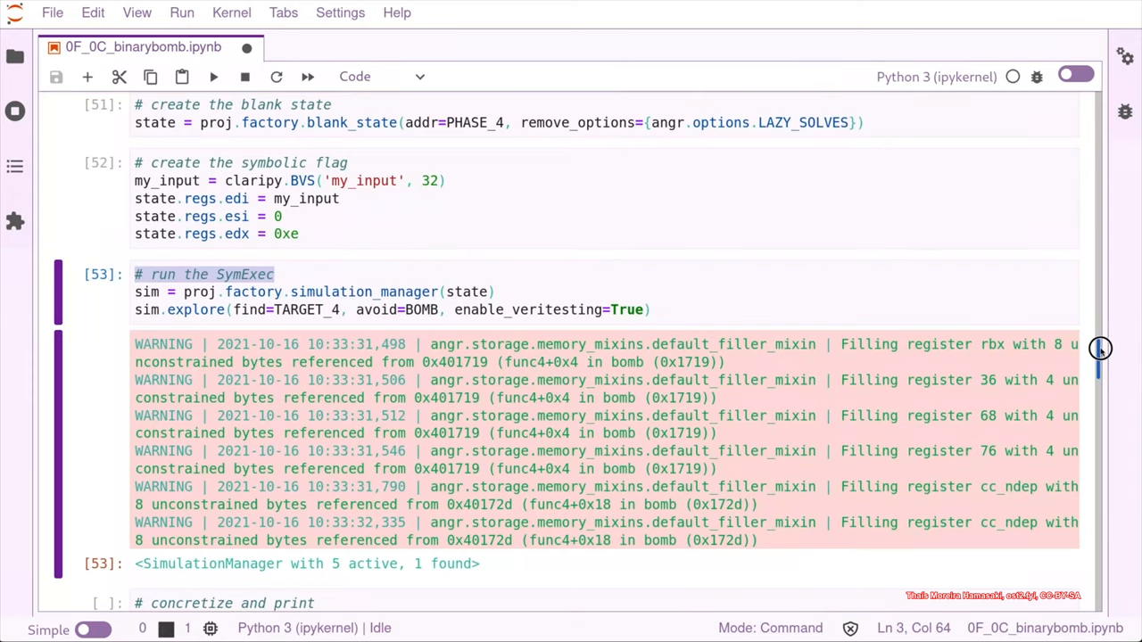
{"action": "scroll", "scroll_direction": "down", "scroll_amount": 3}
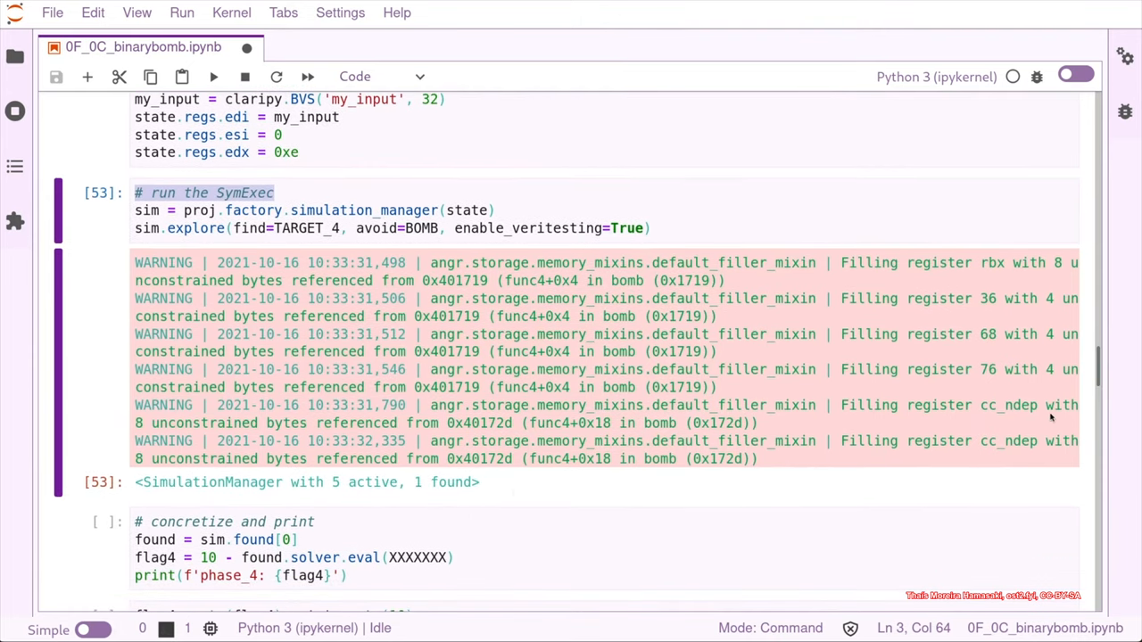
{"action": "scroll", "scroll_direction": "up", "scroll_amount": 3}
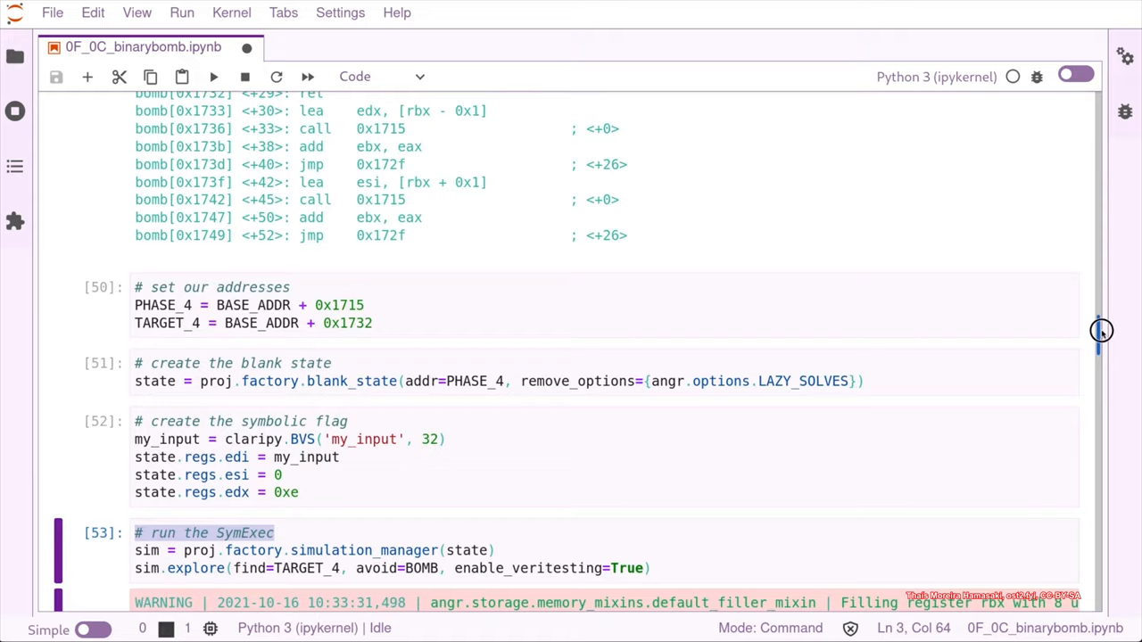
{"action": "scroll", "scroll_direction": "up", "scroll_amount": 3}
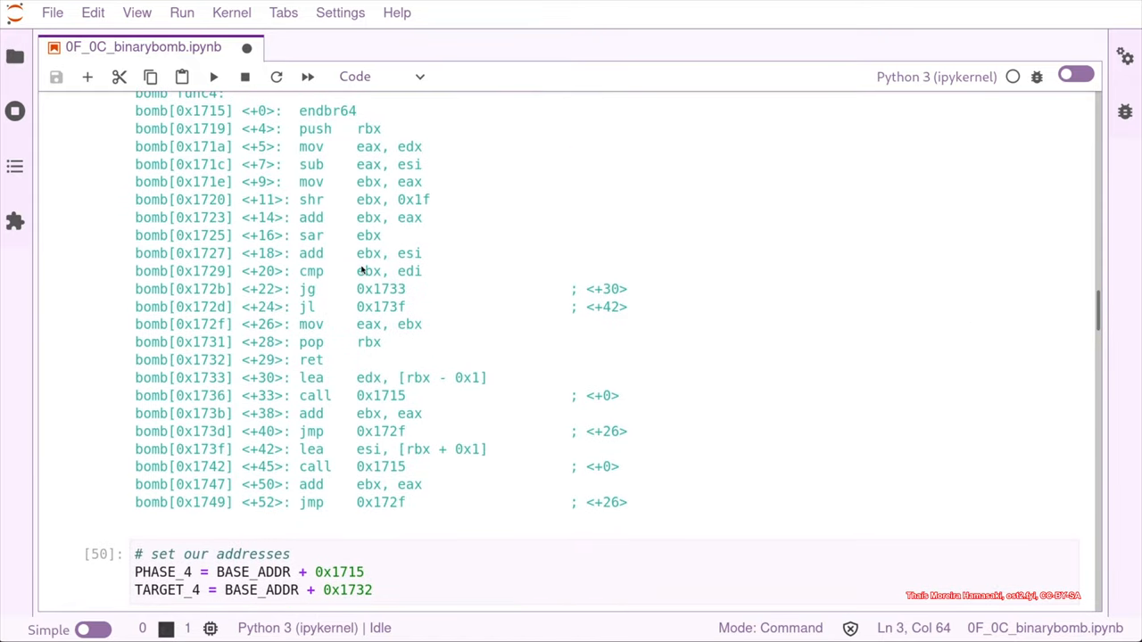
{"action": "mouse_move", "coordinate": [417, 252]}
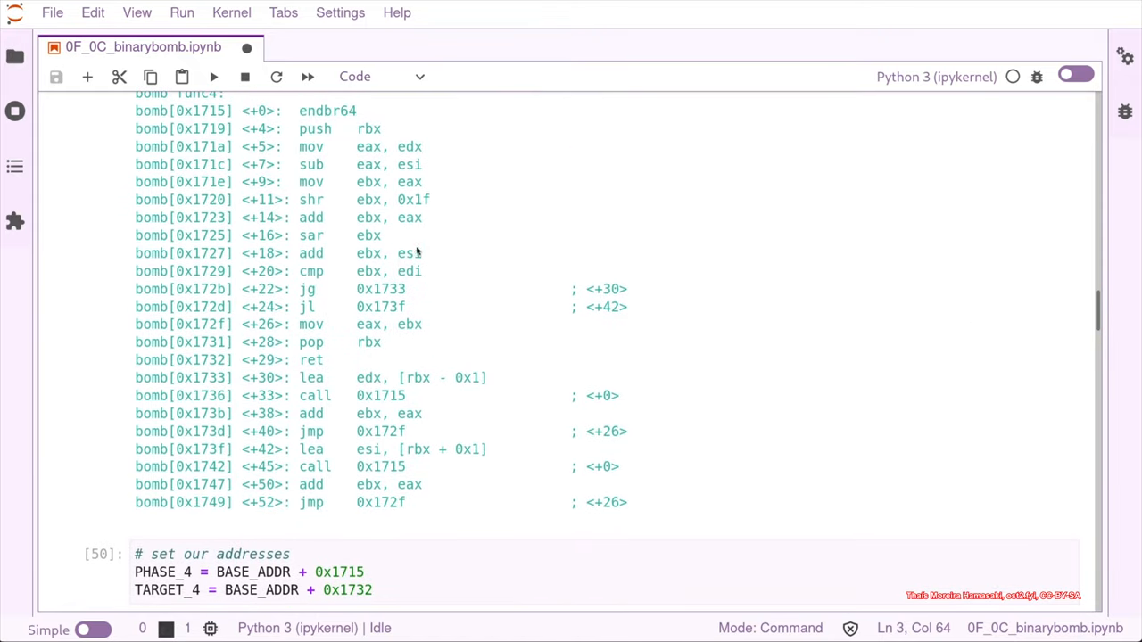
{"action": "mouse_move", "coordinate": [417, 289]}
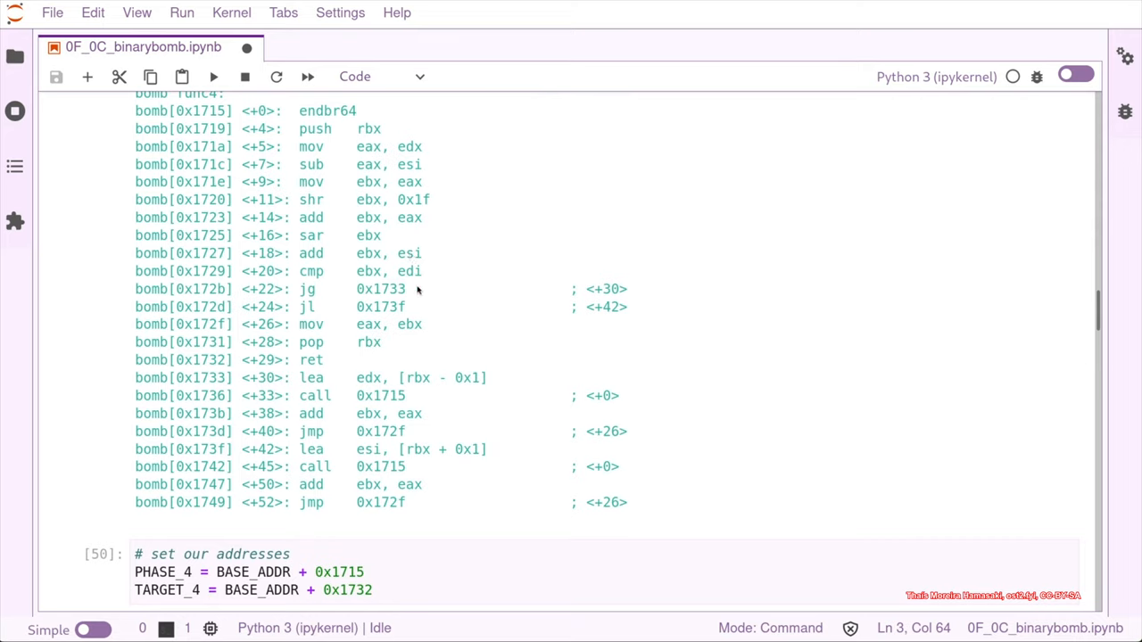
{"action": "mouse_move", "coordinate": [394, 275]}
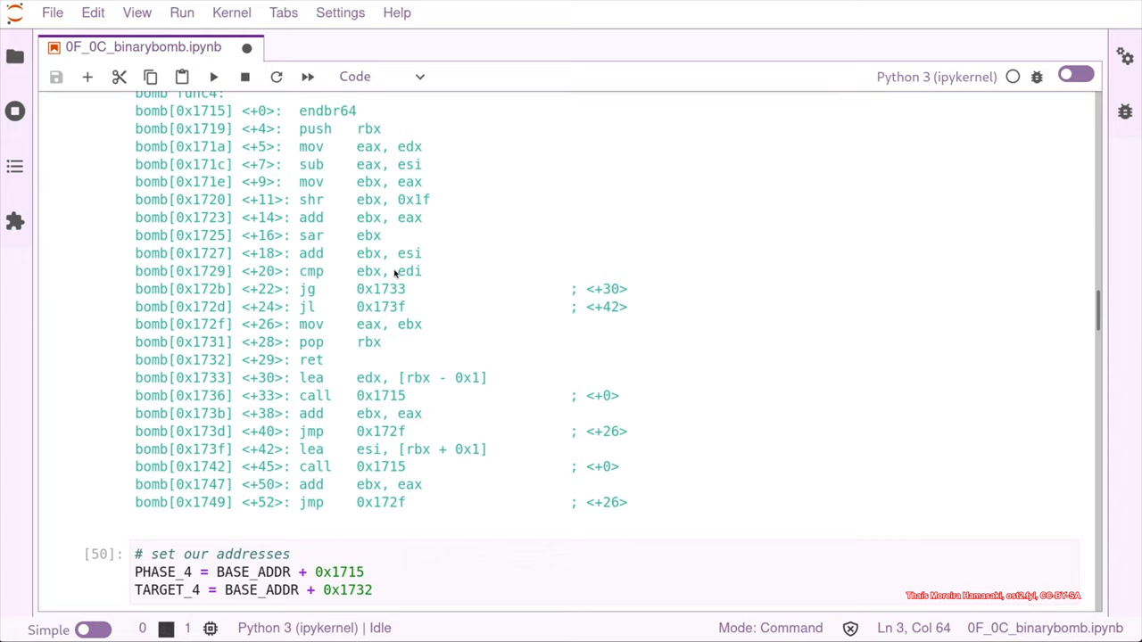
{"action": "mouse_move", "coordinate": [371, 332]}
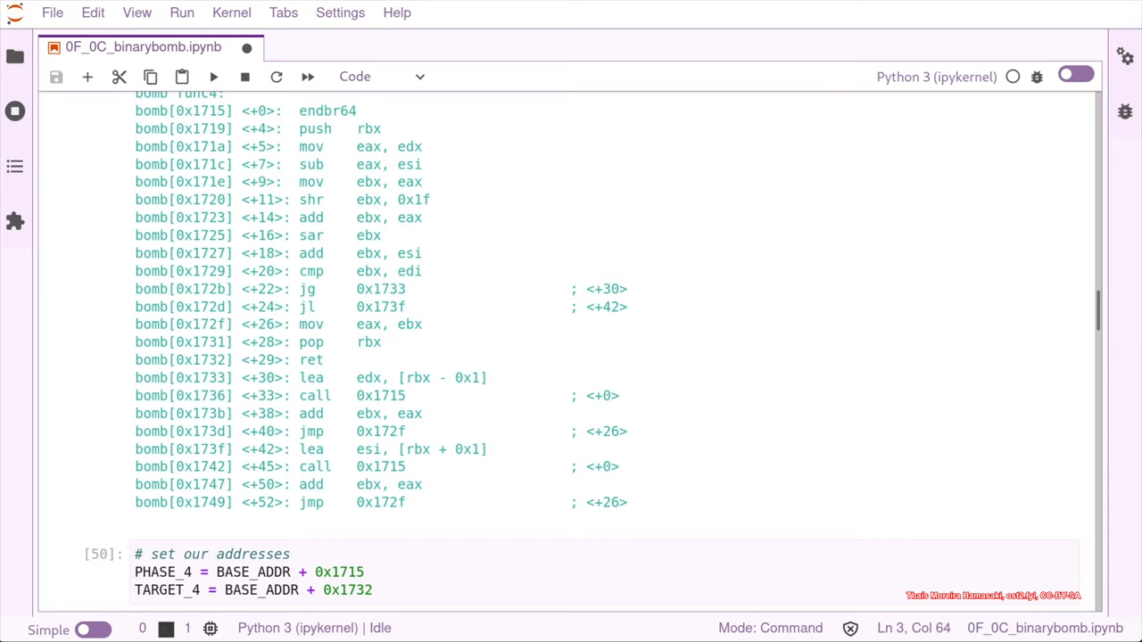
{"action": "scroll", "scroll_direction": "down", "scroll_amount": 3}
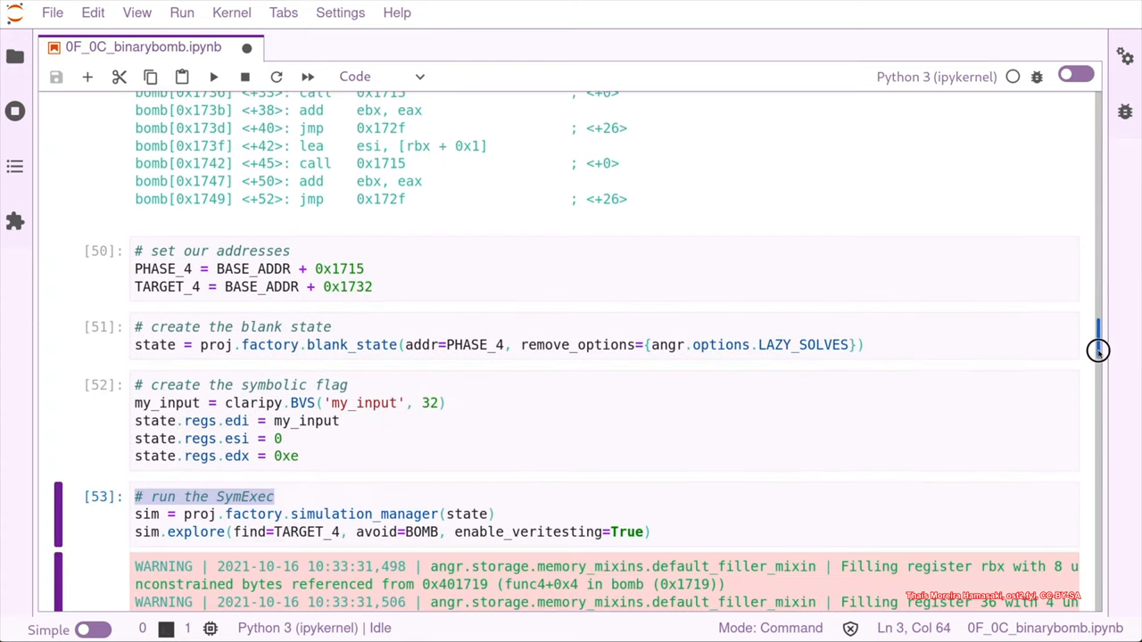
{"action": "scroll", "scroll_direction": "up", "scroll_amount": 3}
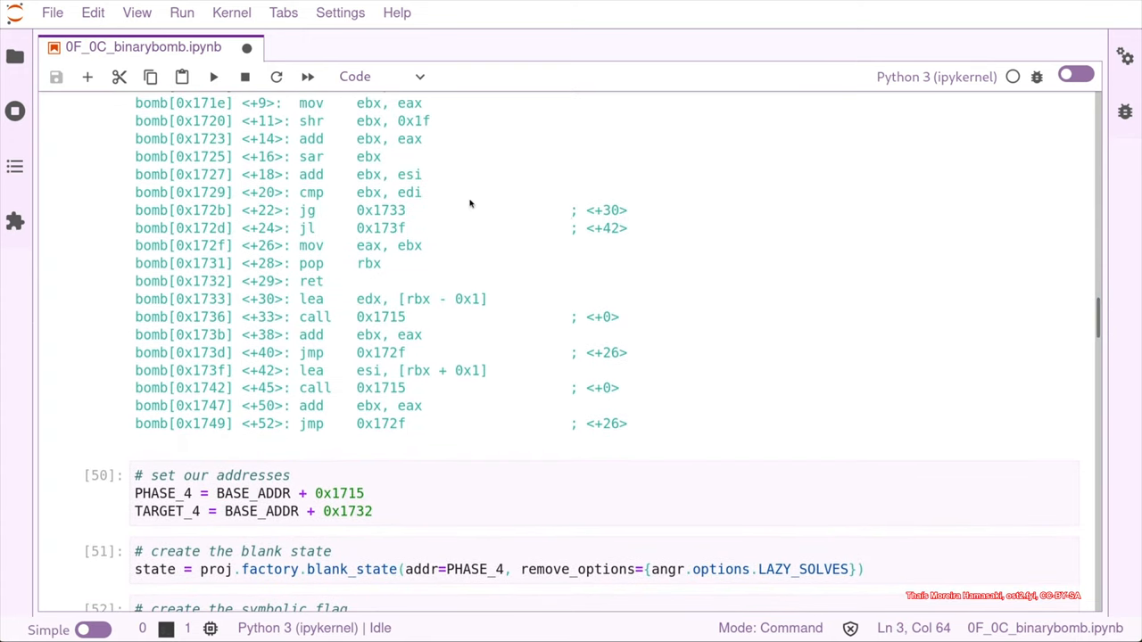
{"action": "mouse_move", "coordinate": [424, 195]}
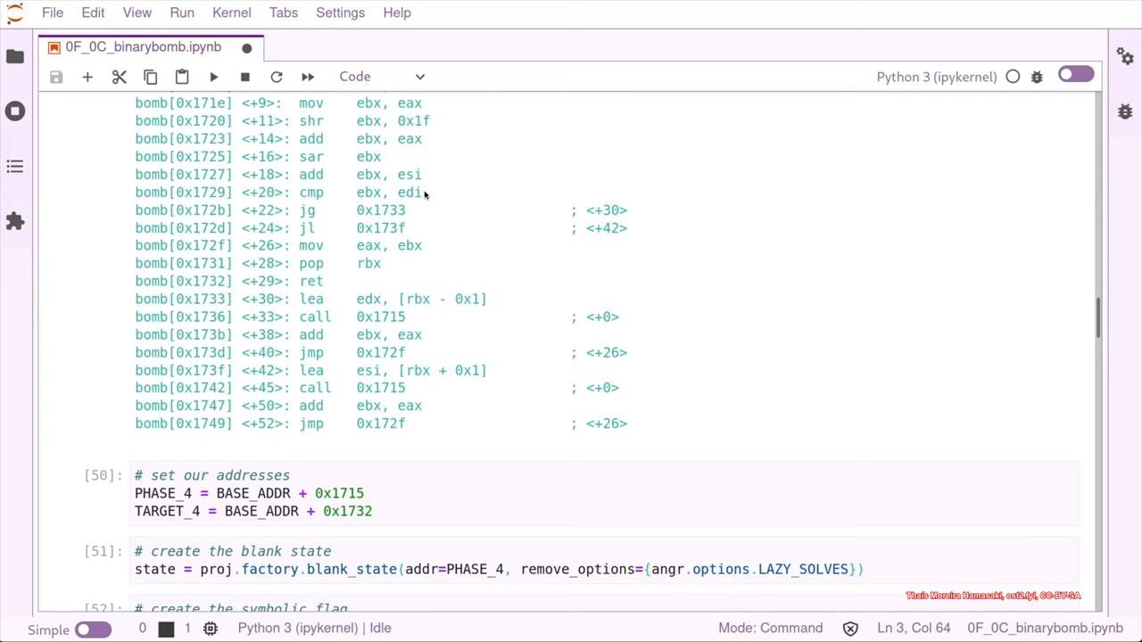
{"action": "scroll", "scroll_direction": "down", "scroll_amount": 3}
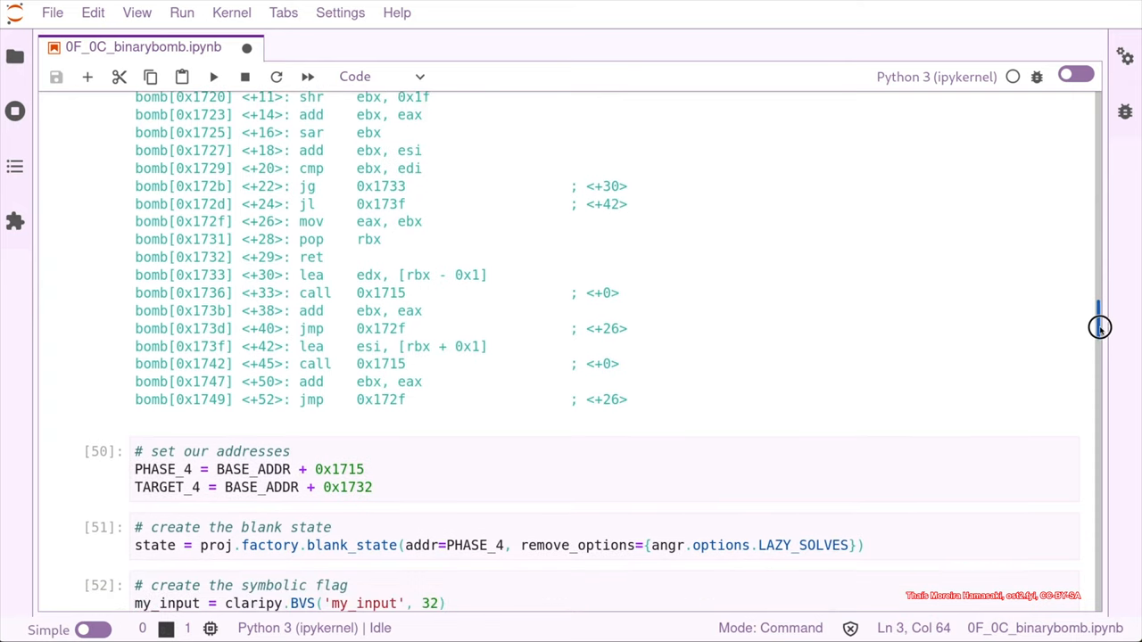
{"action": "scroll", "scroll_direction": "down", "scroll_amount": 3}
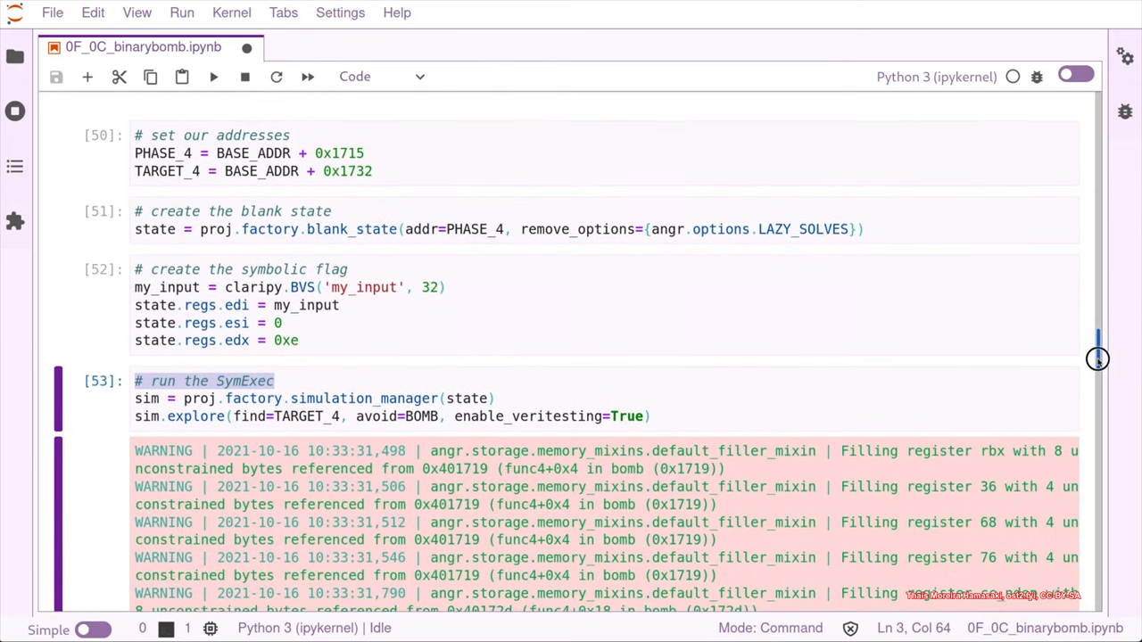
{"action": "scroll", "scroll_direction": "down", "scroll_amount": 3}
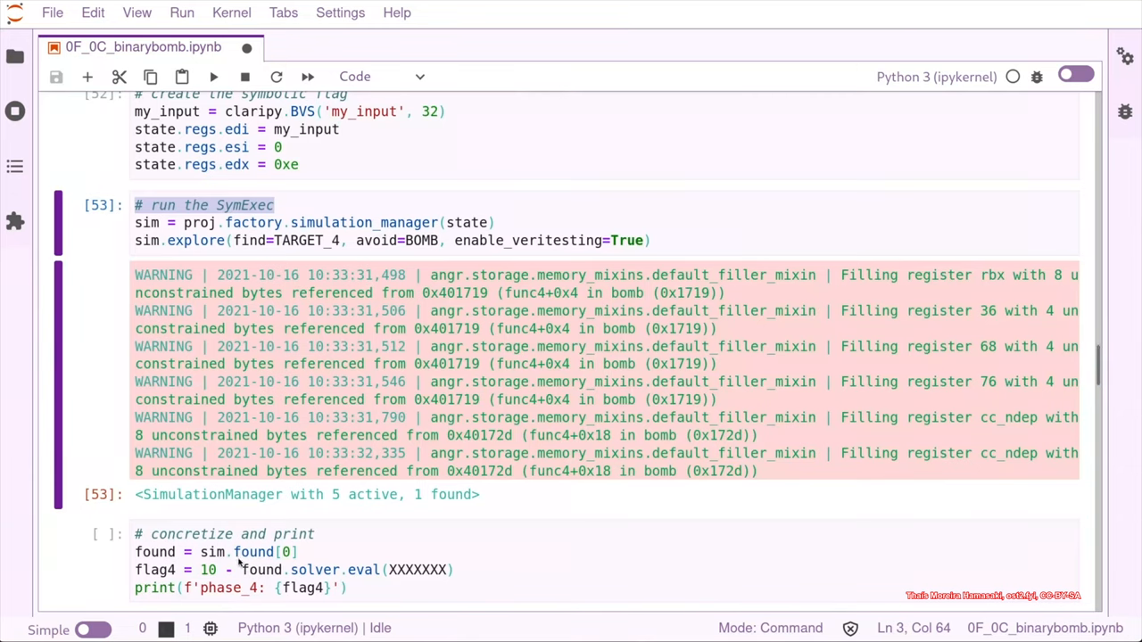
{"action": "mouse_move", "coordinate": [346, 121]}
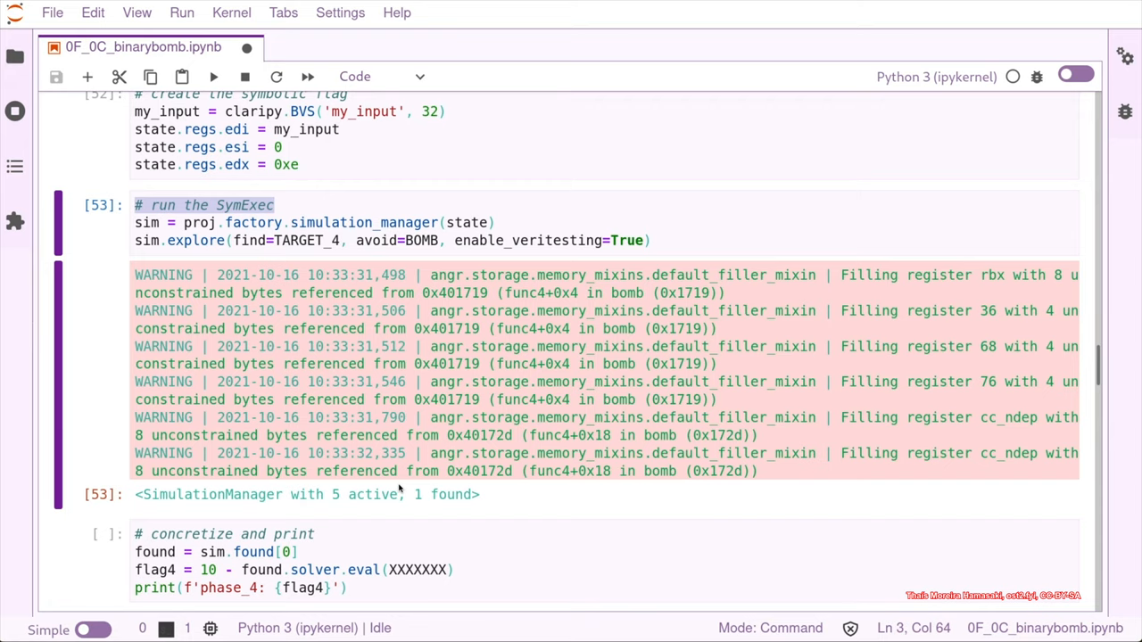
{"action": "mouse_move", "coordinate": [292, 510]}
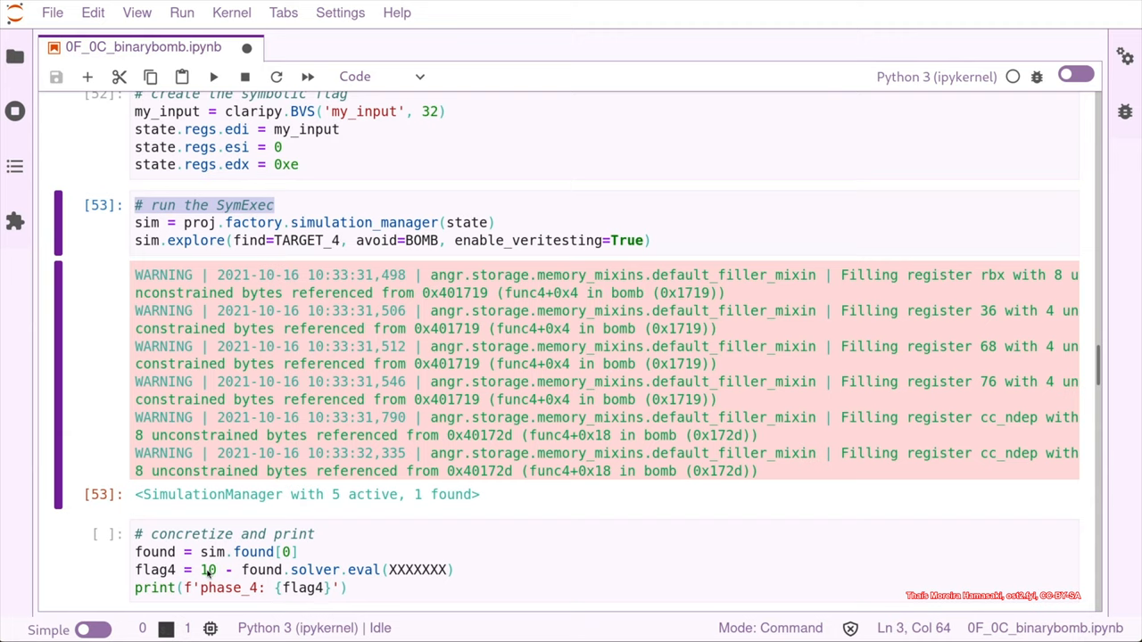
- Replace the solver.eval placeholder with my_input and run to get phase_4: 3, then append flag 3 10
{"action": "left_click", "coordinate": [412, 571]}
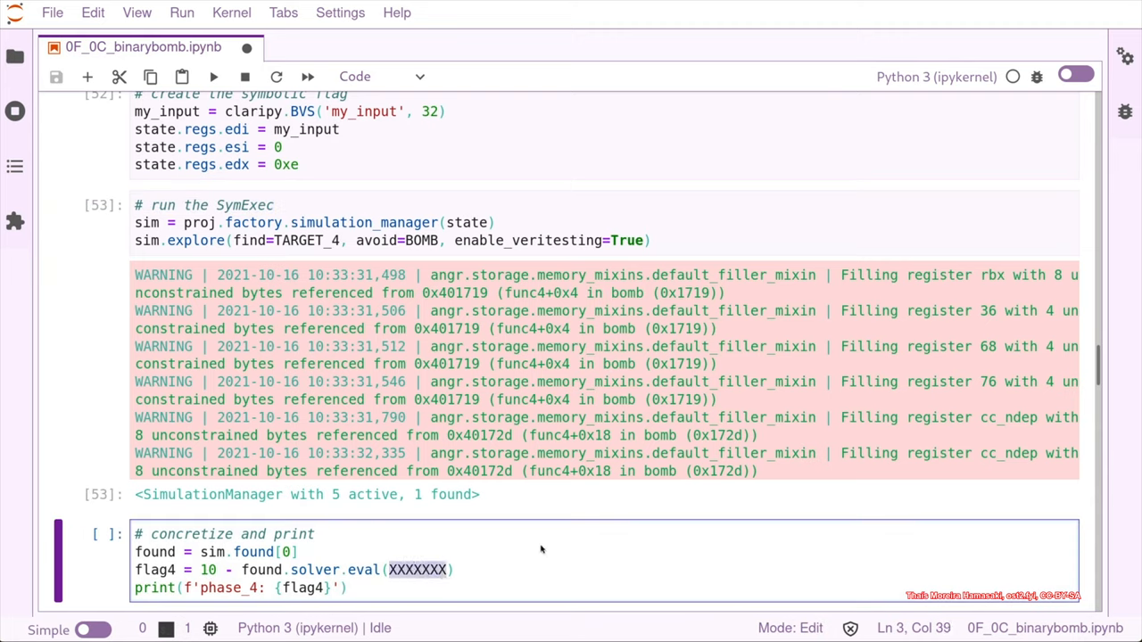
{"action": "type", "text": "my_input"}
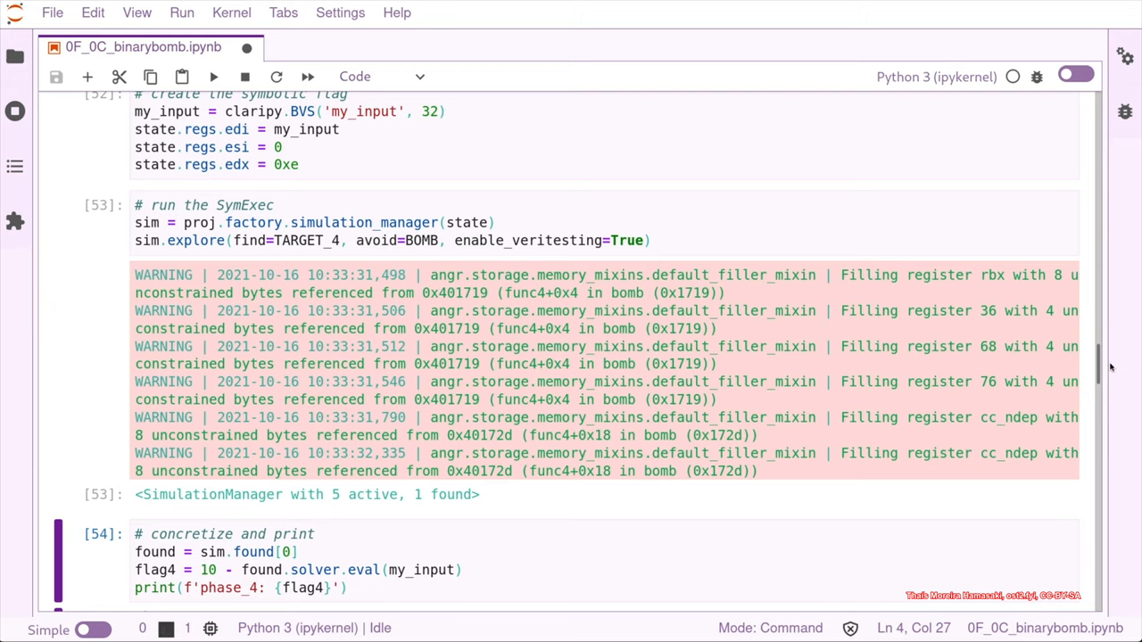
{"action": "scroll", "scroll_direction": "down", "scroll_amount": 3}
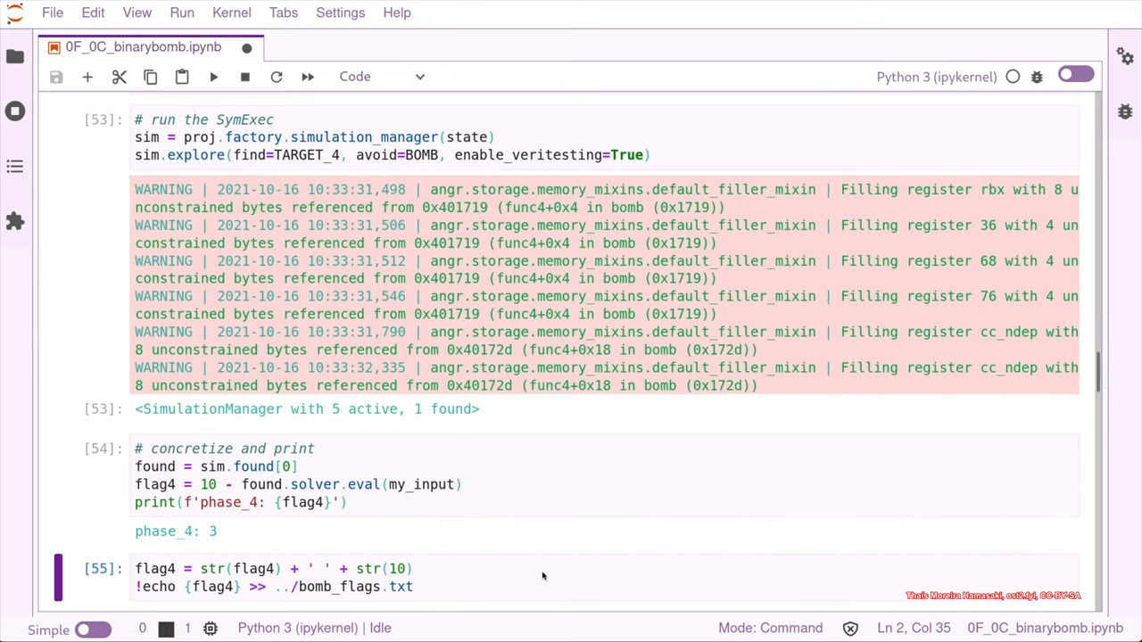
- Run the '# Test the flag' cell, executing the bomb with ../bomb_flags.txt to show phases defused
{"action": "scroll", "scroll_direction": "up", "scroll_amount": 3}
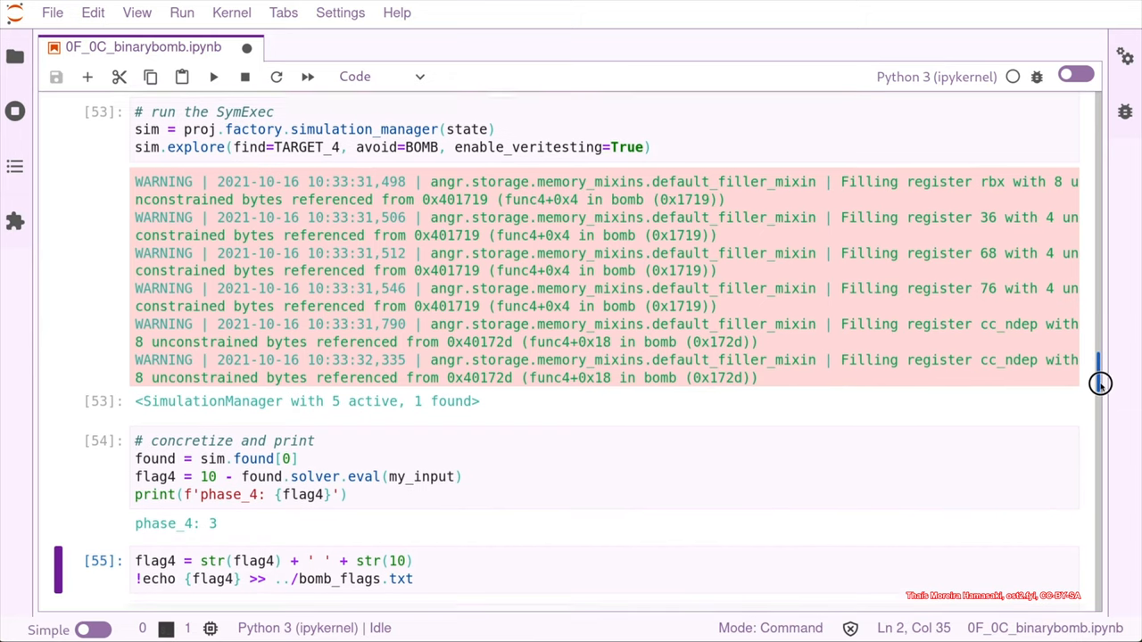
{"action": "scroll", "scroll_direction": "down", "scroll_amount": 3}
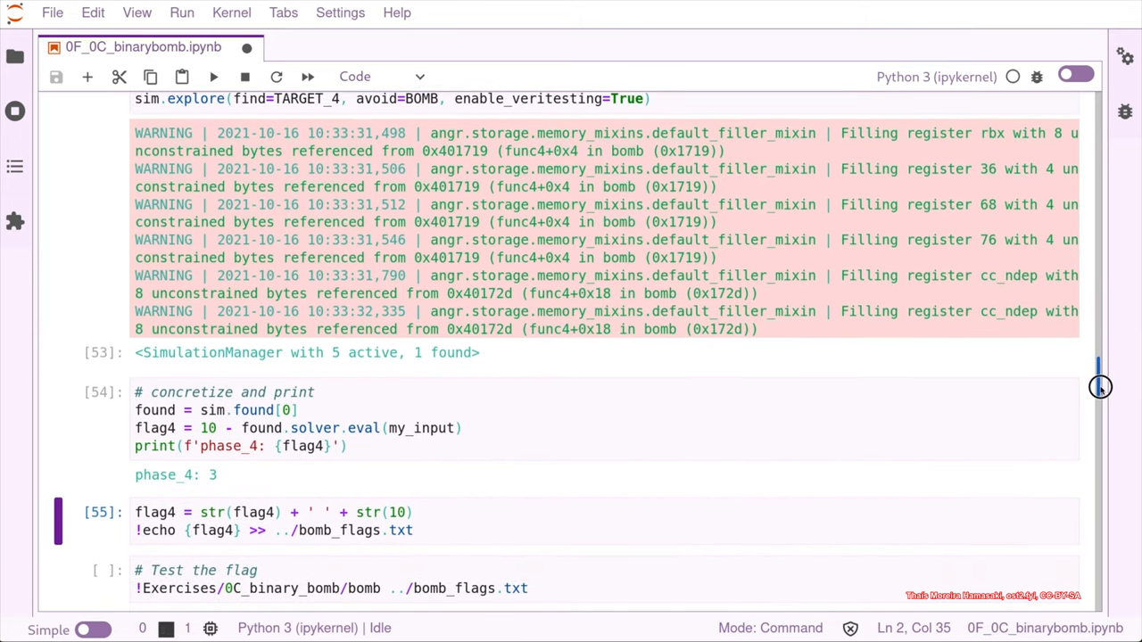
{"action": "left_click", "coordinate": [579, 574]}
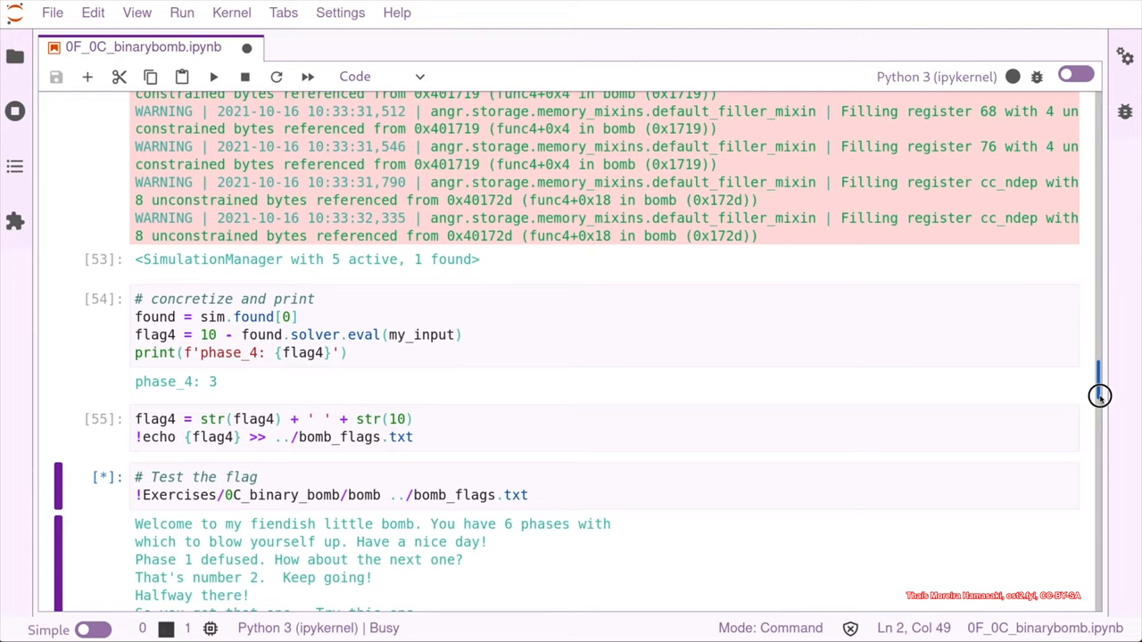
{"action": "scroll", "scroll_direction": "down", "scroll_amount": 3}
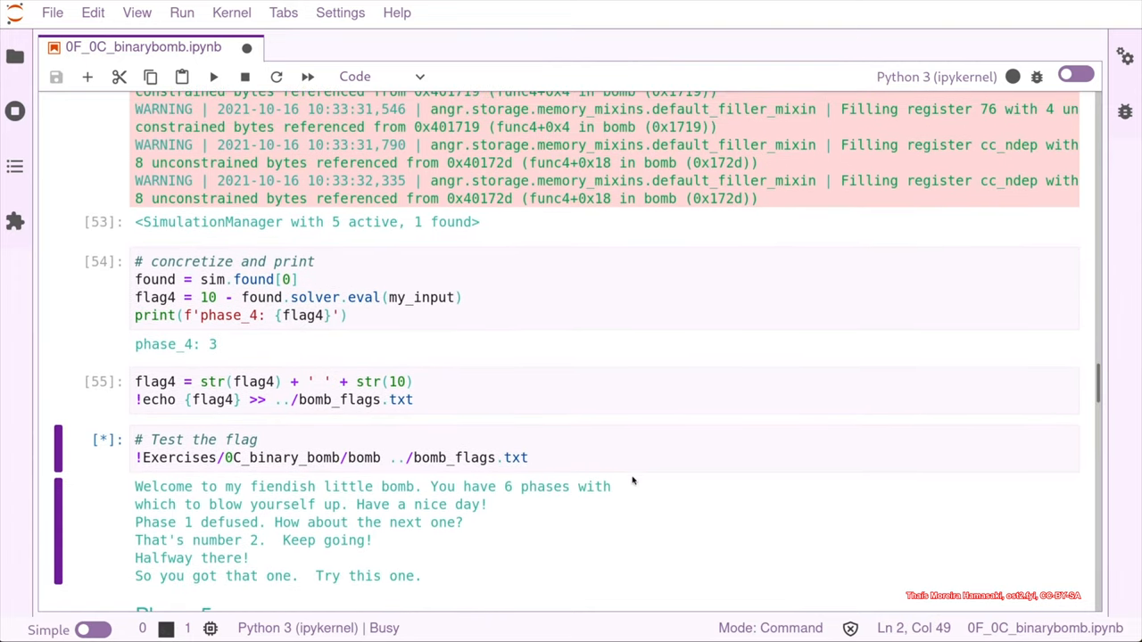
{"action": "mouse_move", "coordinate": [248, 109]}
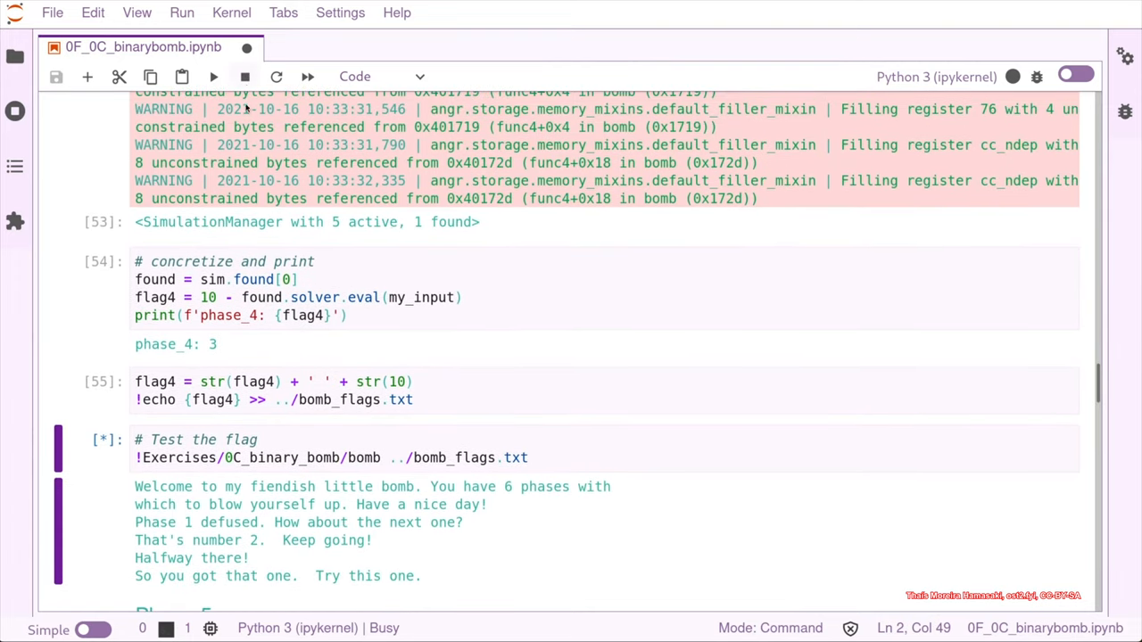